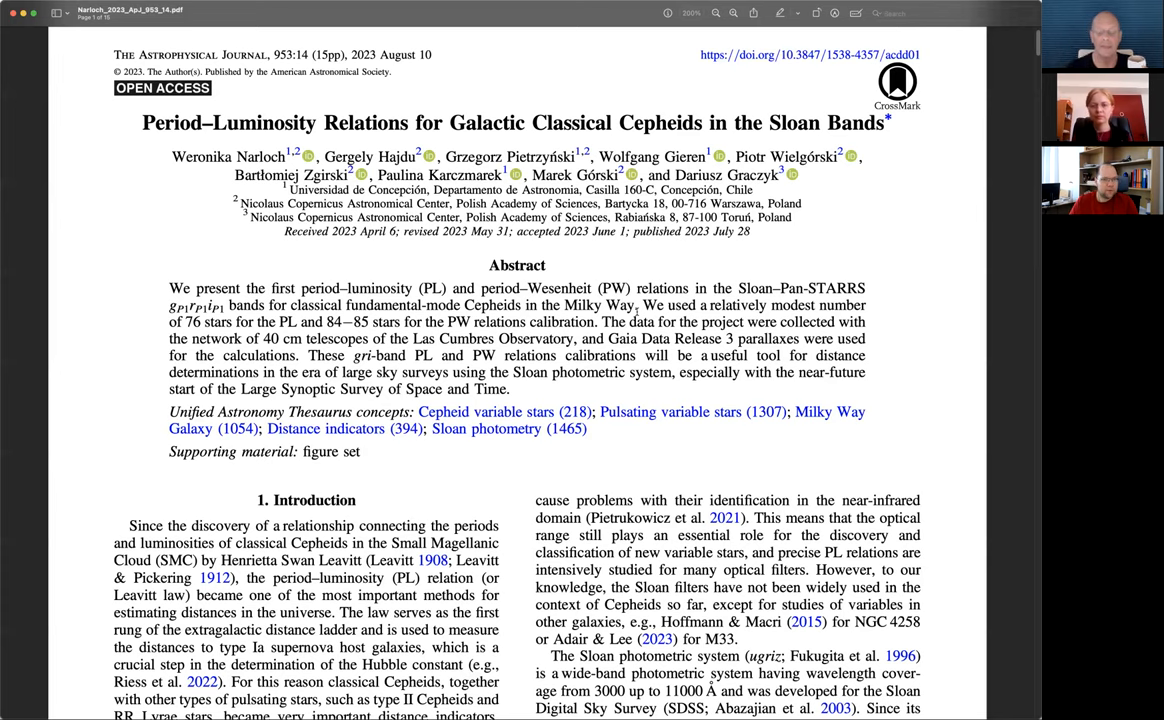
Step: Scroll from the title page to the Introduction and select 'The Sloan photometric system'
{"action": "scroll", "scroll_direction": "down", "scroll_amount": 3}
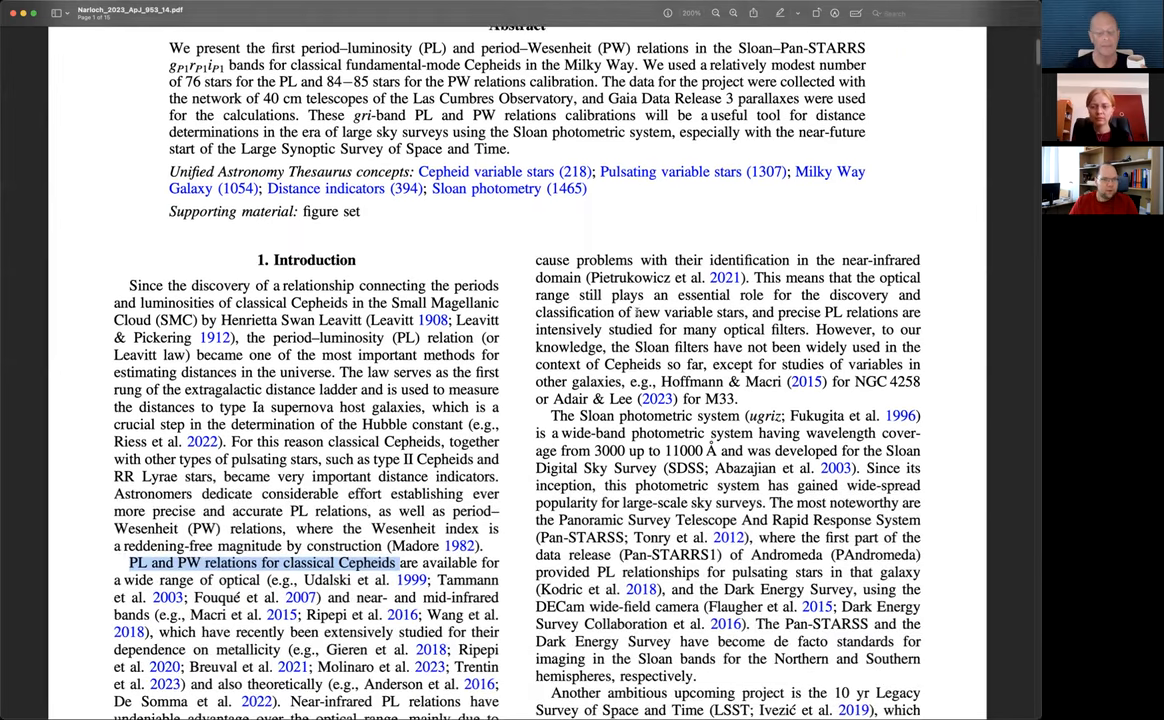
{"action": "scroll", "scroll_direction": "down", "scroll_amount": 3}
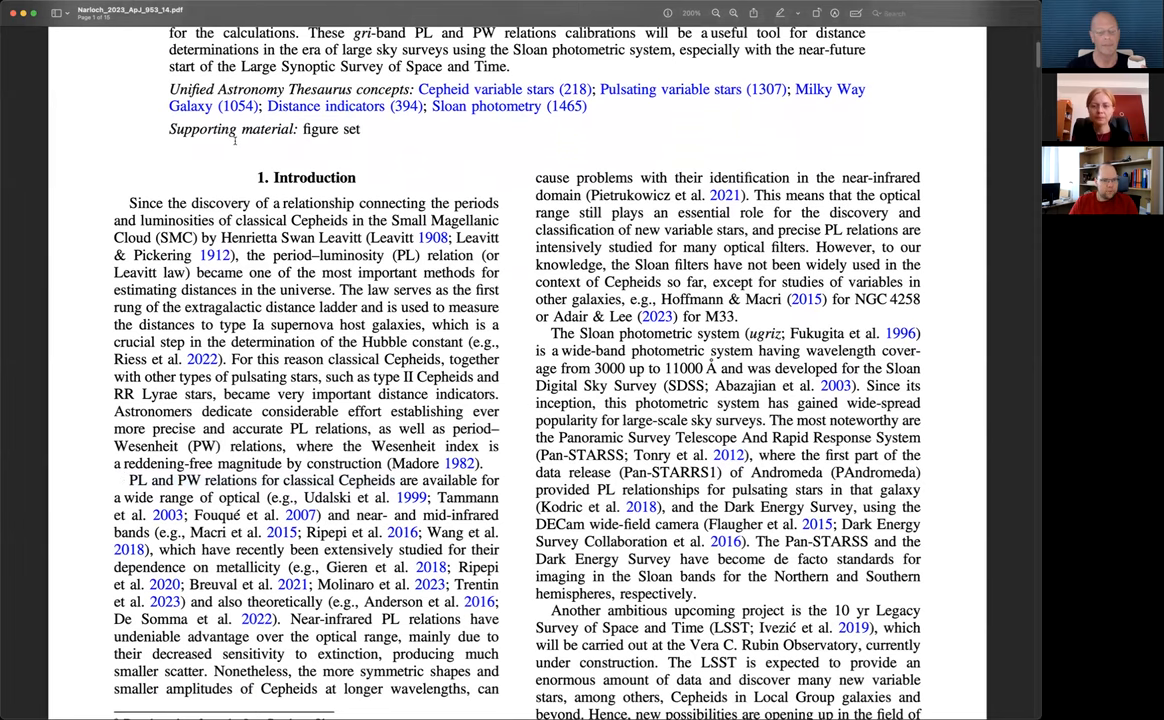
{"action": "scroll", "scroll_direction": "down", "scroll_amount": 3}
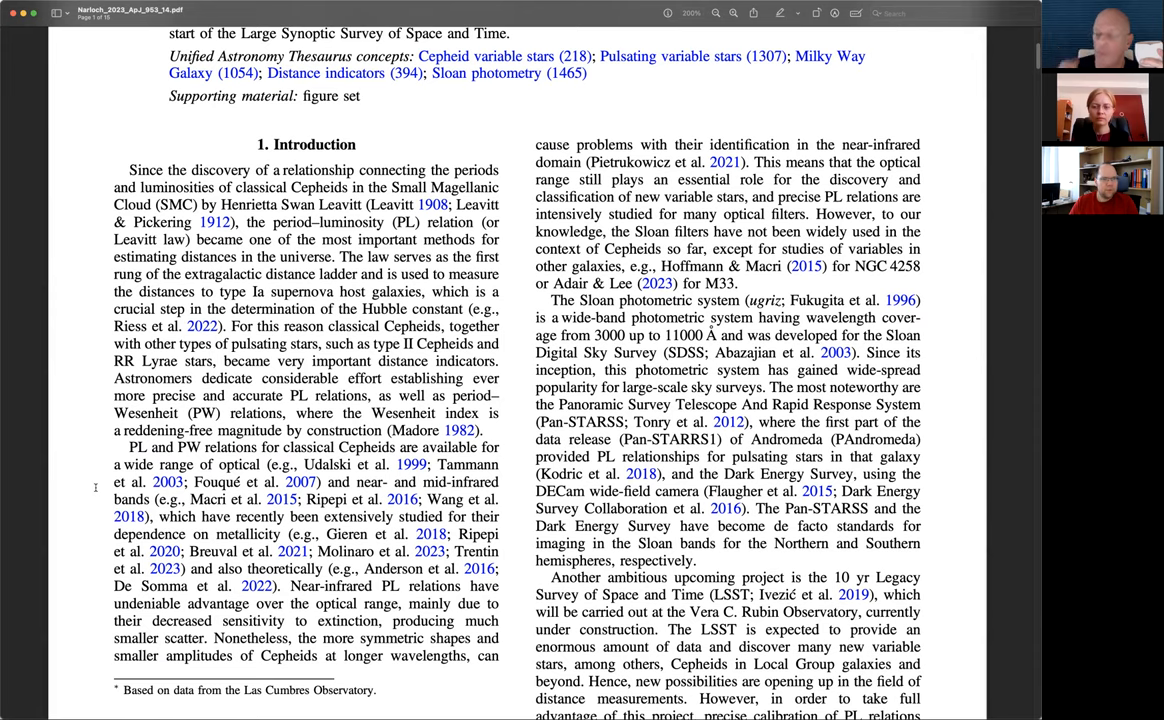
{"action": "scroll", "scroll_direction": "down", "scroll_amount": 3}
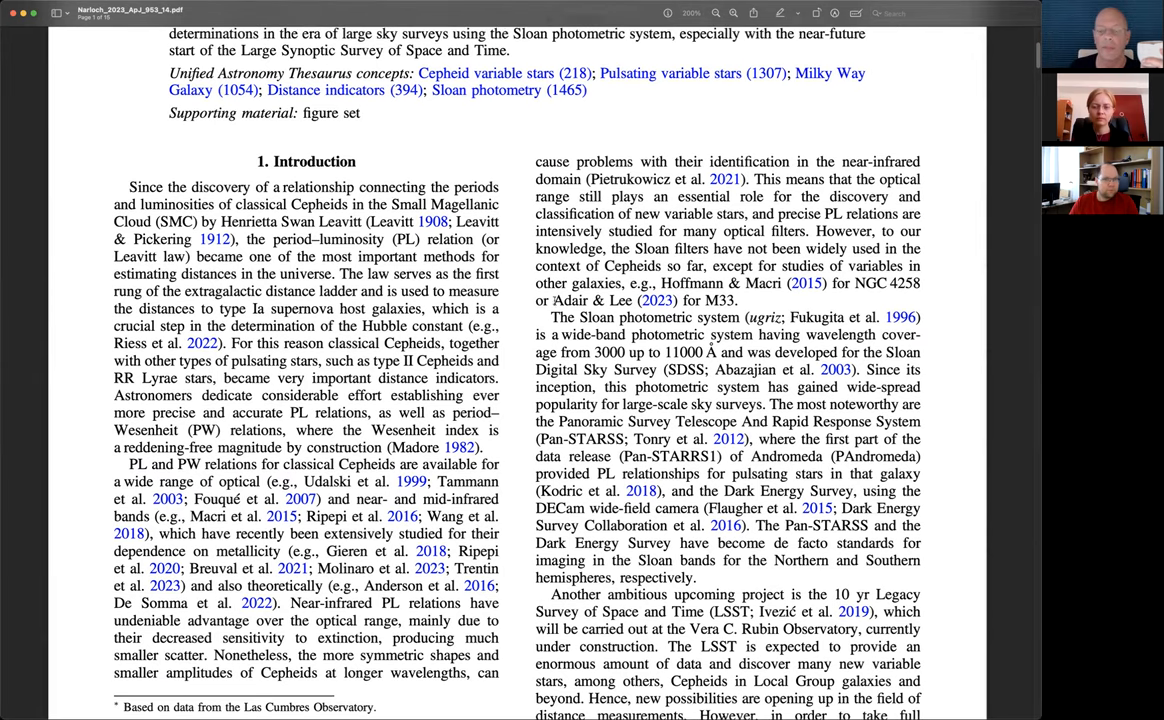
{"action": "left_click_drag", "start_coordinate": [550, 317], "coordinate": [740, 317]}
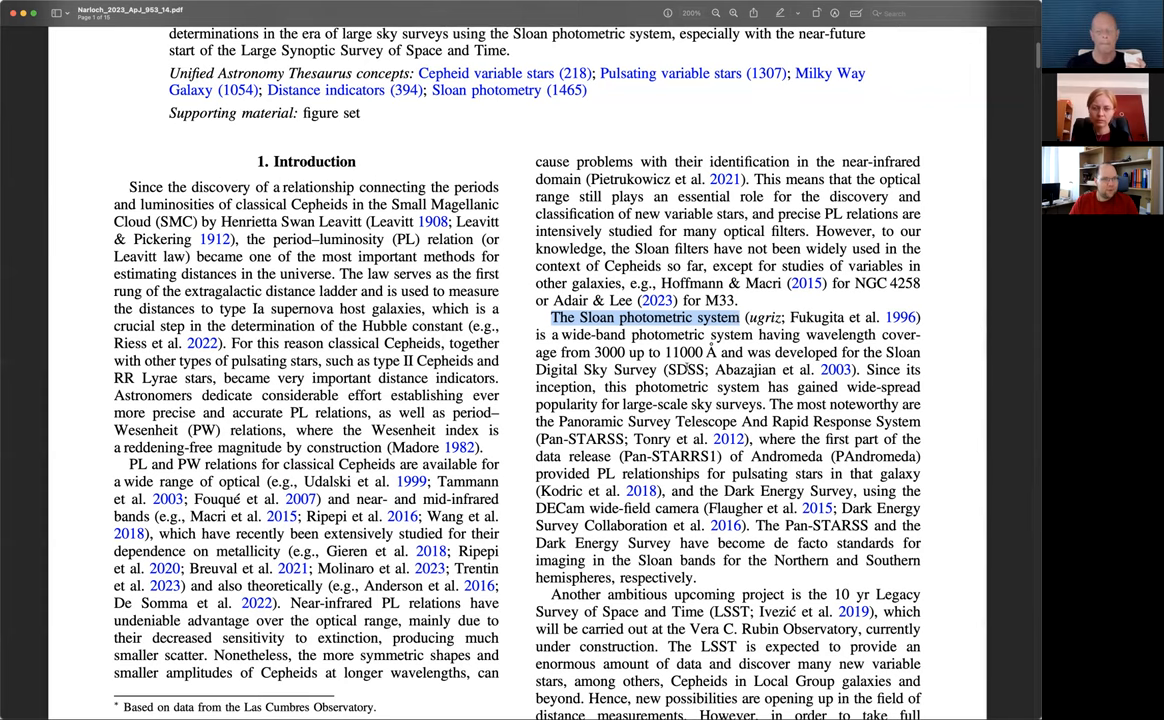
Step: Select the sentence about the 10 yr Legacy Survey of Space and Time at page 1's bottom
{"action": "scroll", "scroll_direction": "down", "scroll_amount": 3}
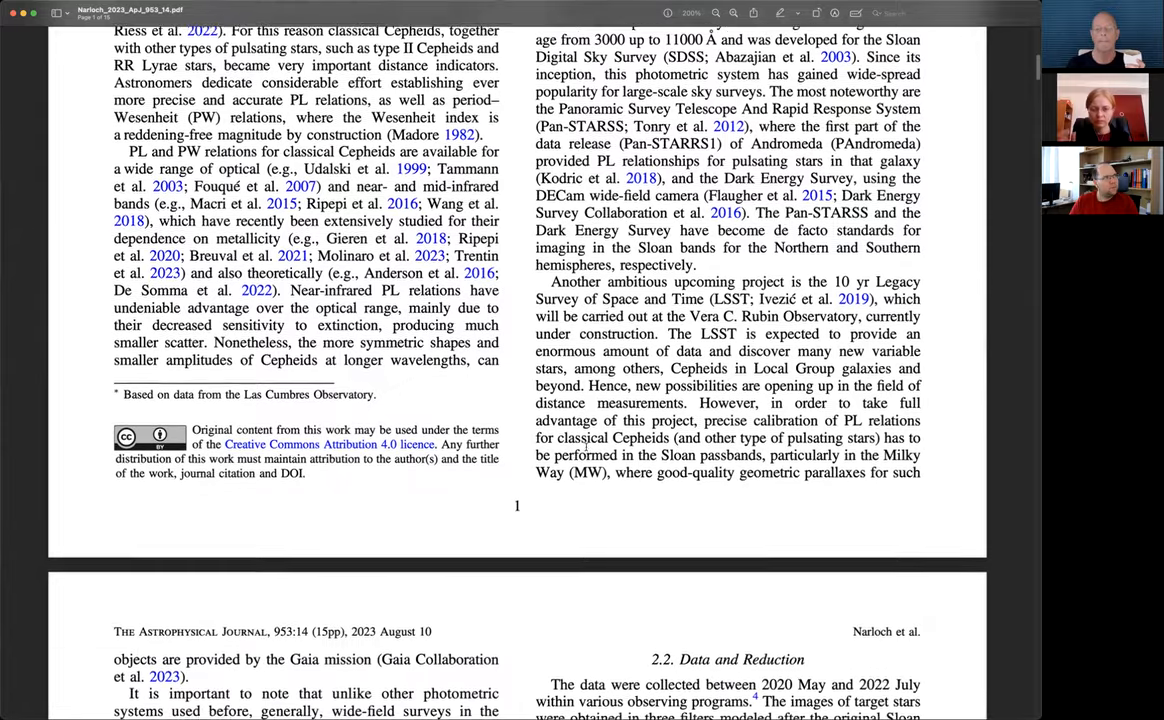
{"action": "scroll", "scroll_direction": "down", "scroll_amount": 3}
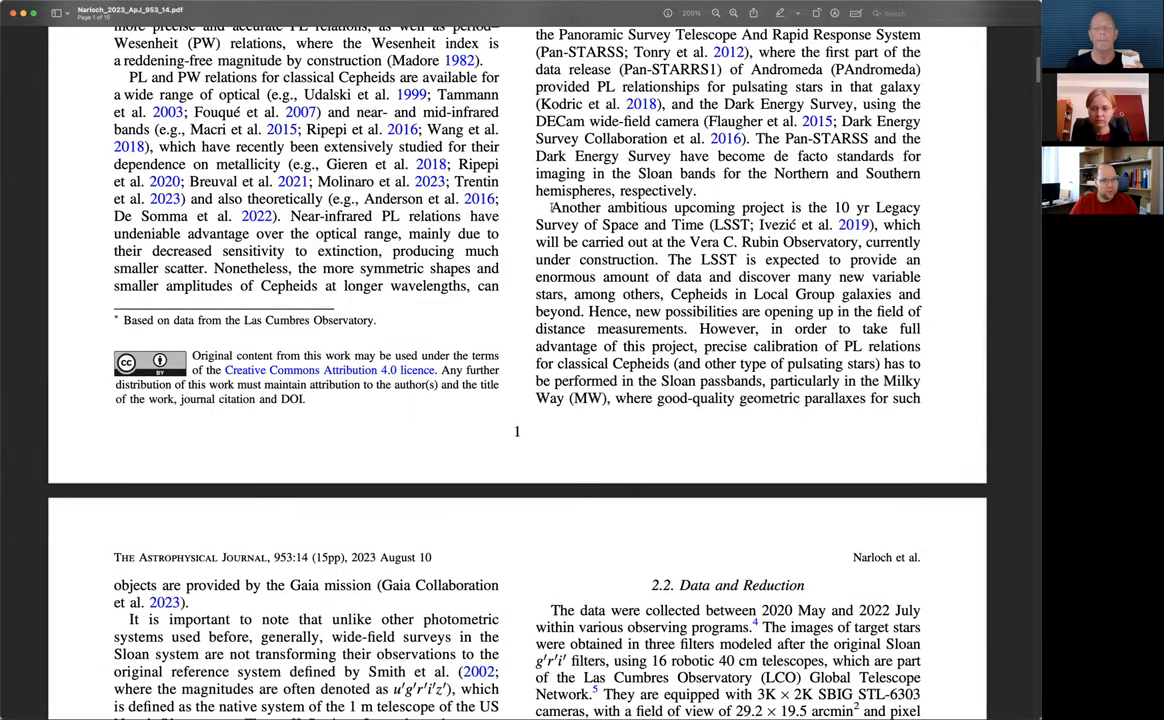
{"action": "left_click_drag", "start_coordinate": [551, 207], "coordinate": [703, 224]}
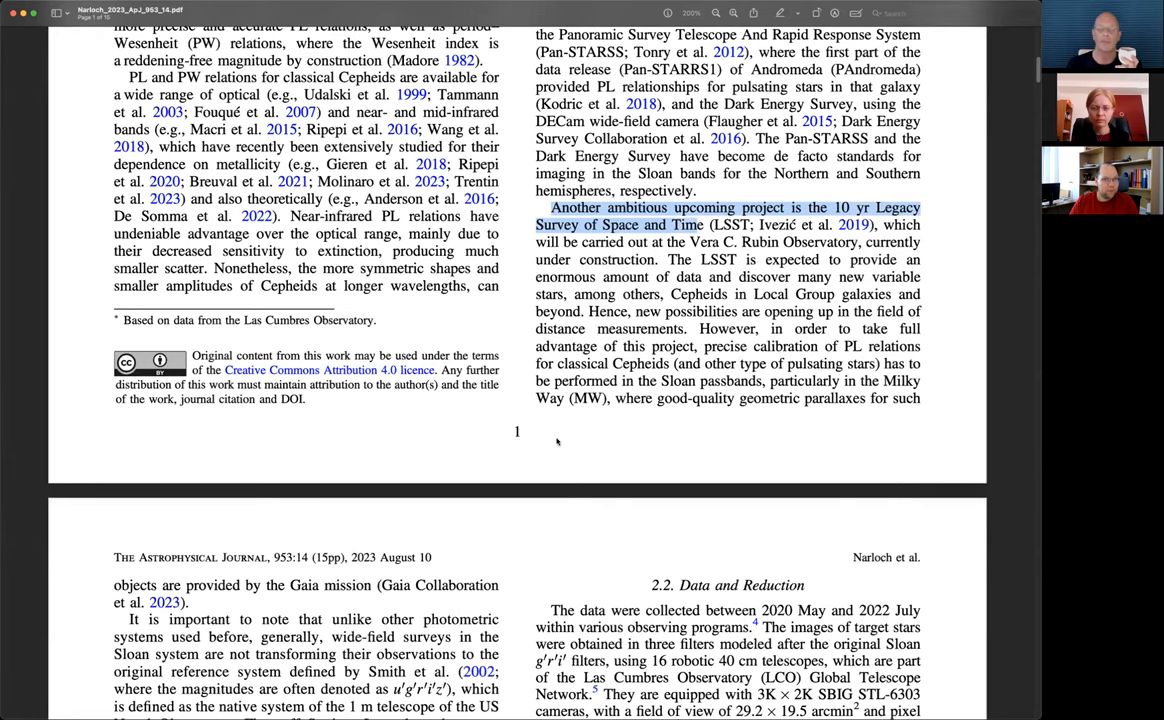
Step: Scroll to the top of page 2, showing the Data and Reduction section
{"action": "scroll", "scroll_direction": "down", "scroll_amount": 3}
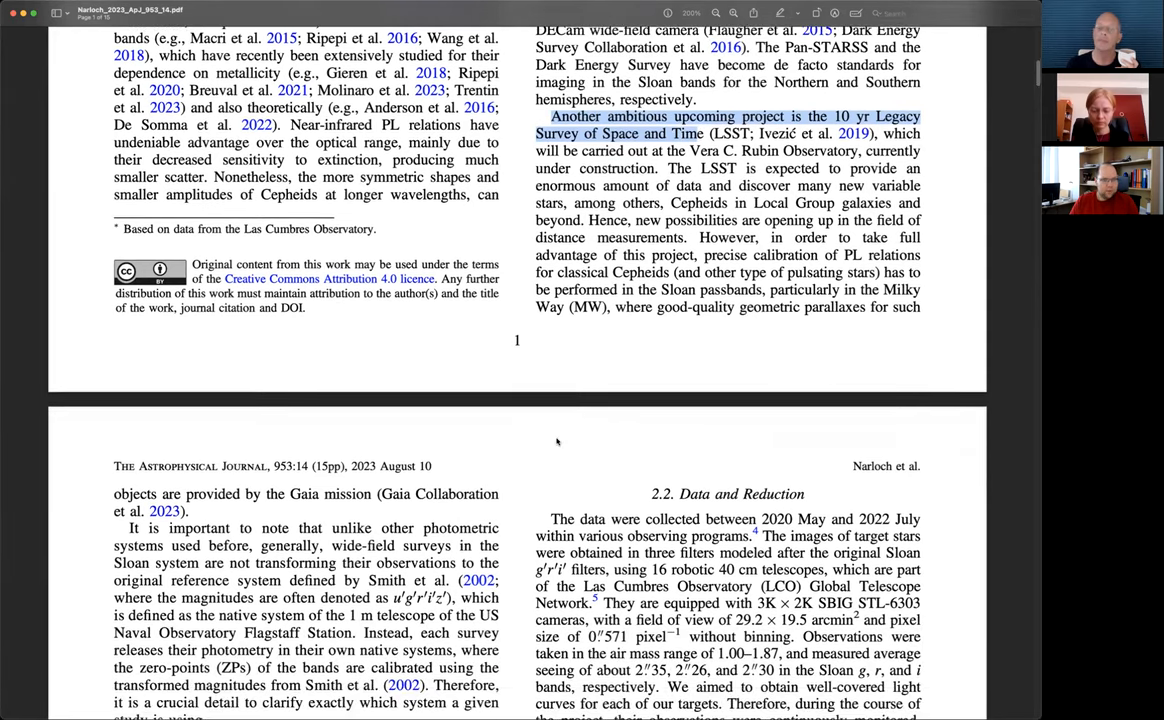
{"action": "scroll", "scroll_direction": "down", "scroll_amount": 3}
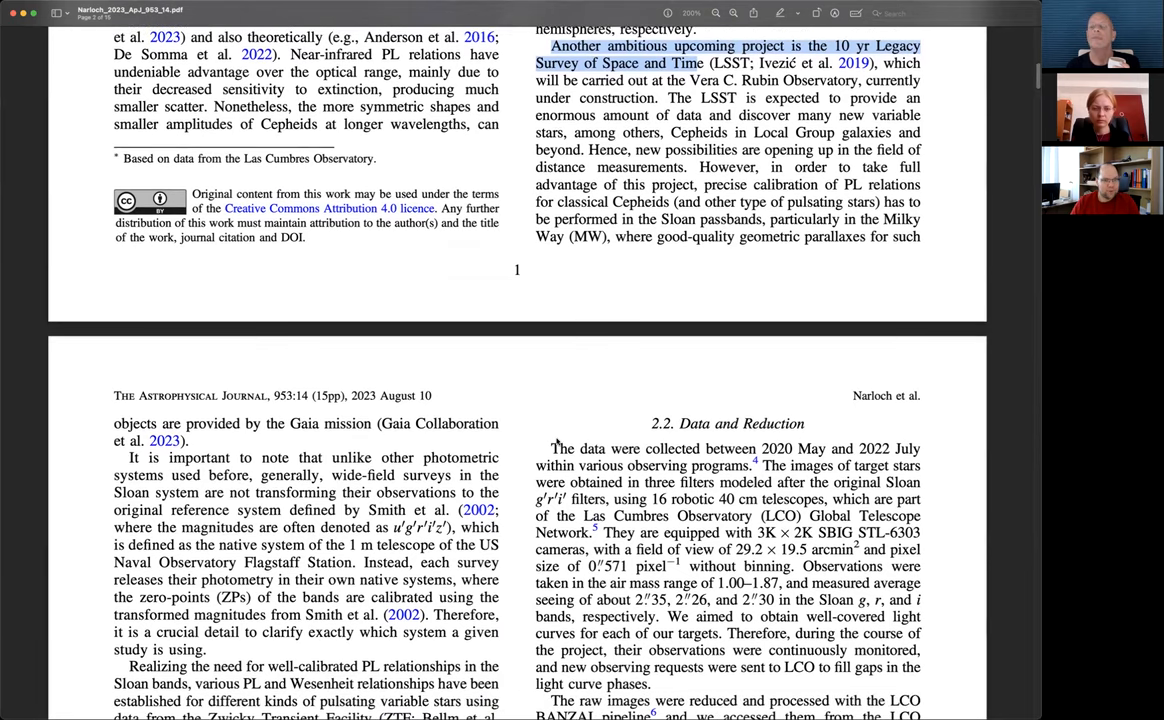
{"action": "scroll", "scroll_direction": "down", "scroll_amount": 3}
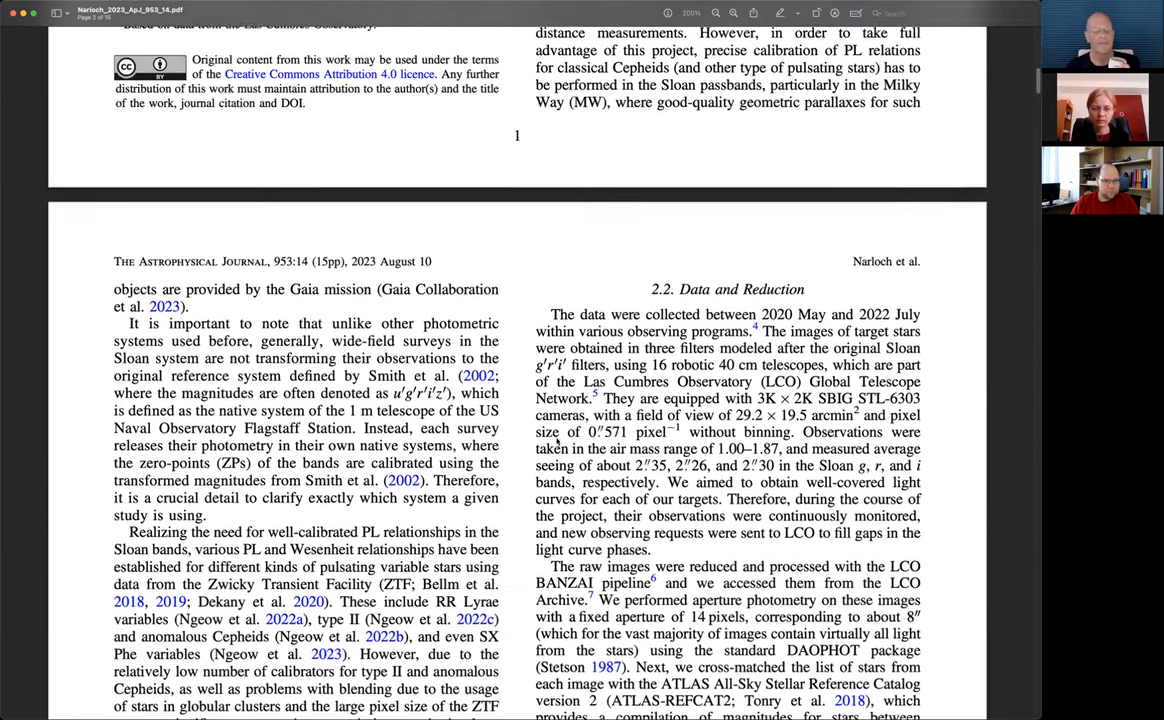
{"action": "scroll", "scroll_direction": "down", "scroll_amount": 3}
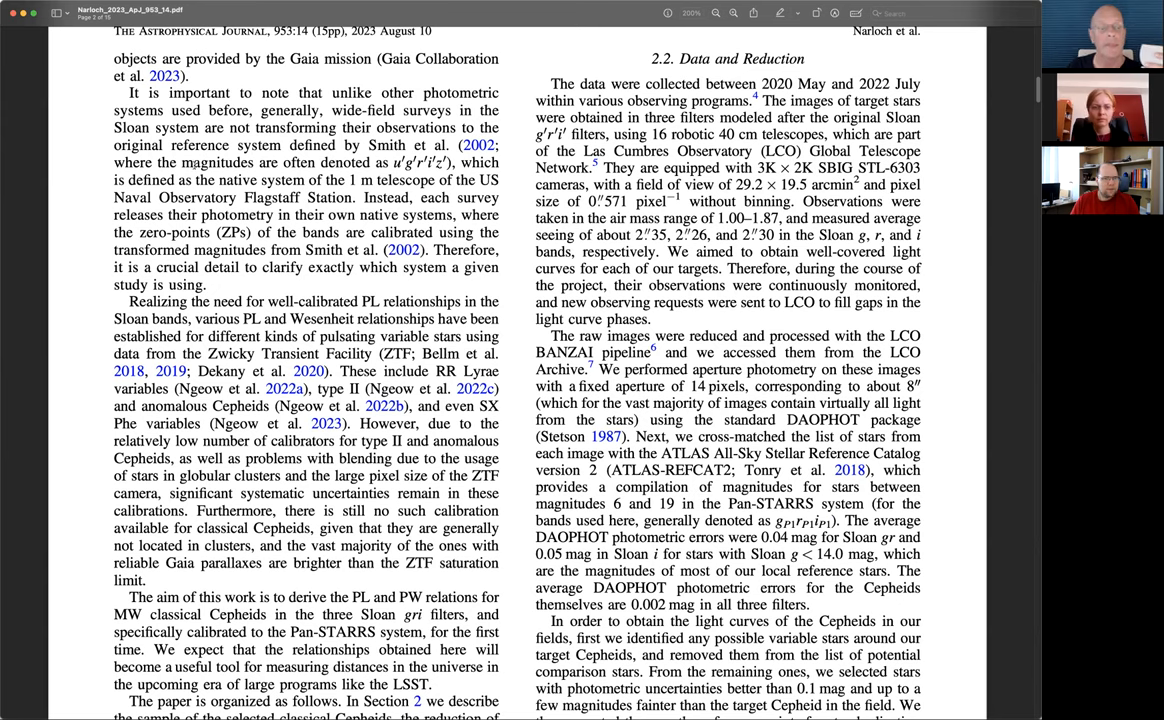
Step: Select 'magnitudes are often denoted as u′g′r′i′z′' in page 2's left column
{"action": "left_click_drag", "start_coordinate": [182, 162], "coordinate": [391, 162]}
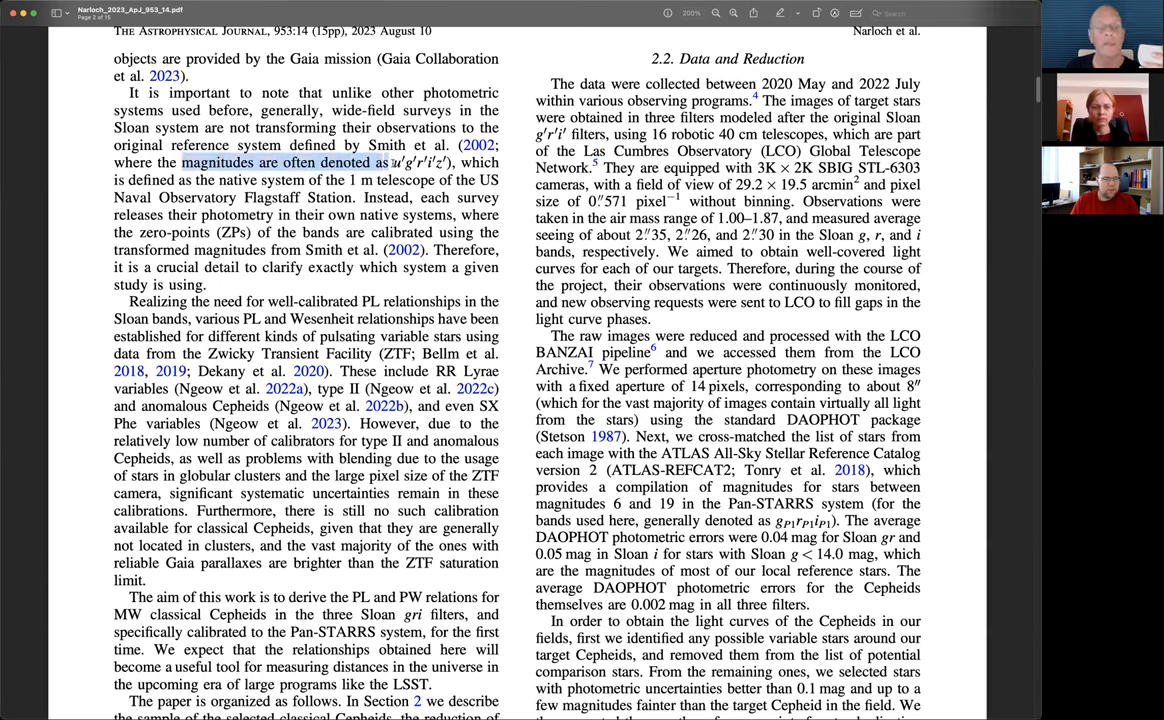
{"action": "left_click_drag", "start_coordinate": [385, 162], "coordinate": [450, 162]}
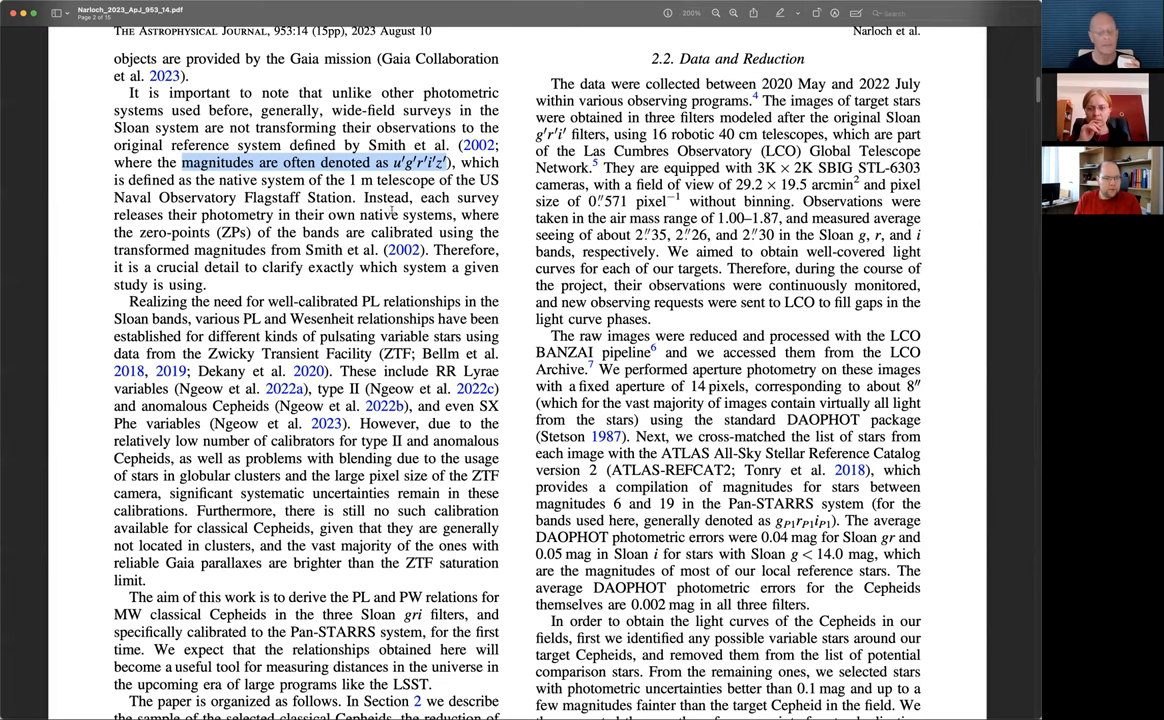
Step: Scroll page 2 down to the introduction's closing paragraph on the paper's organization
{"action": "scroll", "scroll_direction": "down", "scroll_amount": 3}
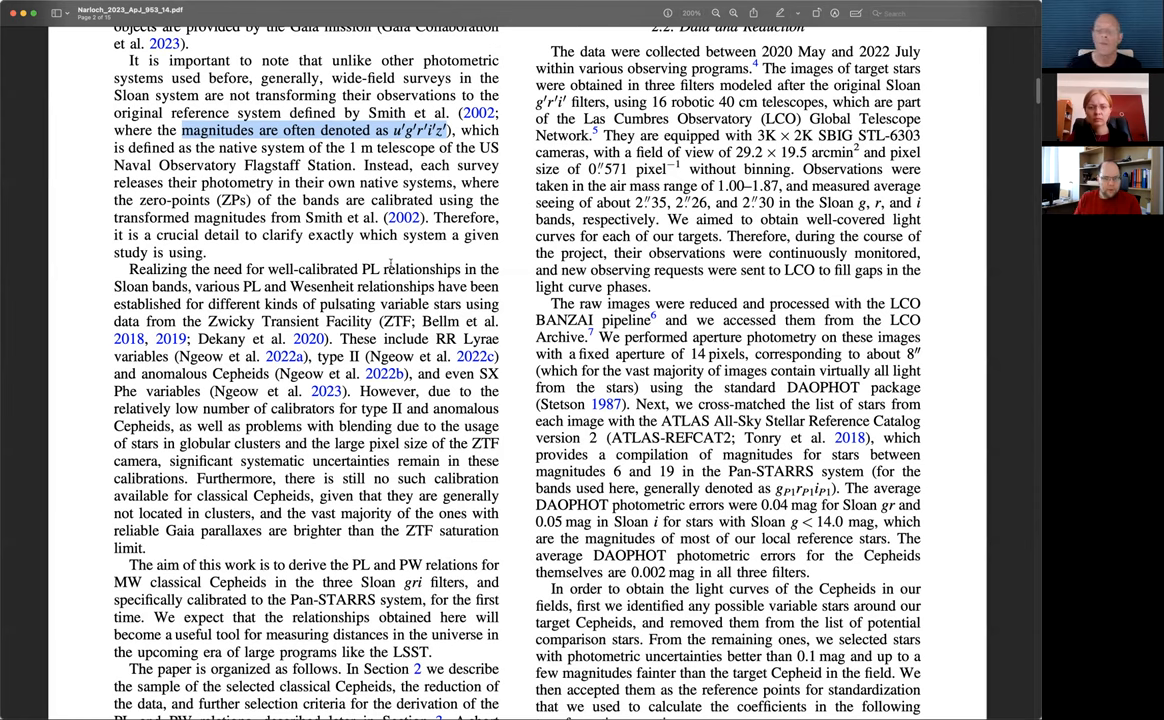
{"action": "mouse_move", "coordinate": [712, 278]}
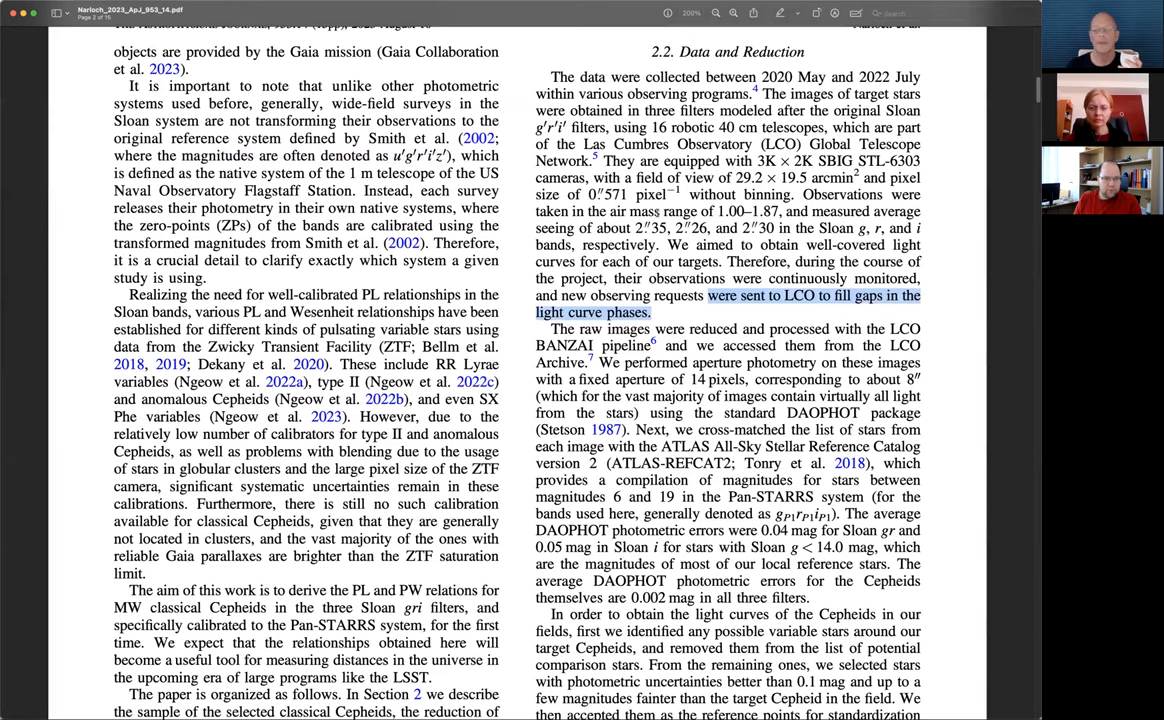
Step: Scroll to page 2's bottom, showing equations (1)–(3) and the Sample of Stars subsection
{"action": "scroll", "scroll_direction": "down", "scroll_amount": 3}
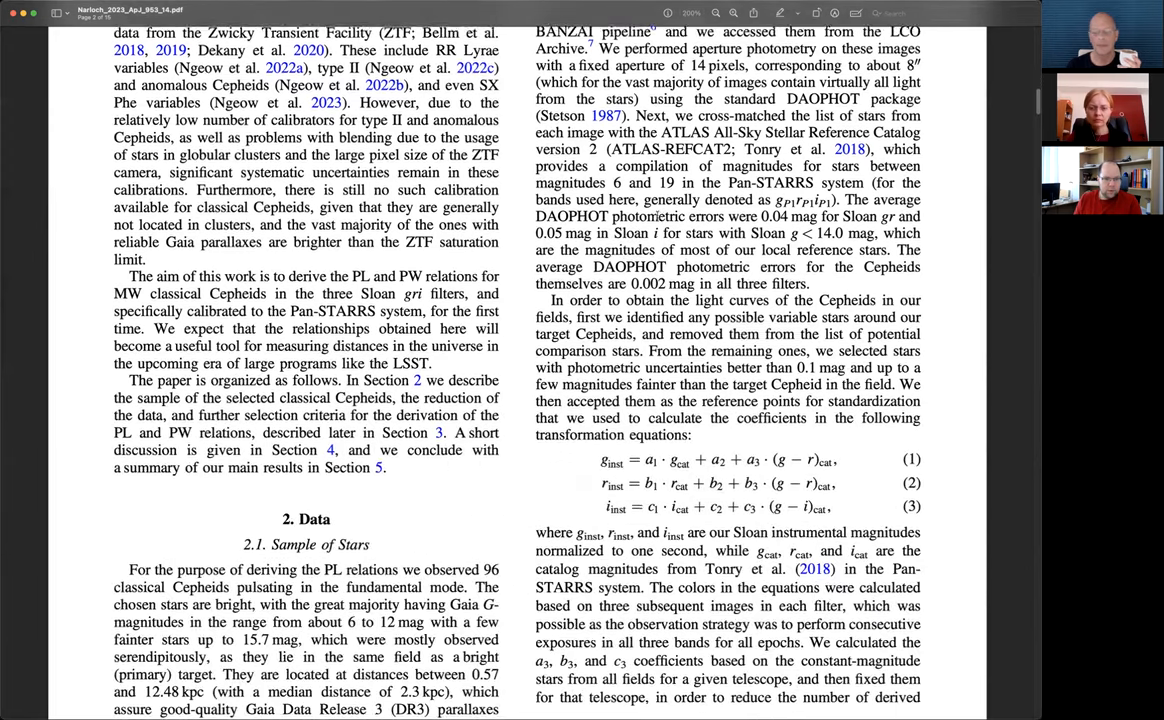
{"action": "scroll", "scroll_direction": "down", "scroll_amount": 3}
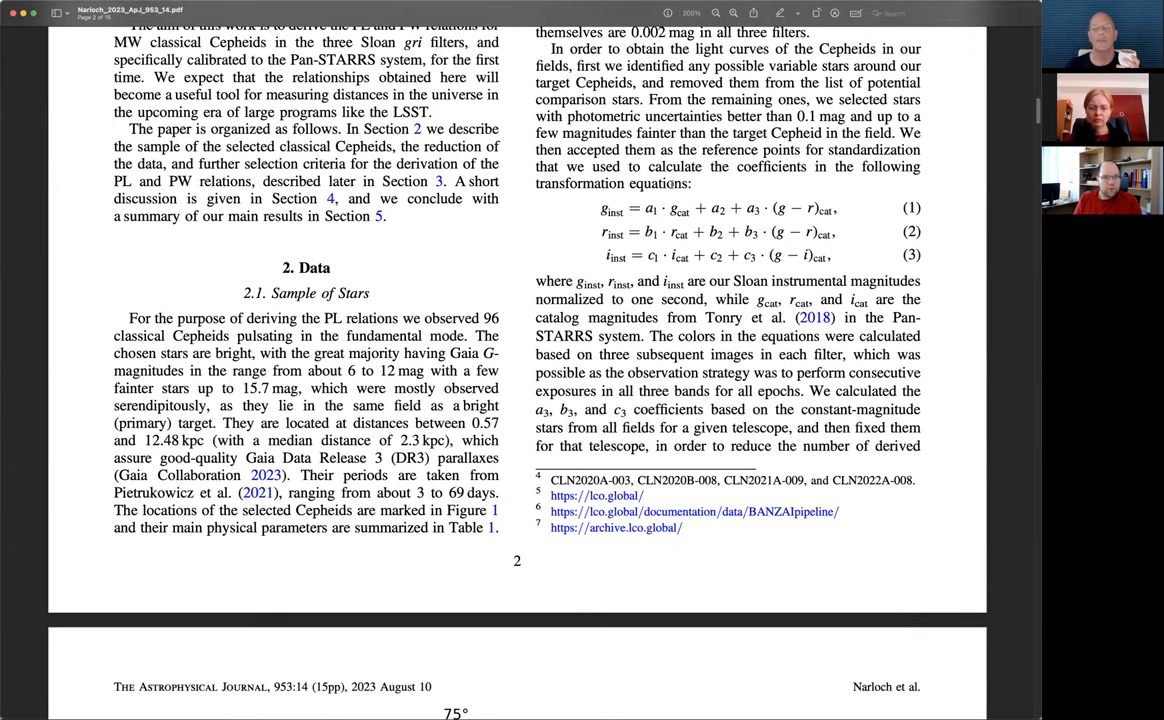
{"action": "scroll", "scroll_direction": "down", "scroll_amount": 3}
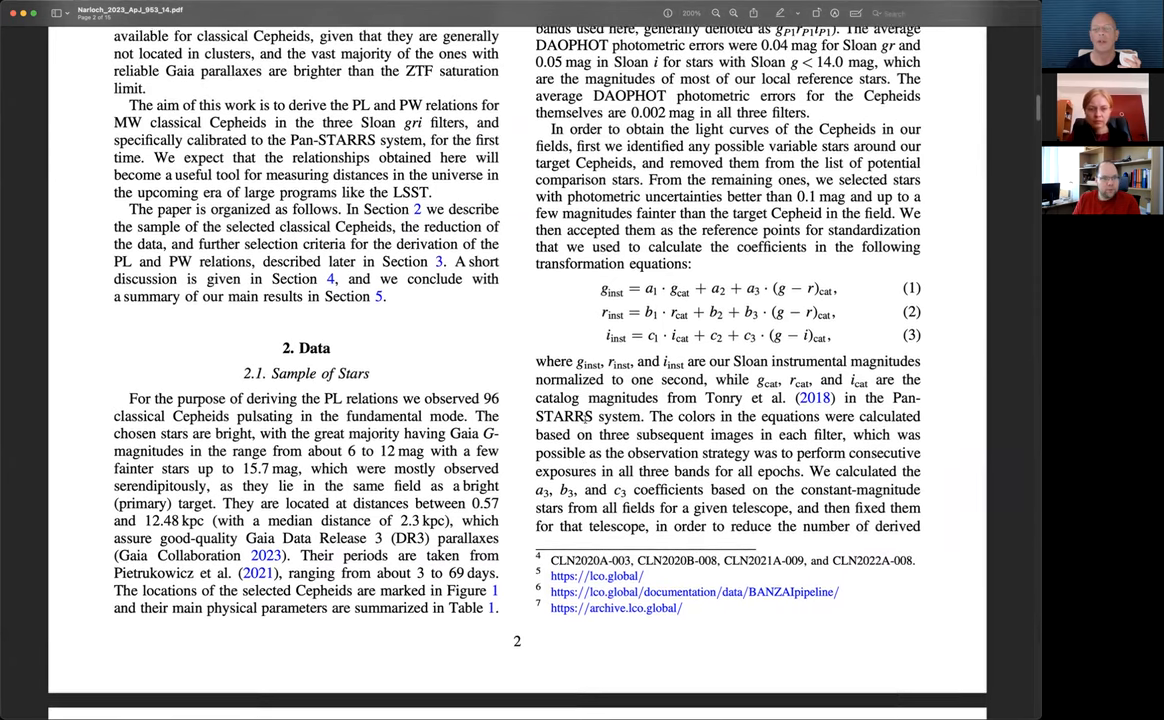
{"action": "scroll", "scroll_direction": "down", "scroll_amount": 3}
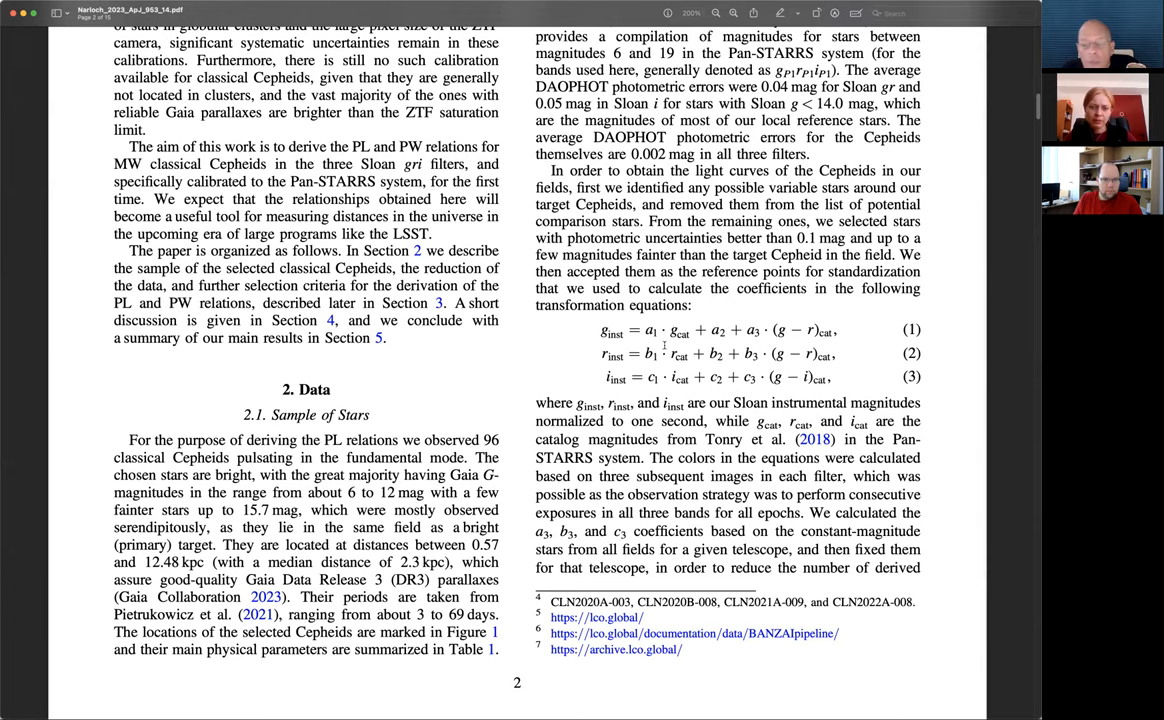
{"action": "scroll", "scroll_direction": "down", "scroll_amount": 3}
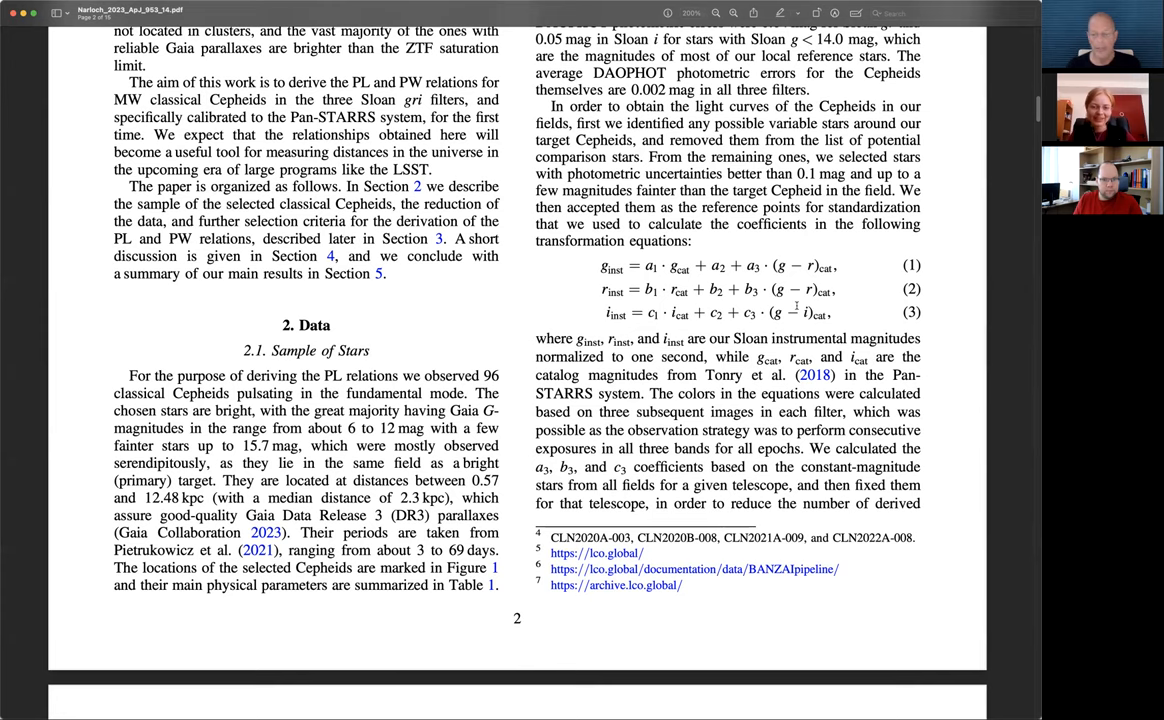
Step: Scroll past Figure 1 to Section 2.3 and select the Bayestar2019/dustmap sentence
{"action": "scroll", "scroll_direction": "down", "scroll_amount": 3}
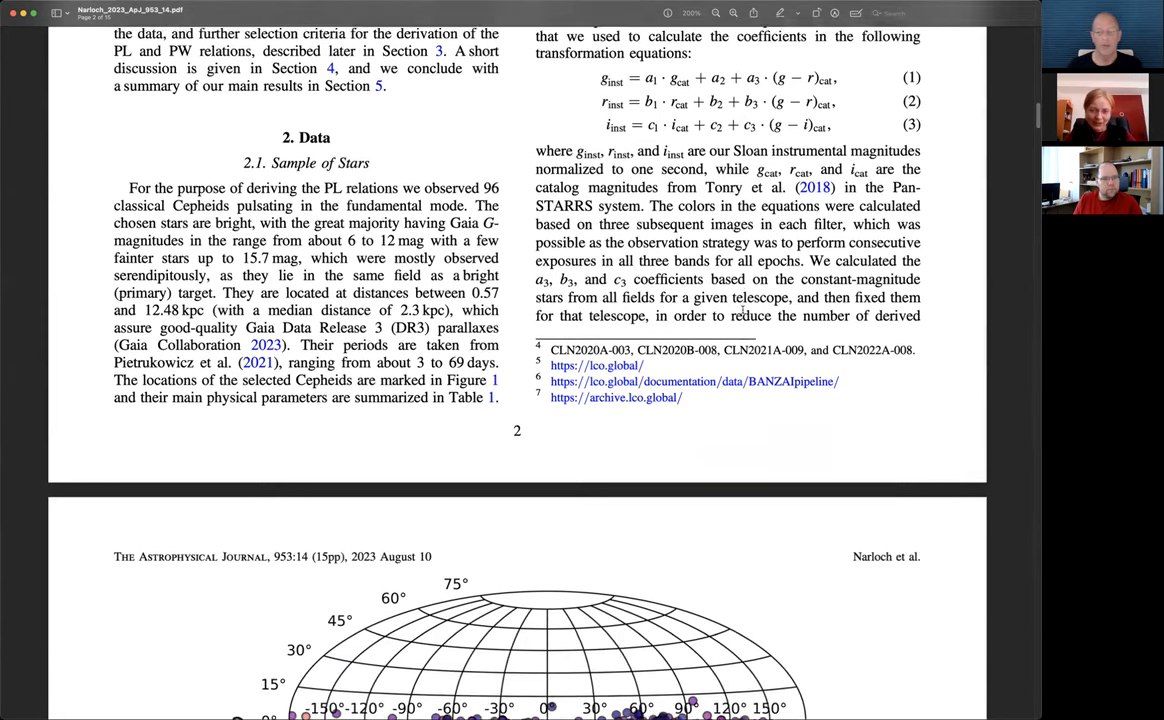
{"action": "scroll", "scroll_direction": "down", "scroll_amount": 3}
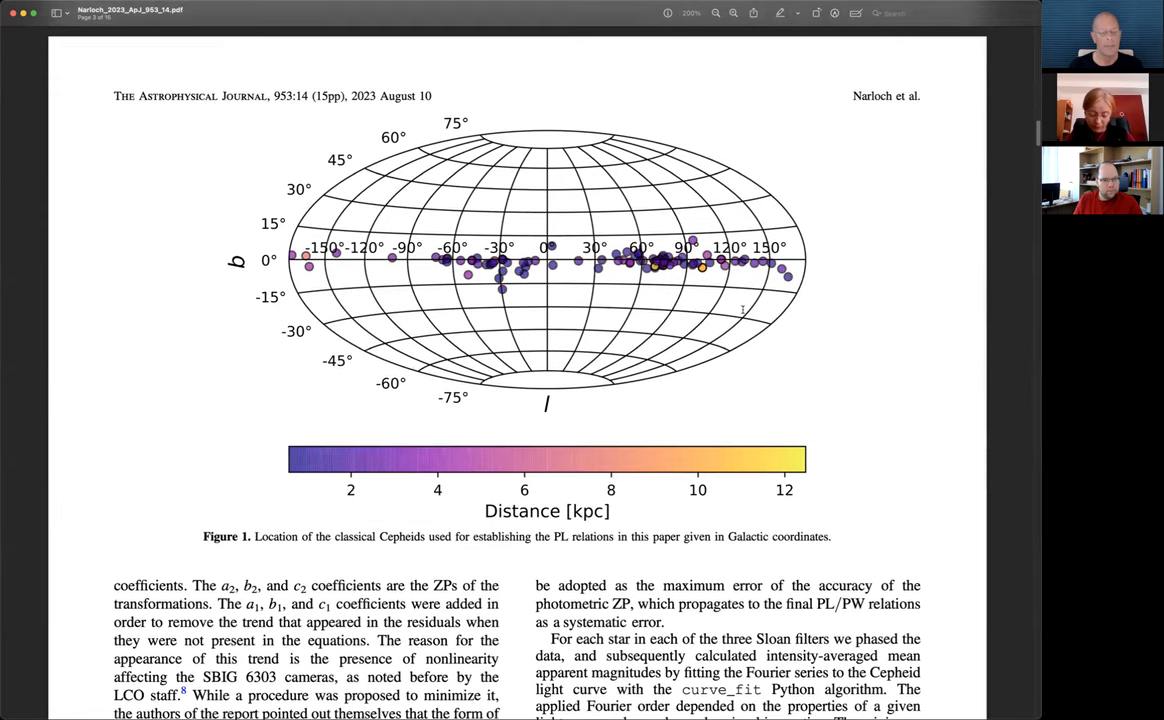
{"action": "scroll", "scroll_direction": "down", "scroll_amount": 3}
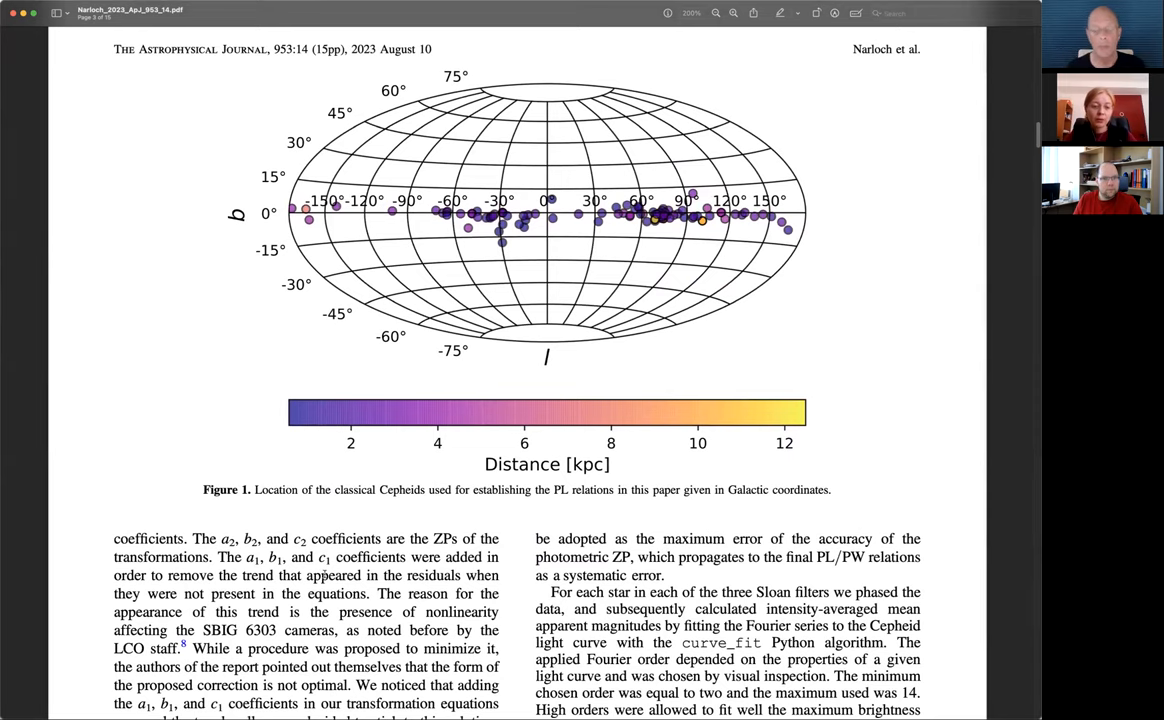
{"action": "scroll", "scroll_direction": "down", "scroll_amount": 3}
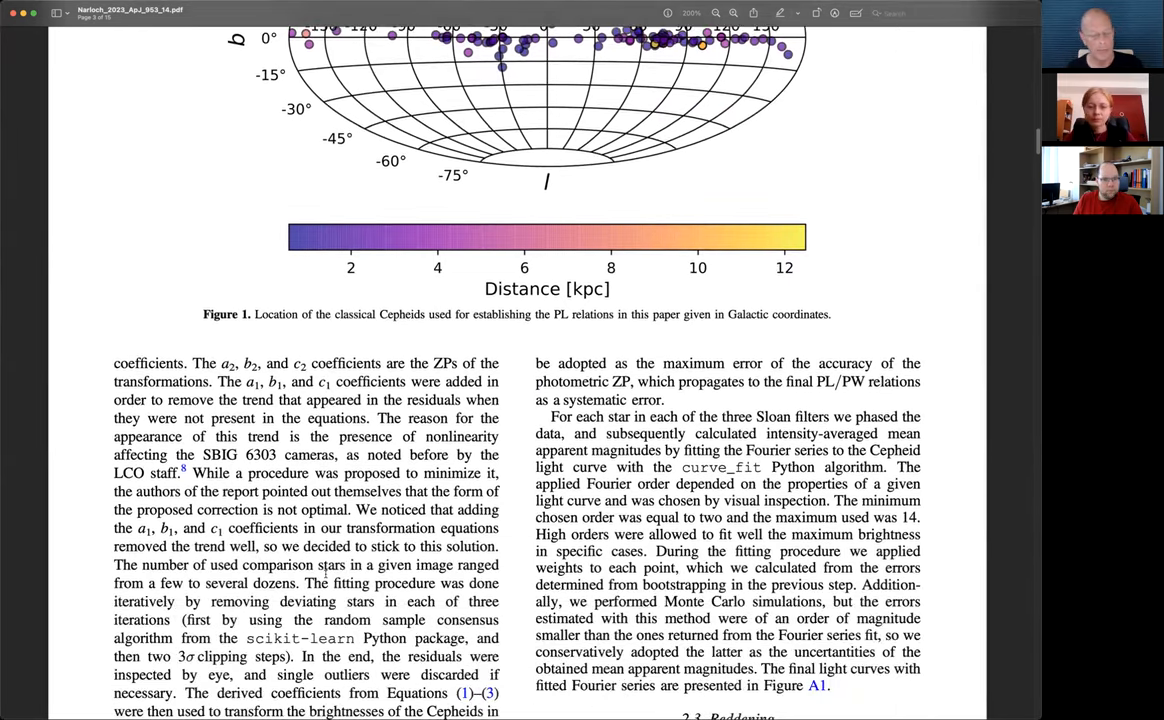
{"action": "scroll", "scroll_direction": "down", "scroll_amount": 3}
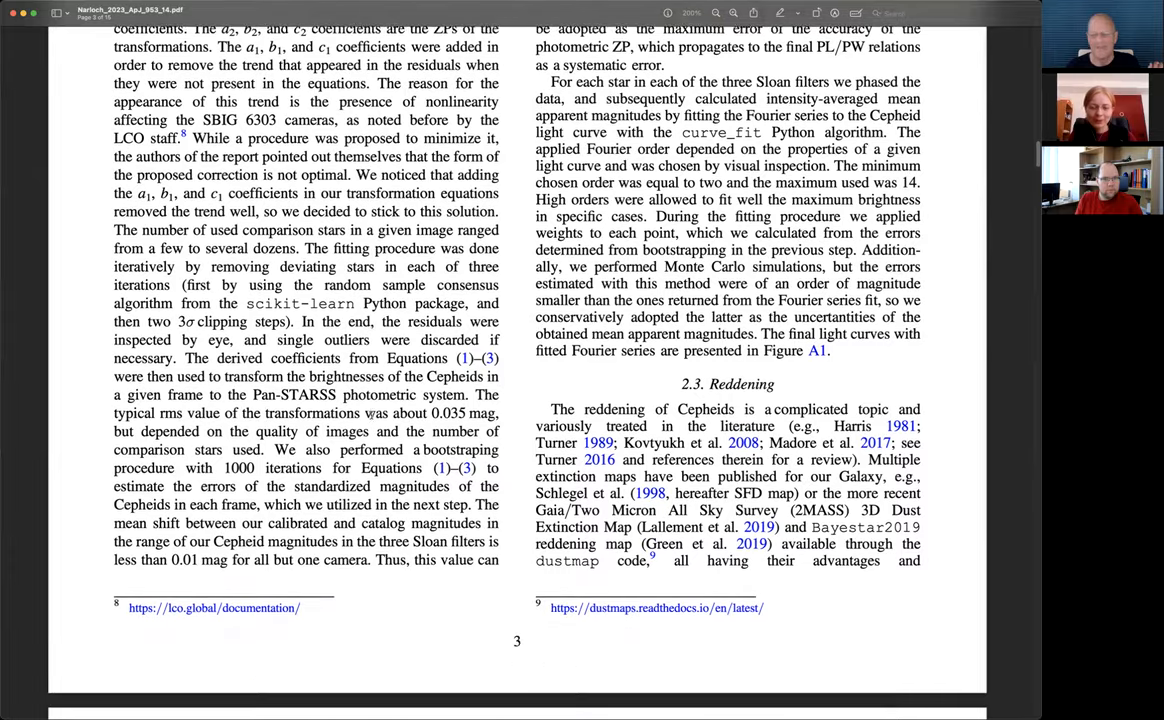
{"action": "scroll", "scroll_direction": "down", "scroll_amount": 3}
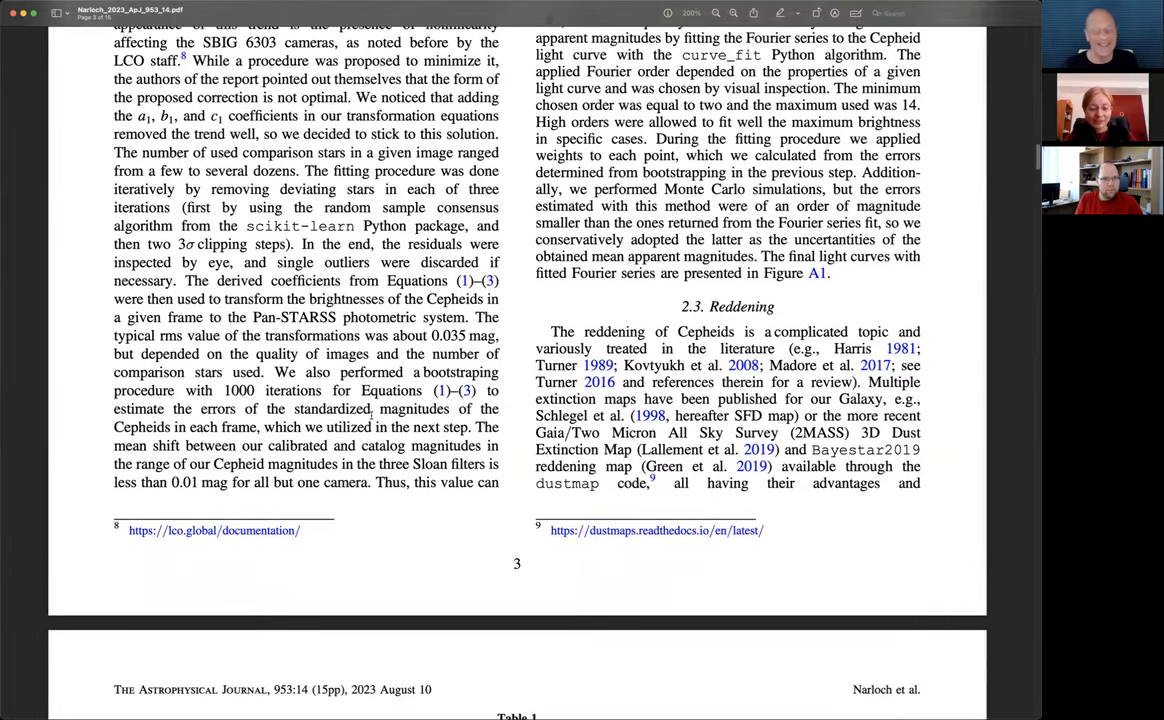
{"action": "scroll", "scroll_direction": "down", "scroll_amount": 3}
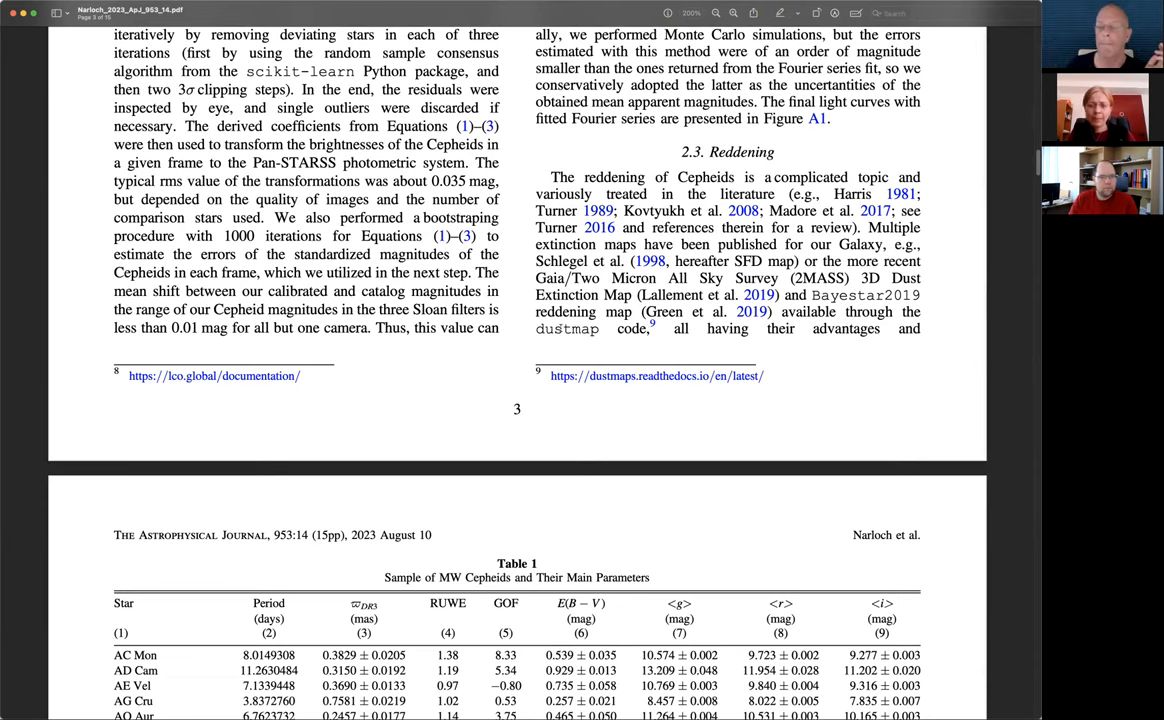
{"action": "left_click_drag", "start_coordinate": [785, 294], "coordinate": [820, 311]}
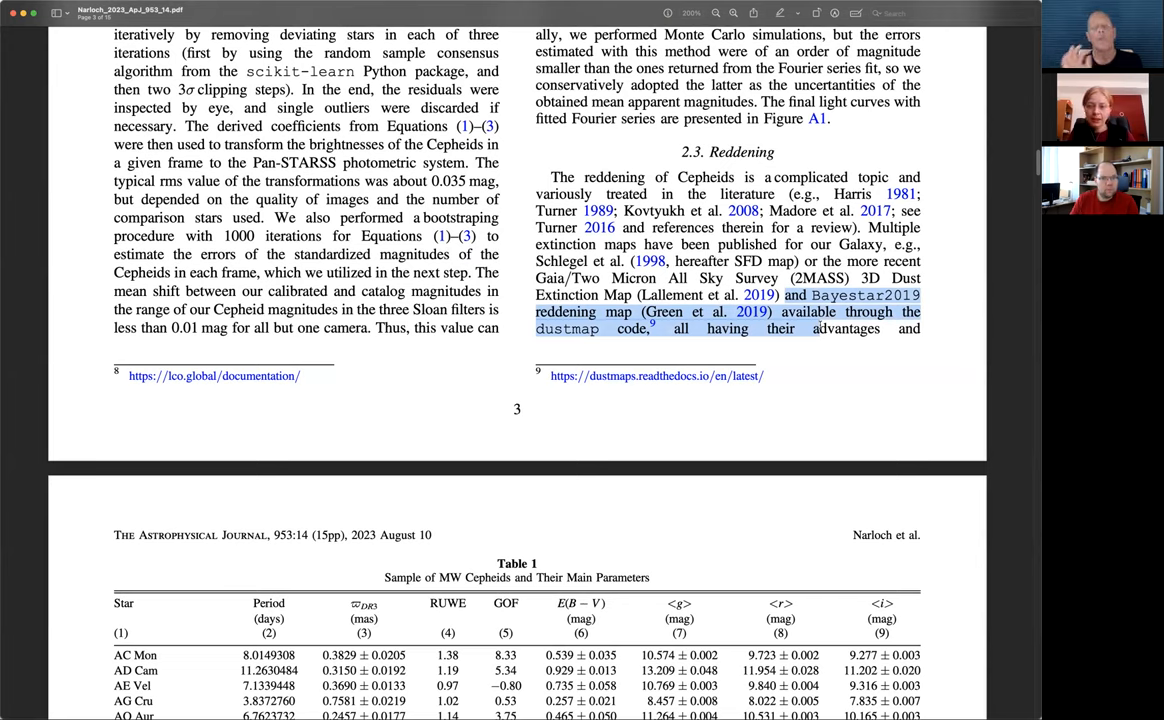
Step: Scroll past Table 1 to page 5 and start selecting the 'also calculated' Rλ sentence
{"action": "scroll", "scroll_direction": "down", "scroll_amount": 3}
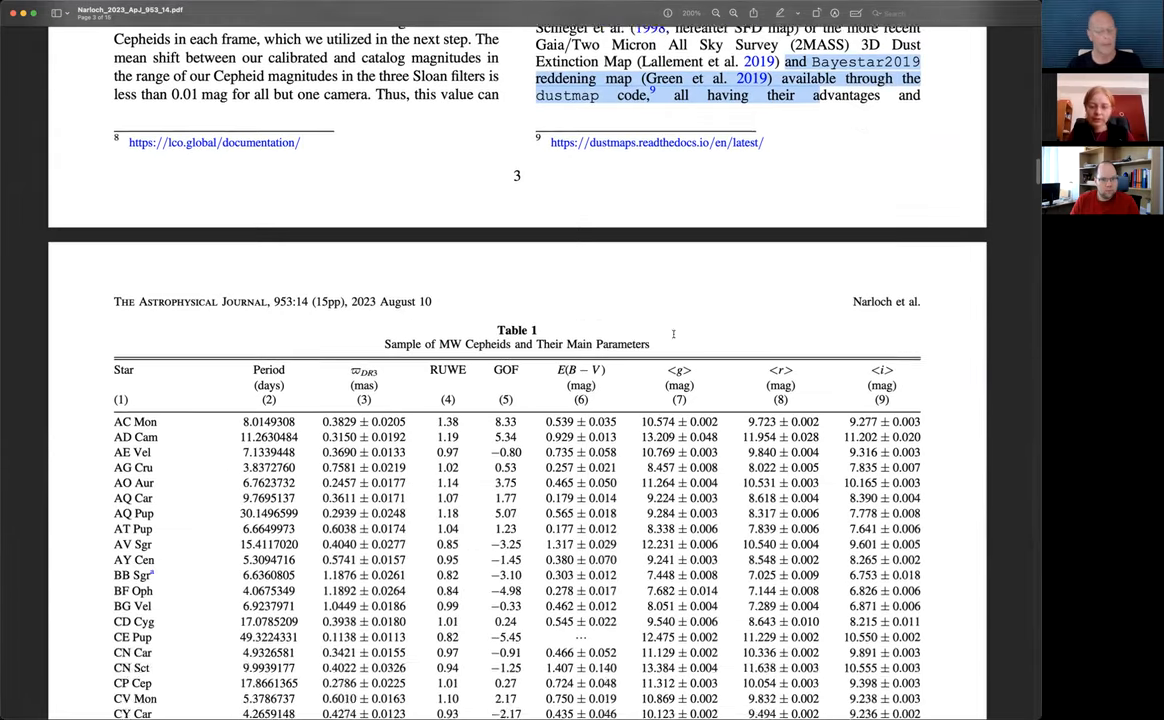
{"action": "scroll", "scroll_direction": "down", "scroll_amount": 3}
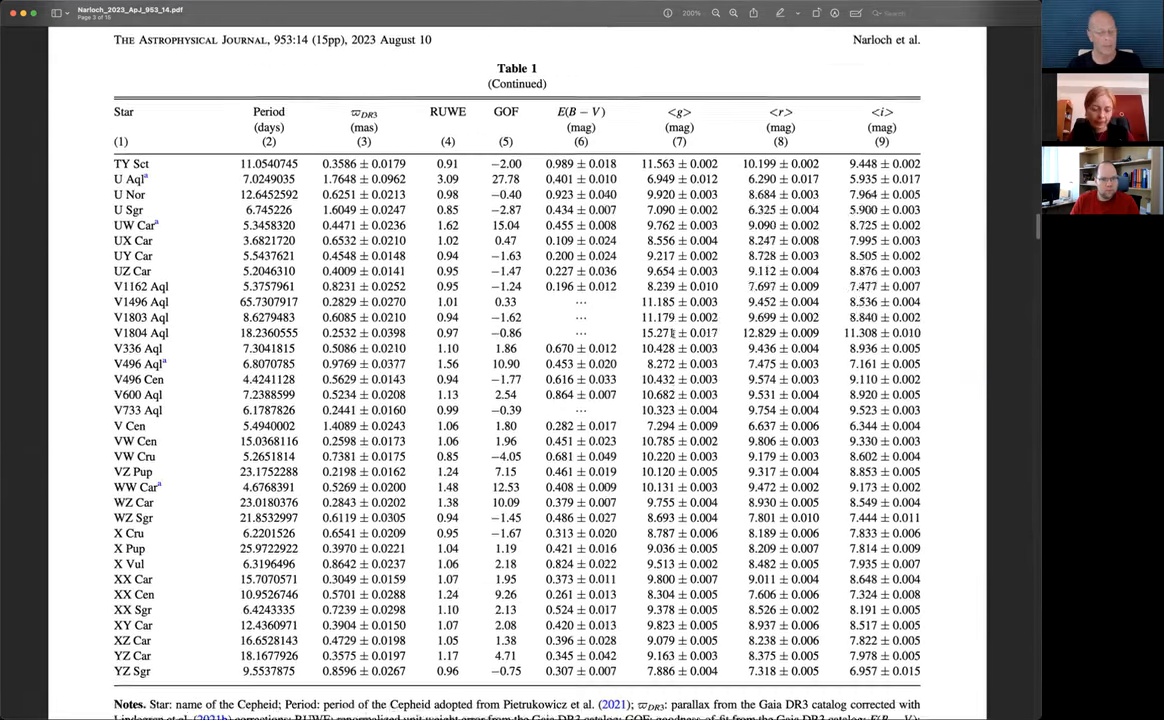
{"action": "scroll", "scroll_direction": "down", "scroll_amount": 3}
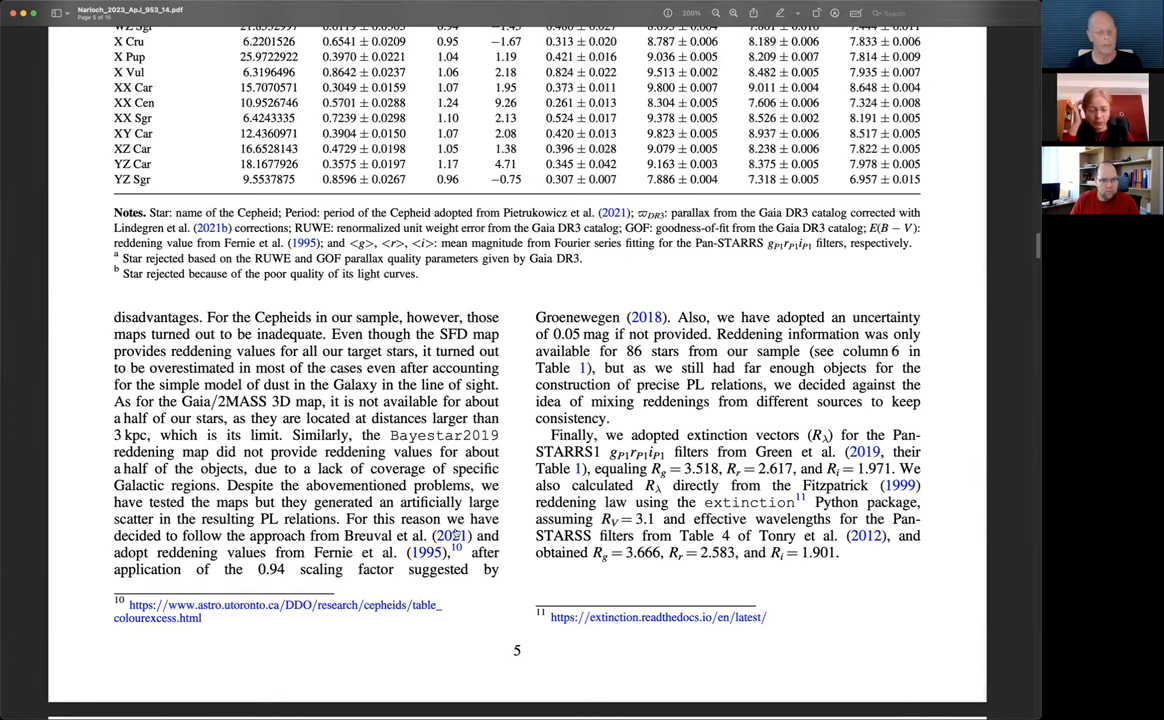
{"action": "left_click_drag", "start_coordinate": [473, 535], "coordinate": [460, 552]}
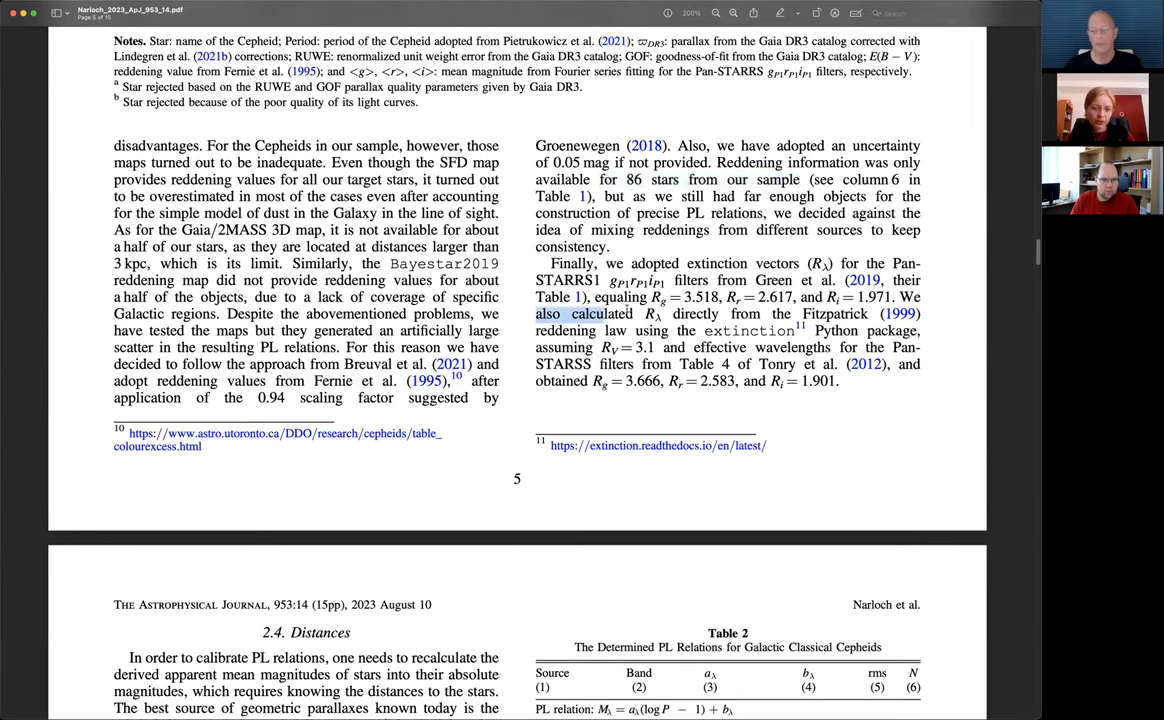
Step: Select the 'Rλ from Fitzpatrick (1999)' phrase and scroll to Section 2.4 and Table 2
{"action": "left_click_drag", "start_coordinate": [635, 313], "coordinate": [870, 313]}
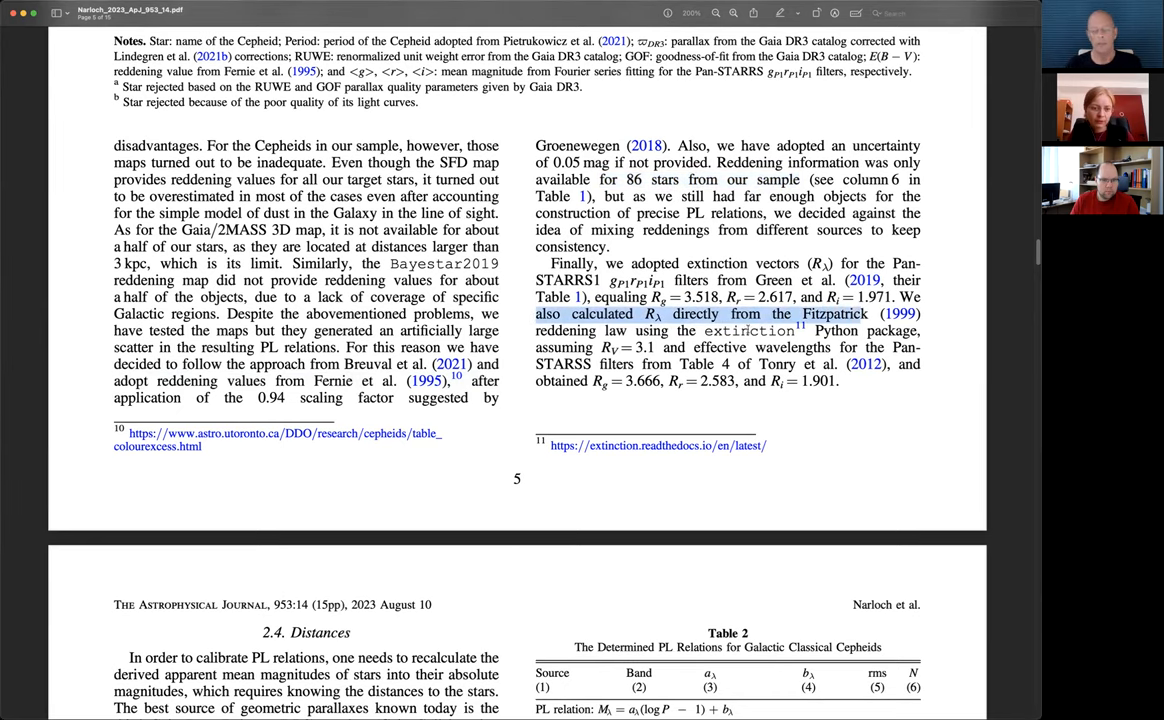
{"action": "scroll", "scroll_direction": "down", "scroll_amount": 3}
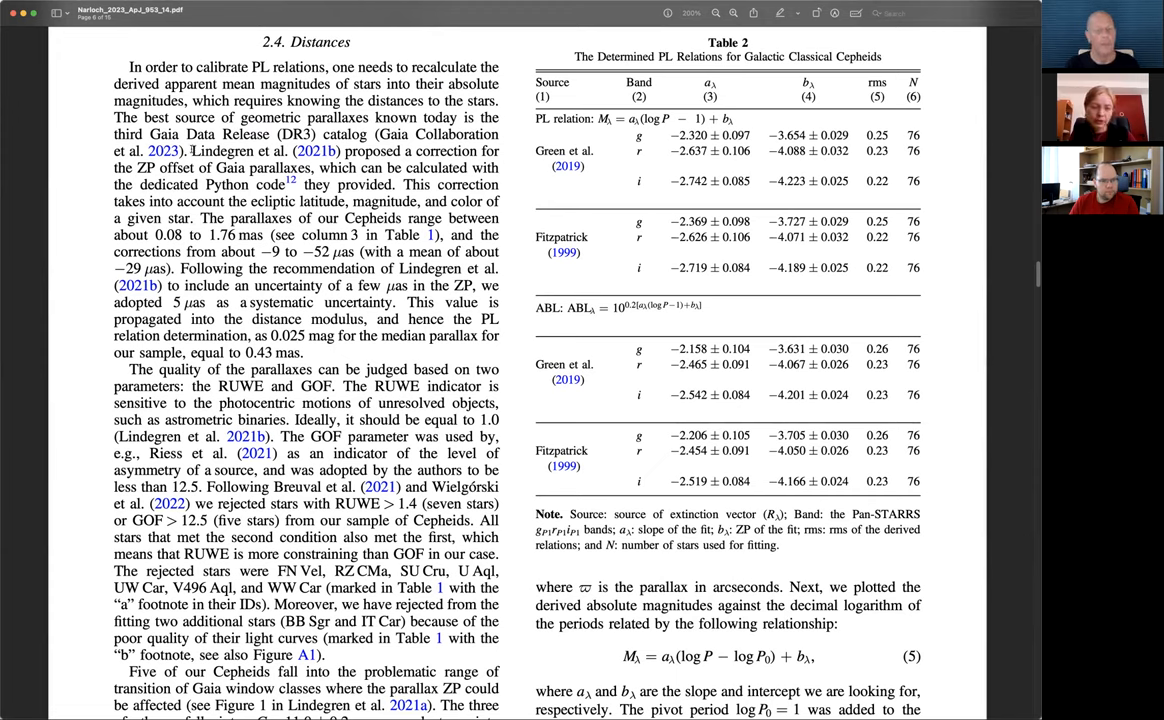
Step: Select the Lindegren parallax correction sentence, then the sentence on RUWE and GOF parameters
{"action": "left_click_drag", "start_coordinate": [193, 151], "coordinate": [314, 168]}
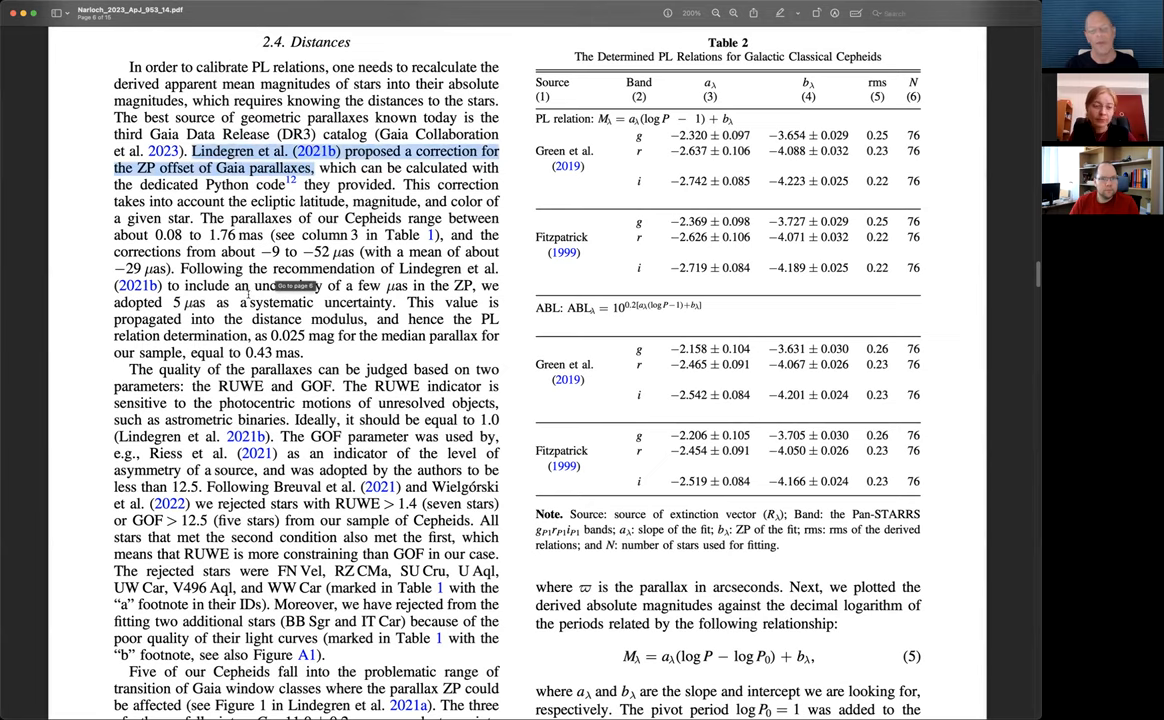
{"action": "scroll", "scroll_direction": "down", "scroll_amount": 3}
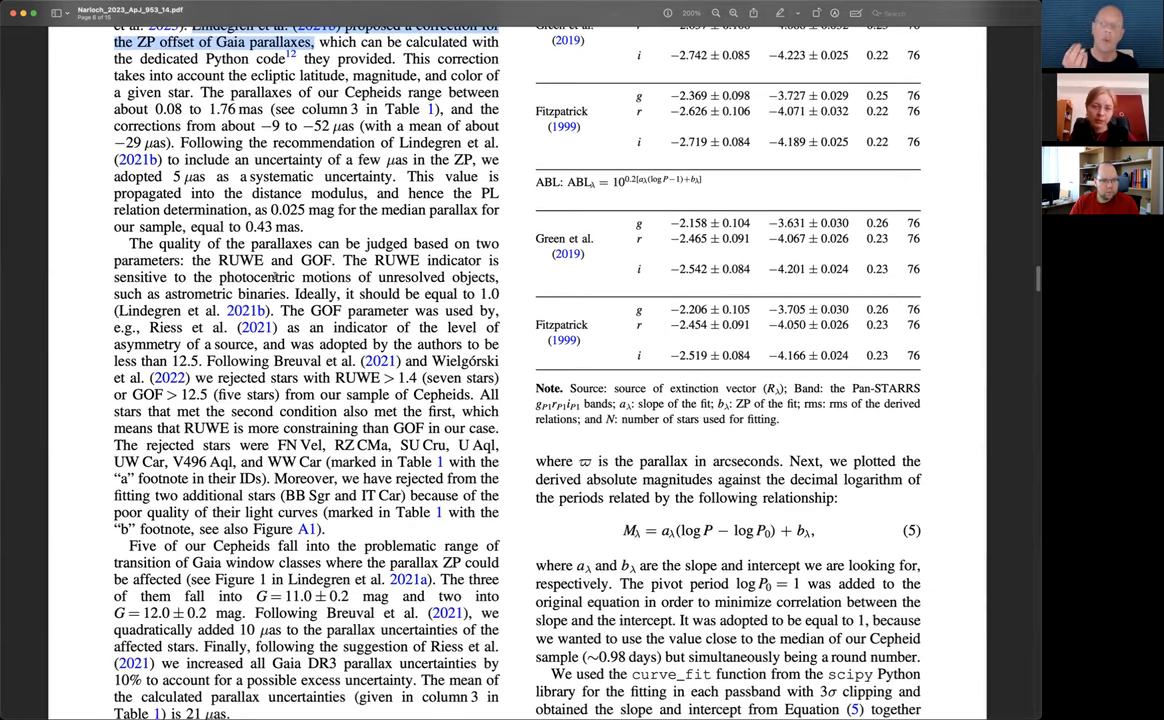
{"action": "scroll", "scroll_direction": "down", "scroll_amount": 3}
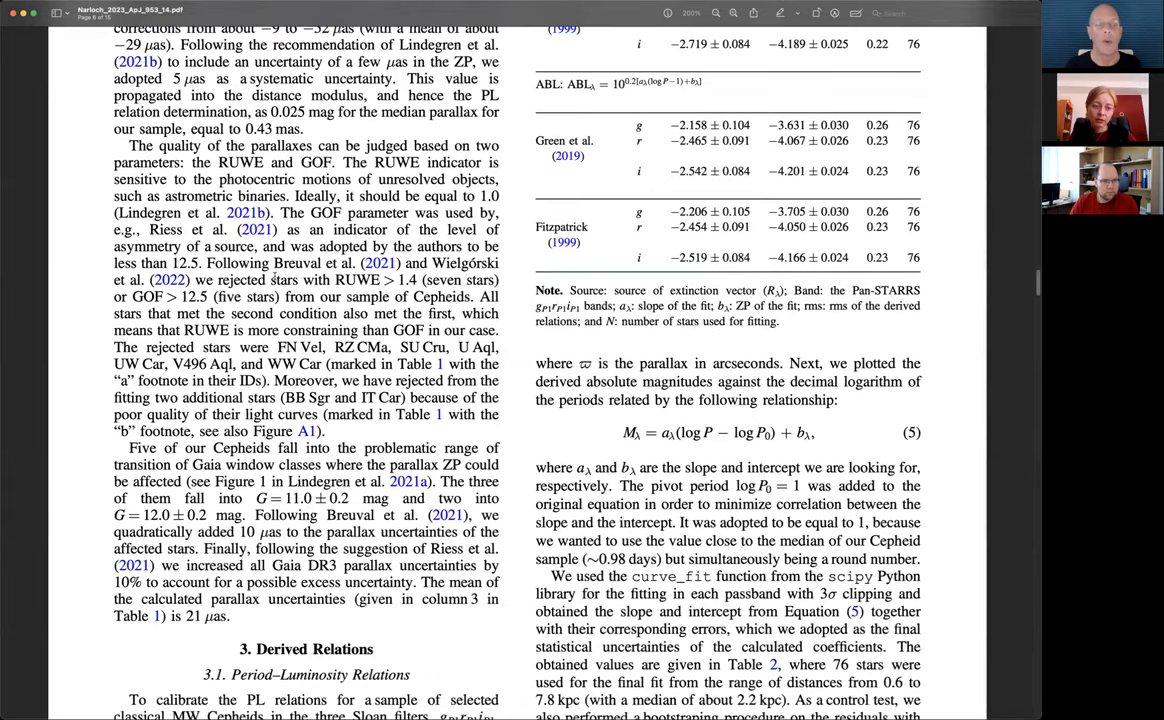
{"action": "scroll", "scroll_direction": "down", "scroll_amount": 3}
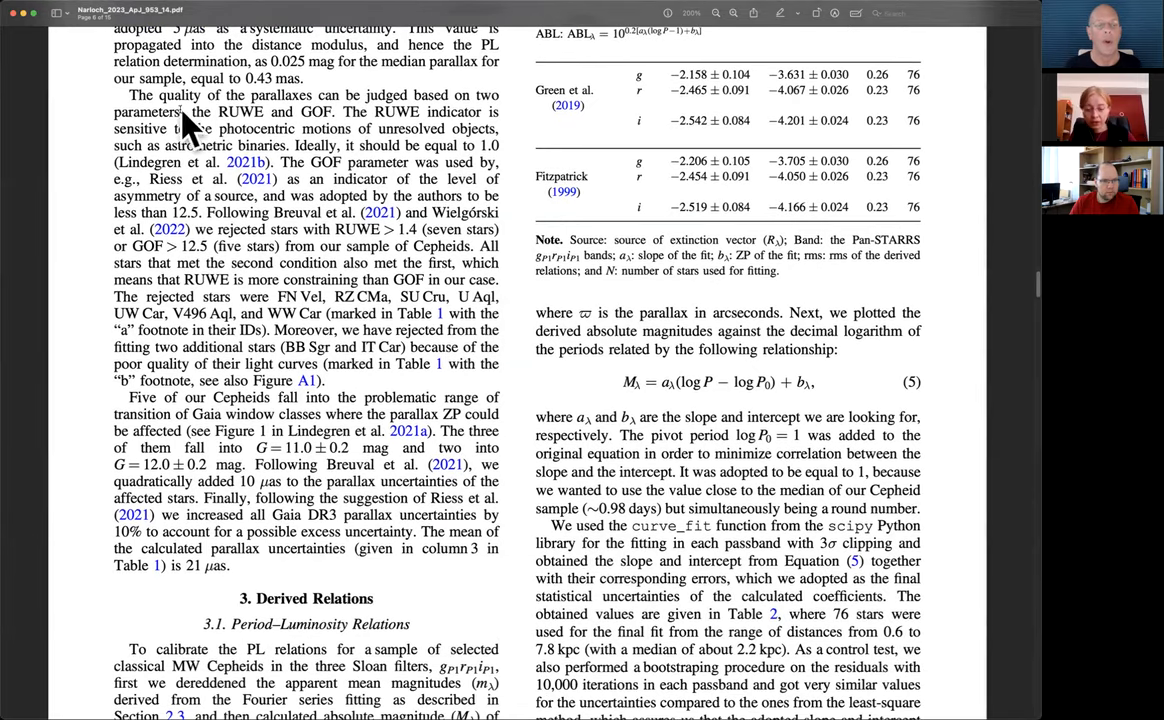
{"action": "left_click_drag", "start_coordinate": [114, 95], "coordinate": [336, 111]}
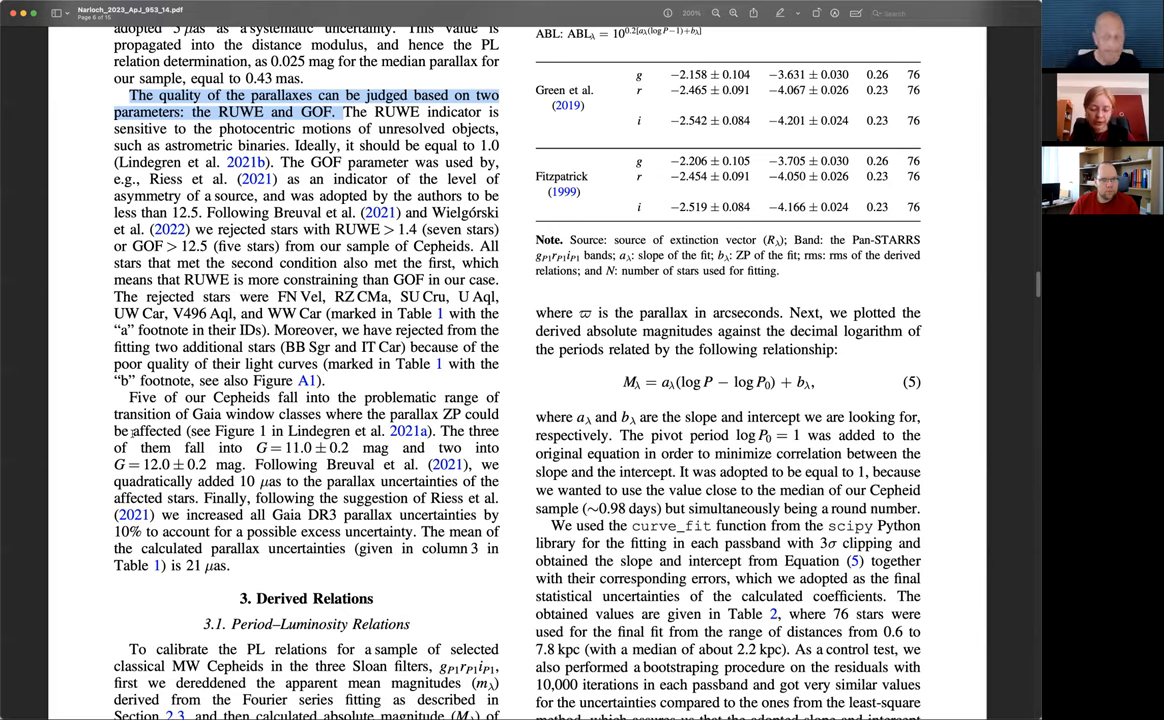
Step: Scroll to page 6's end, where the 76-star final fit passage sits above Figure 2
{"action": "scroll", "scroll_direction": "down", "scroll_amount": 3}
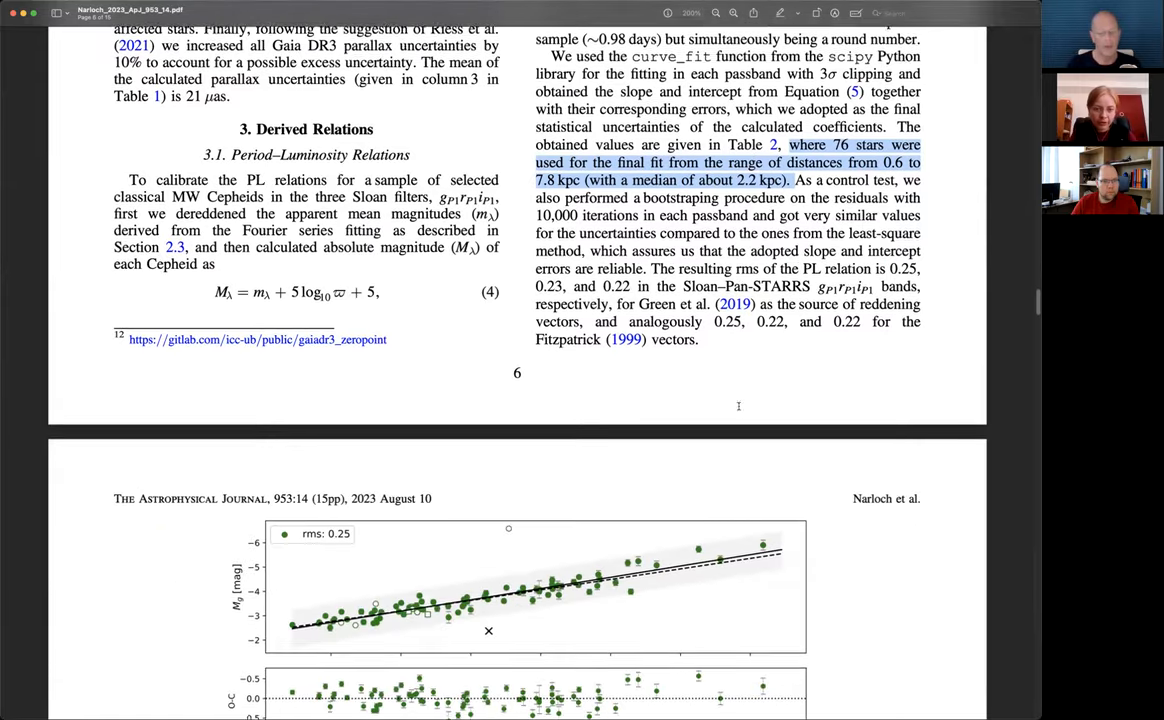
Step: Scroll past Table 3 and select the phrase defining Wesenheit indices
{"action": "scroll", "scroll_direction": "down", "scroll_amount": 3}
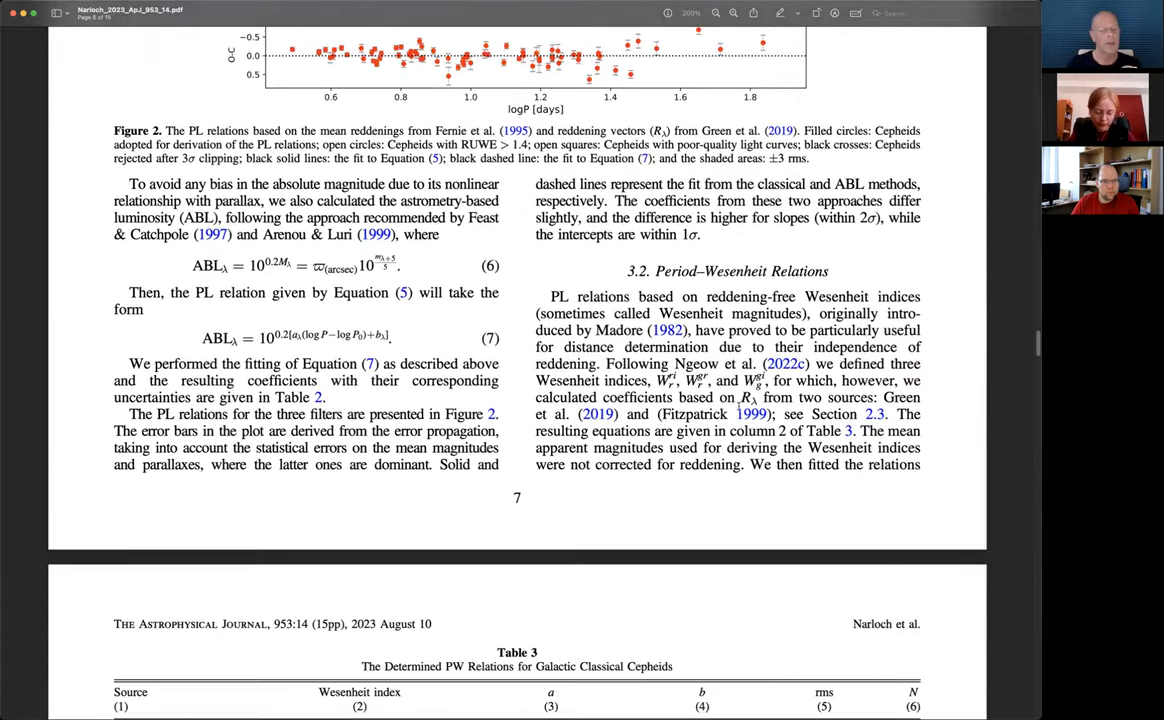
{"action": "scroll", "scroll_direction": "down", "scroll_amount": 3}
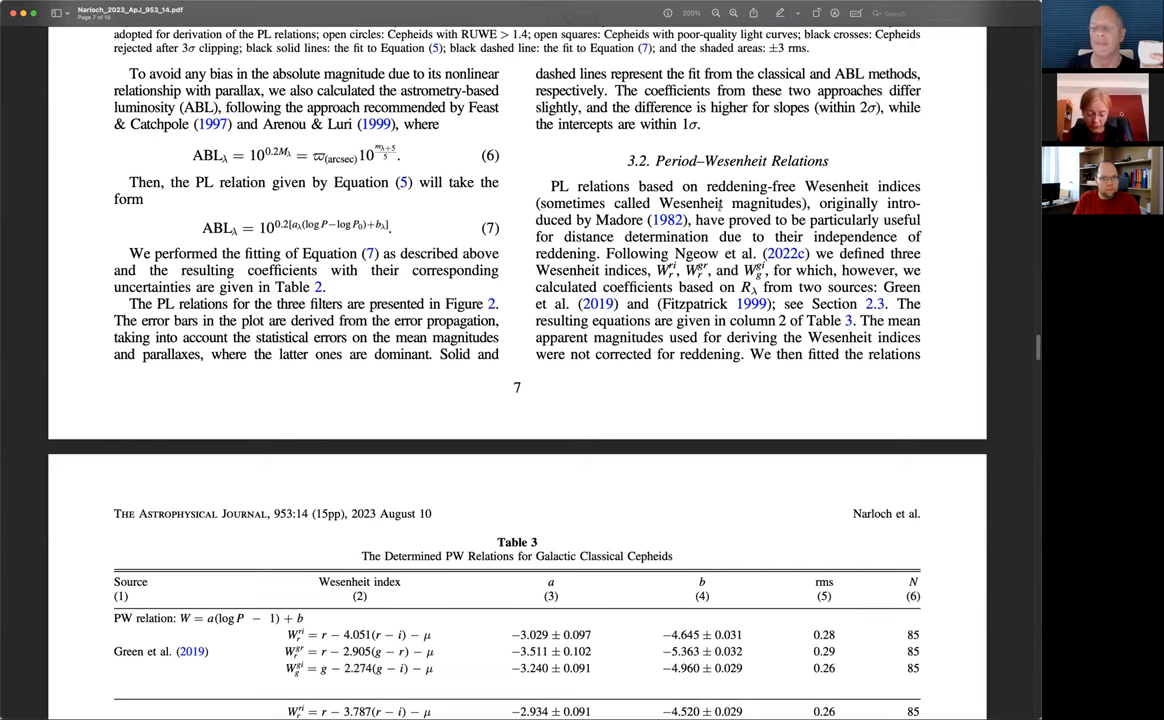
{"action": "left_click_drag", "start_coordinate": [803, 186], "coordinate": [815, 203]}
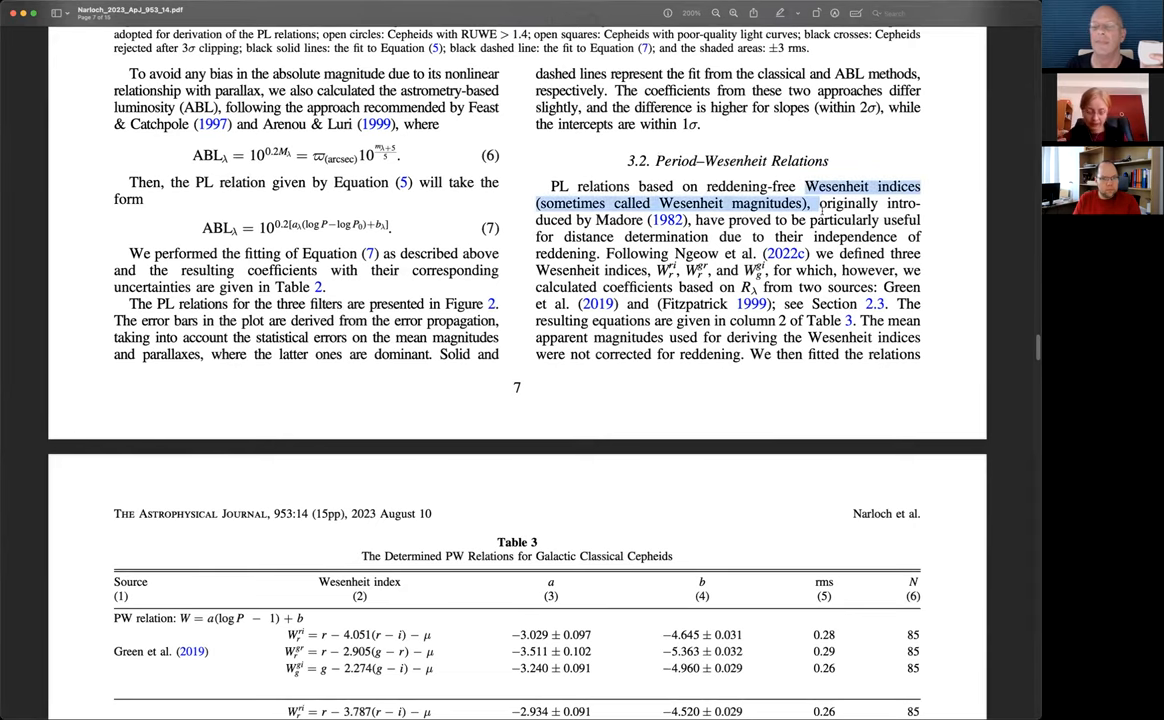
Step: Scroll down to Equations 8–9 and the start of section 4, Discussion
{"action": "scroll", "scroll_direction": "down", "scroll_amount": 3}
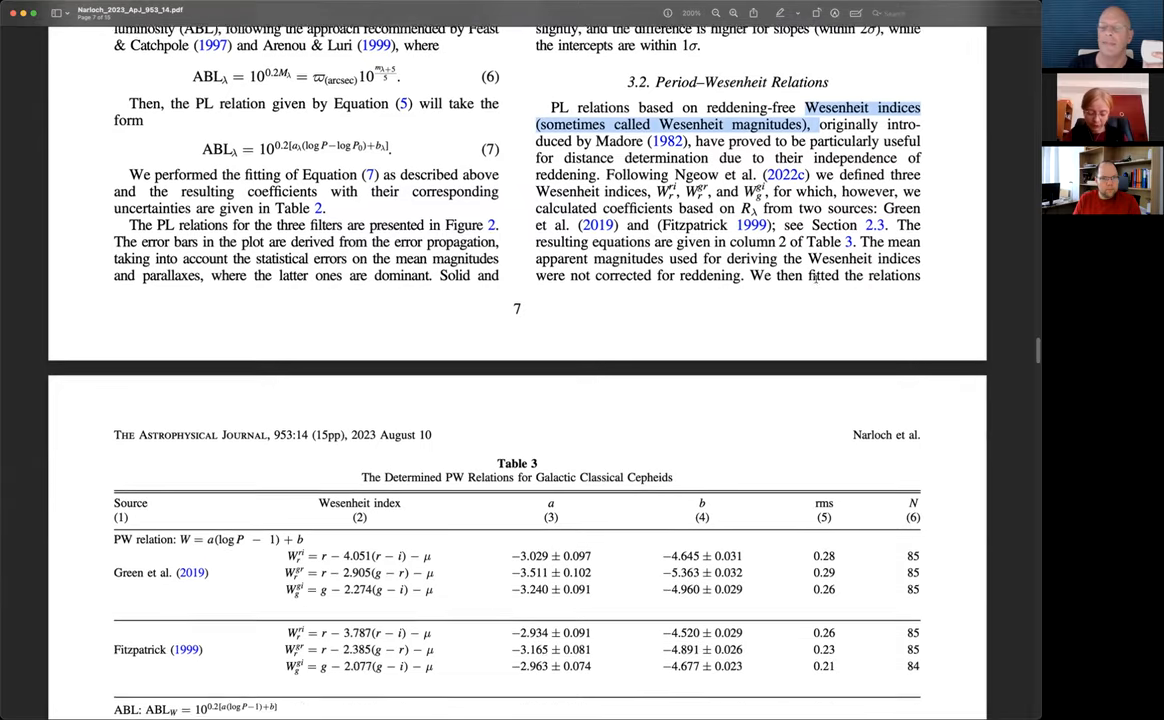
{"action": "scroll", "scroll_direction": "down", "scroll_amount": 3}
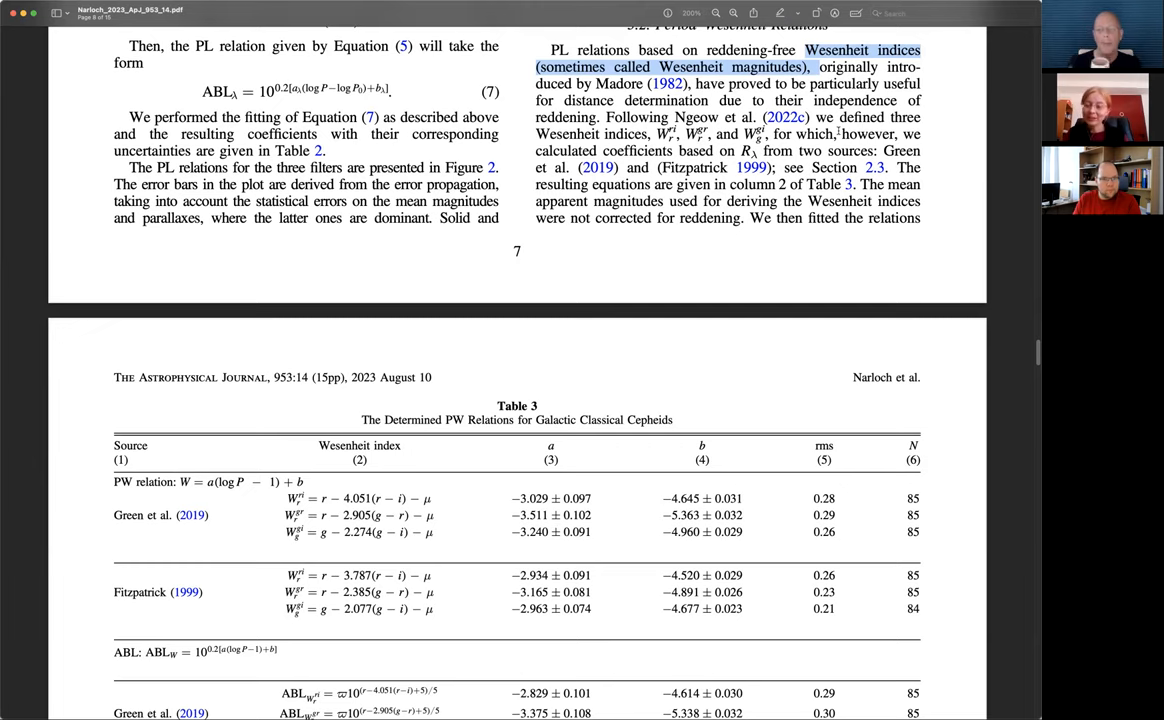
{"action": "scroll", "scroll_direction": "down", "scroll_amount": 3}
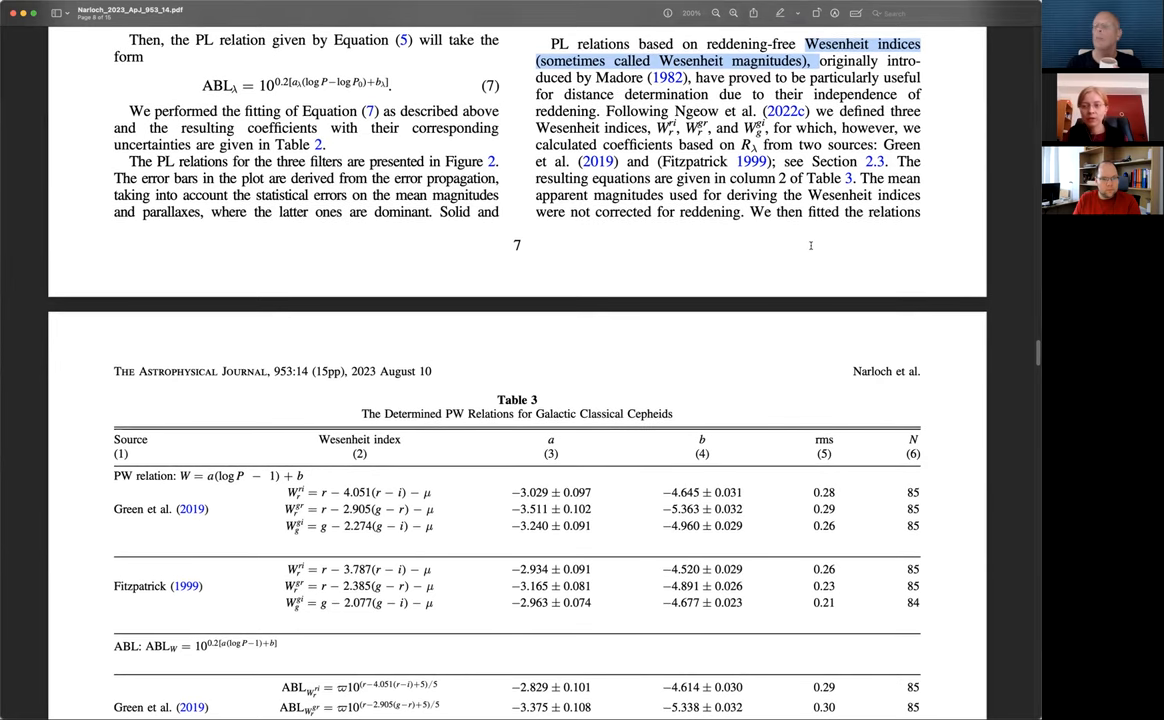
{"action": "scroll", "scroll_direction": "down", "scroll_amount": 3}
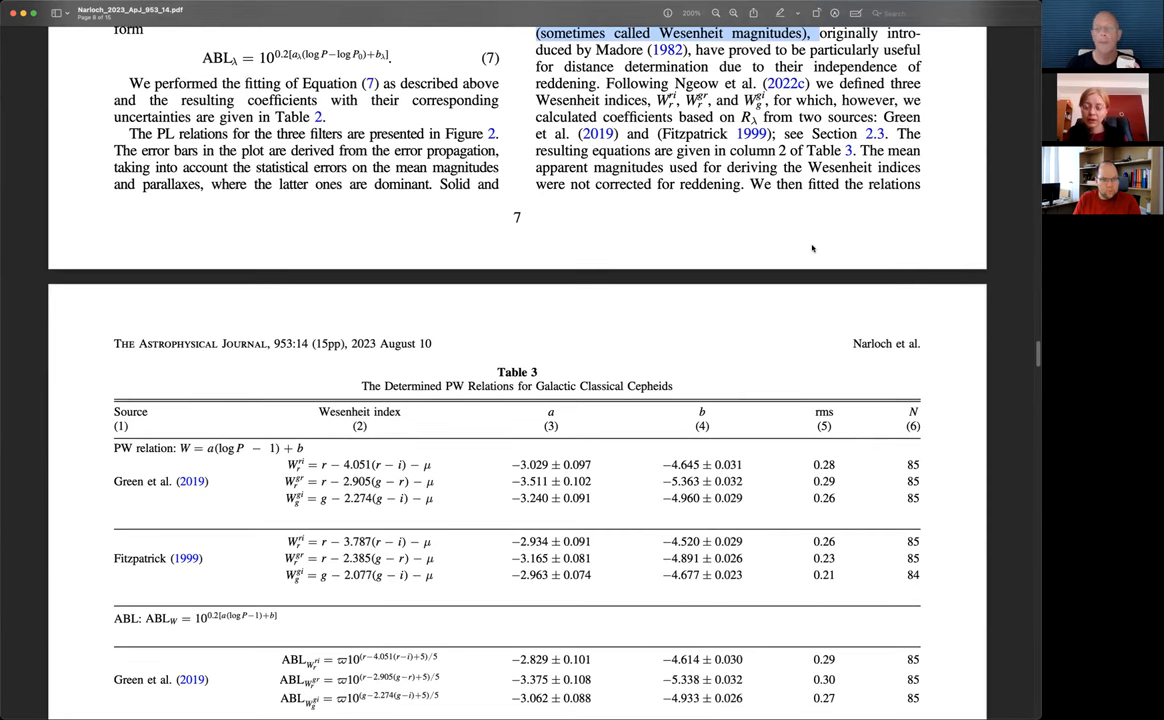
{"action": "scroll", "scroll_direction": "down", "scroll_amount": 3}
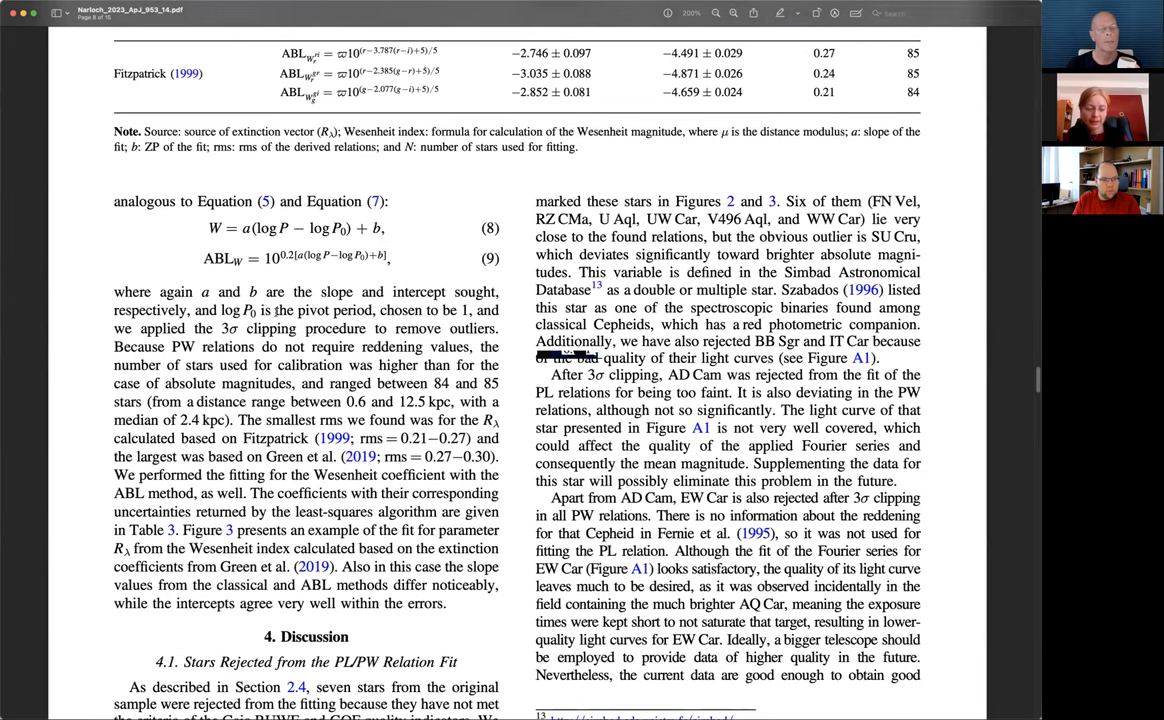
Step: Return to page 7's Figure 2 three-filter period–luminosity plots with residual panels
{"action": "scroll", "scroll_direction": "down", "scroll_amount": 3}
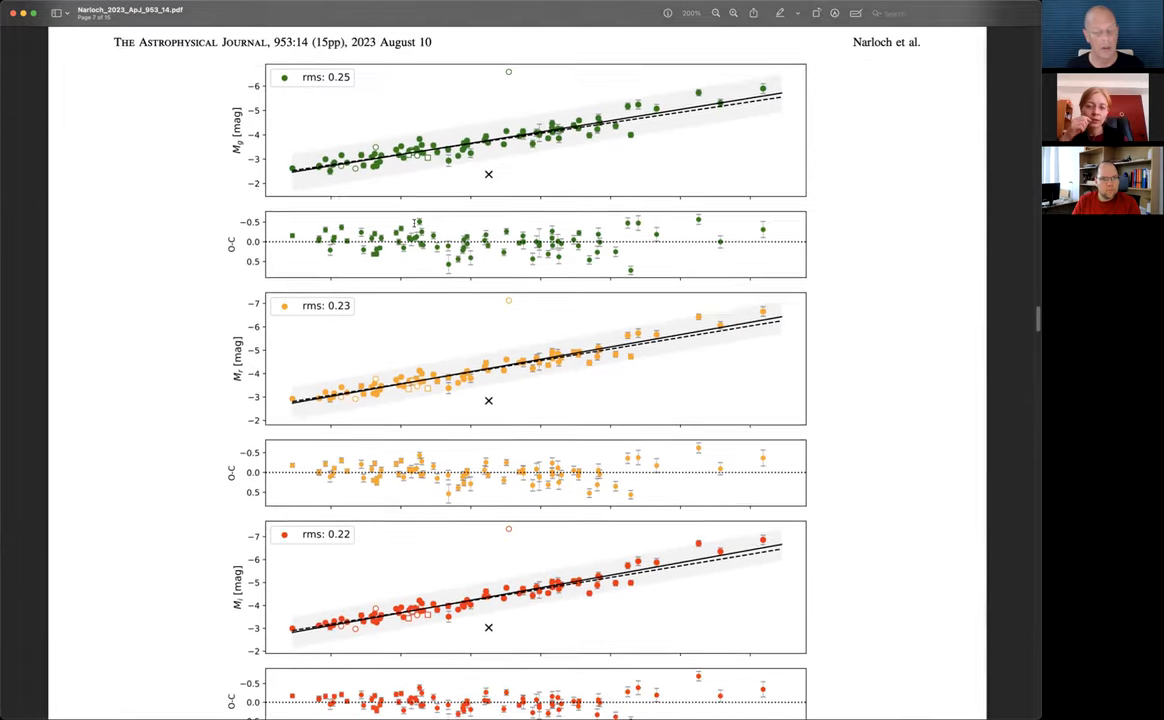
Step: Scroll down to page 9's Figure 3 Period–Wesenheit plot and section 4.2
{"action": "scroll", "scroll_direction": "down", "scroll_amount": 3}
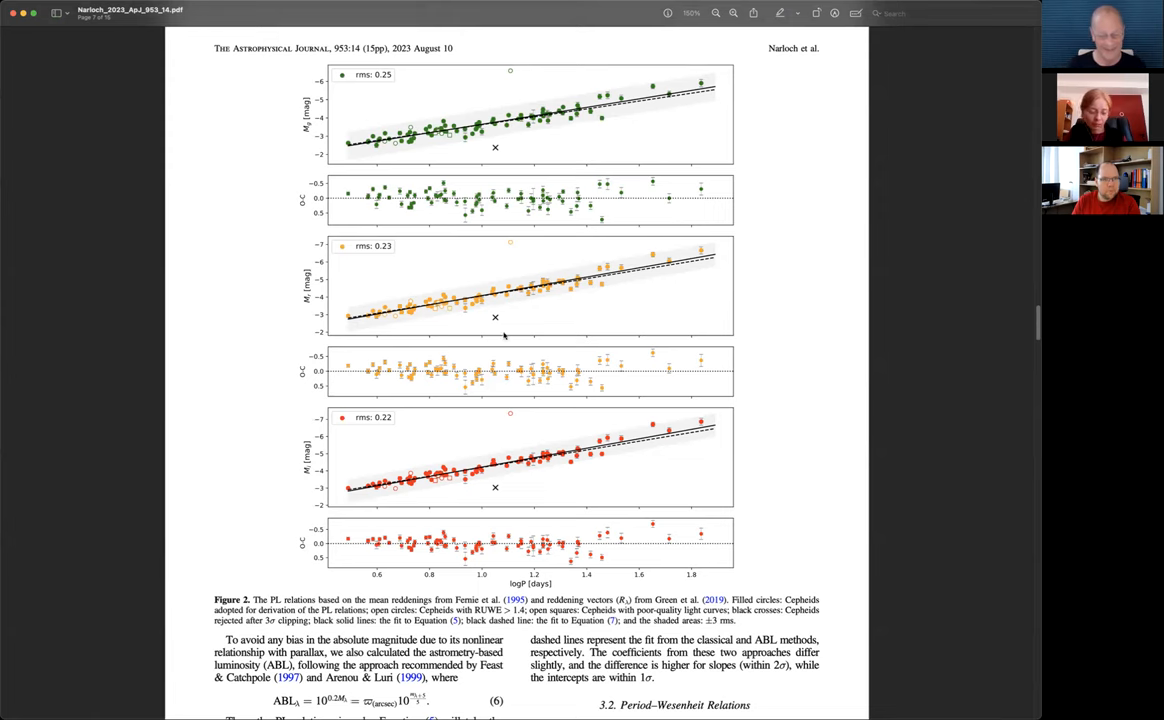
{"action": "mouse_move", "coordinate": [493, 102]}
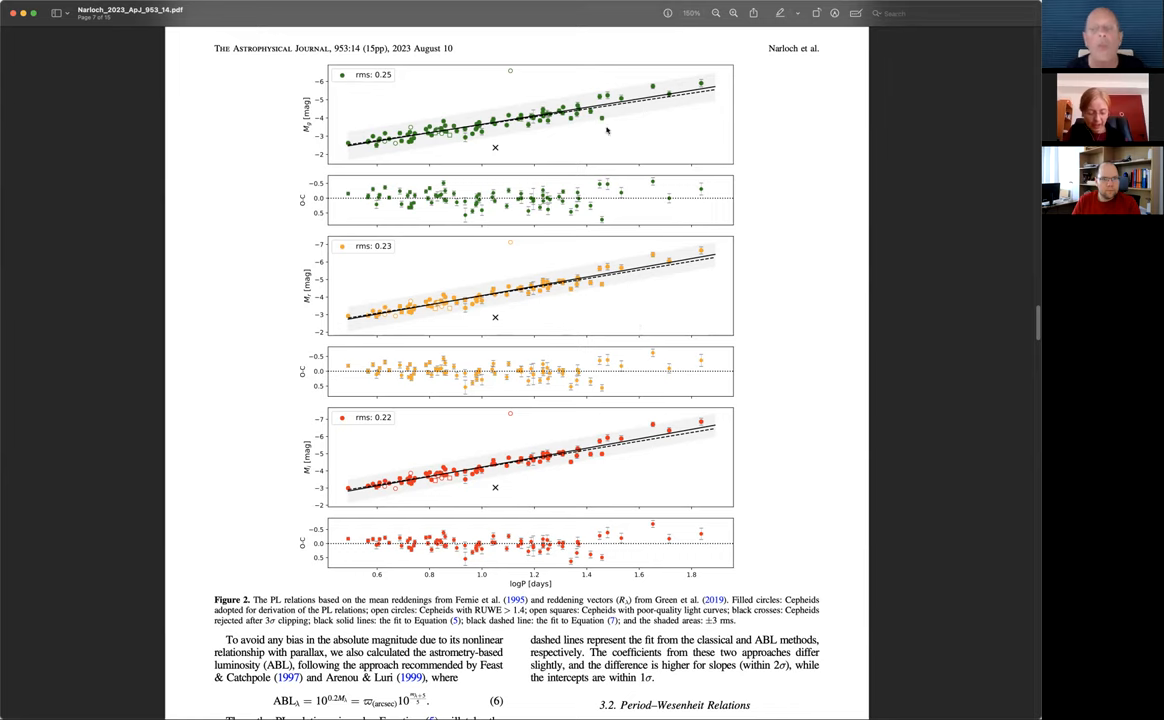
{"action": "mouse_move", "coordinate": [385, 443]}
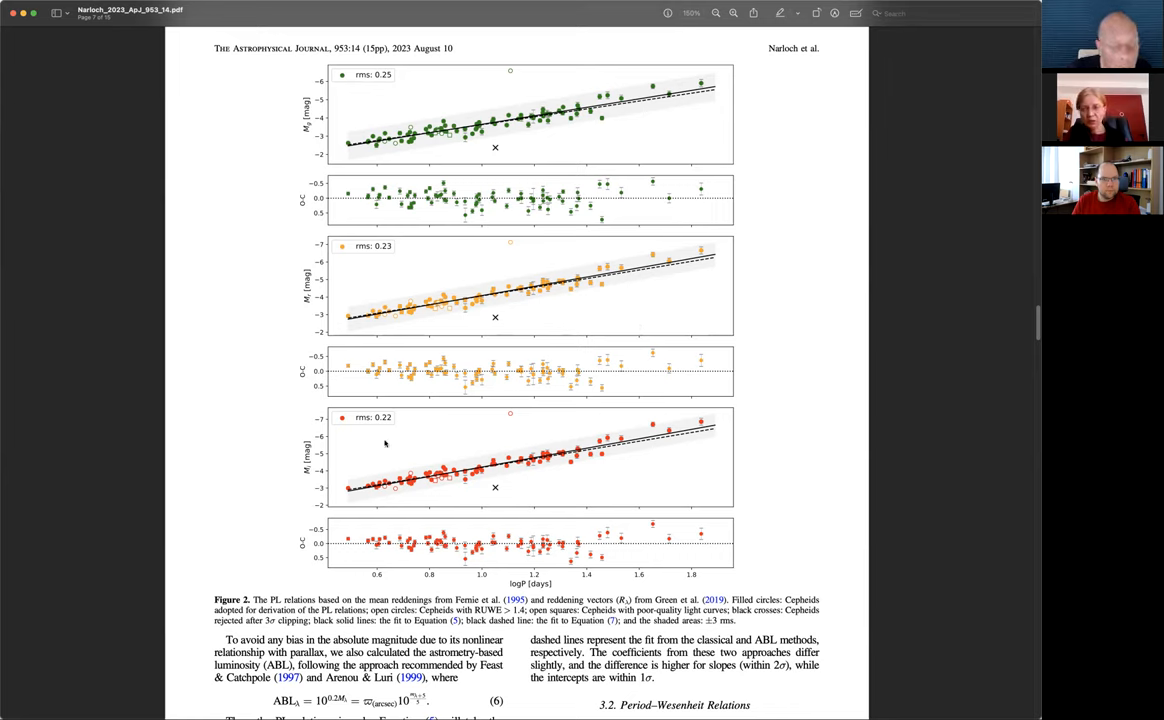
{"action": "mouse_move", "coordinate": [632, 468]}
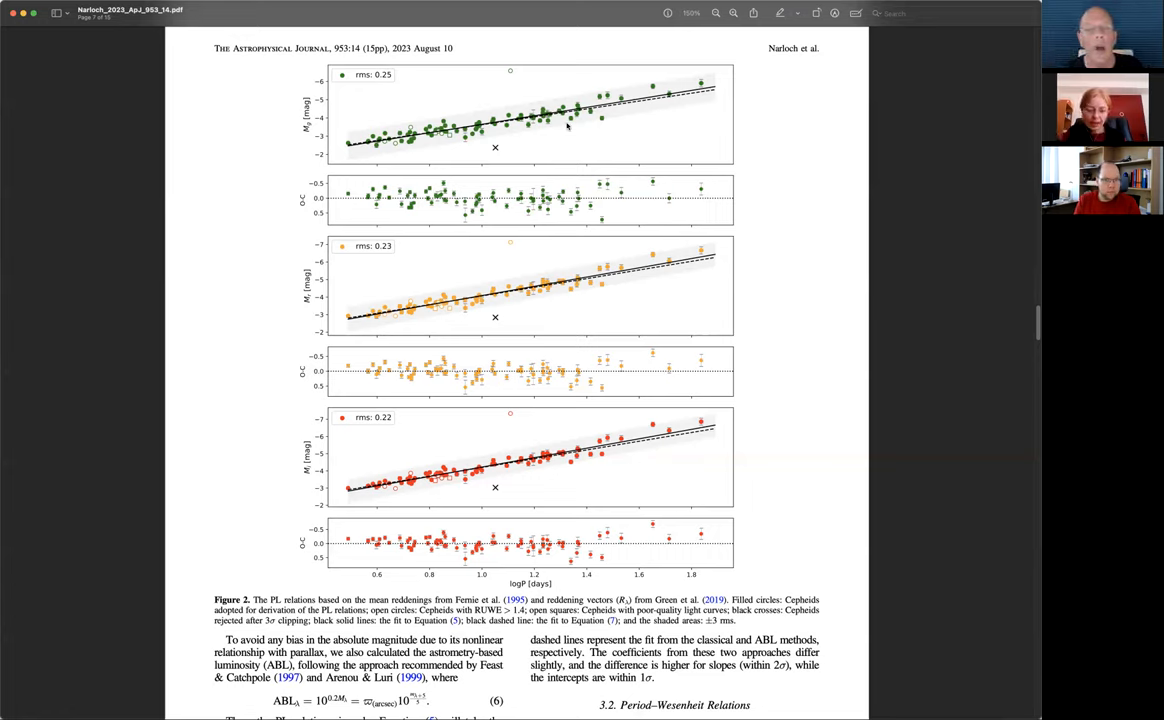
{"action": "mouse_move", "coordinate": [695, 98]}
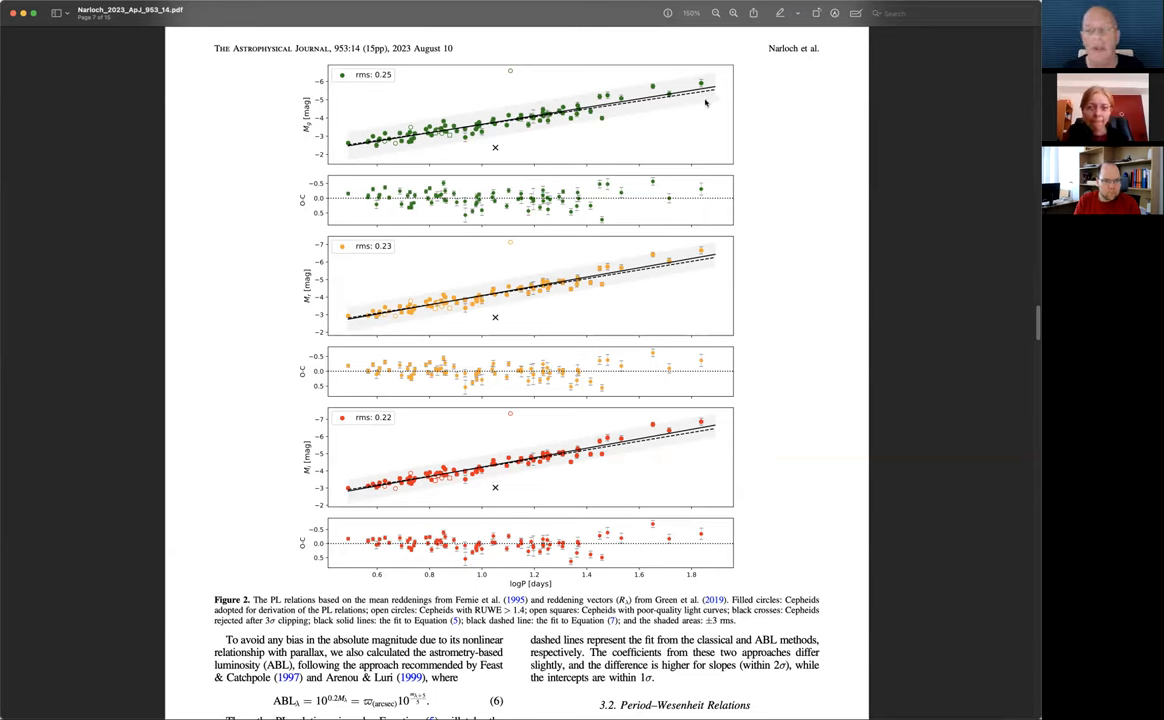
{"action": "mouse_move", "coordinate": [653, 281]}
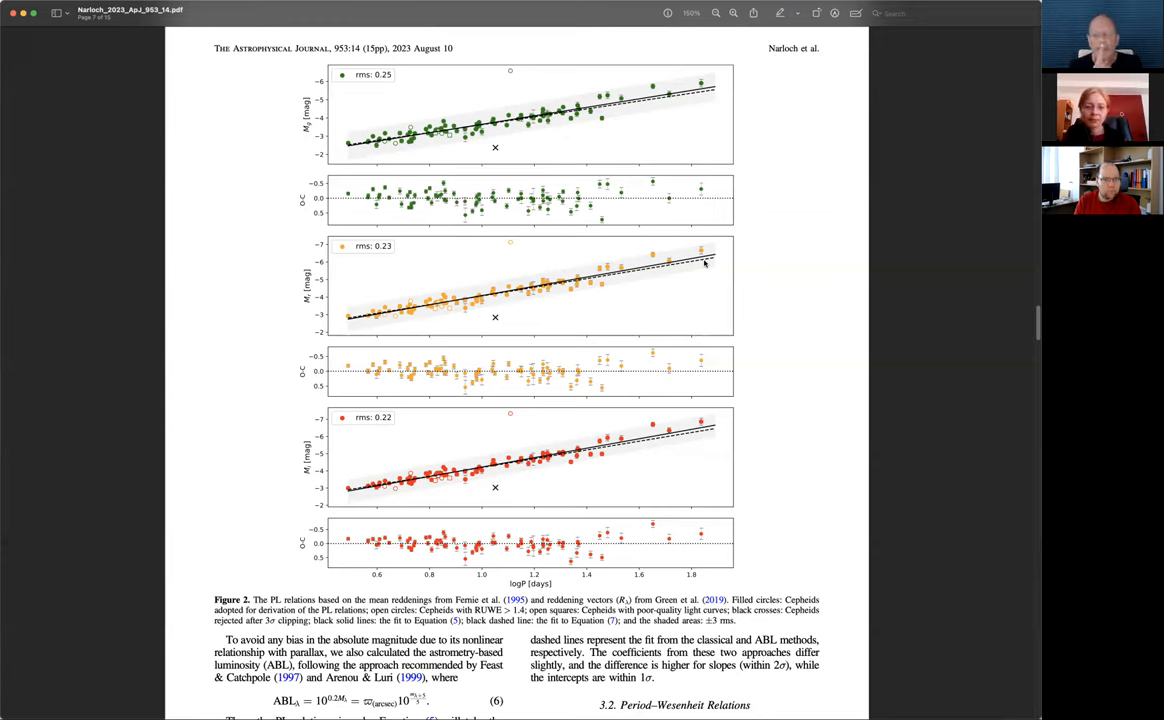
{"action": "mouse_move", "coordinate": [612, 220]}
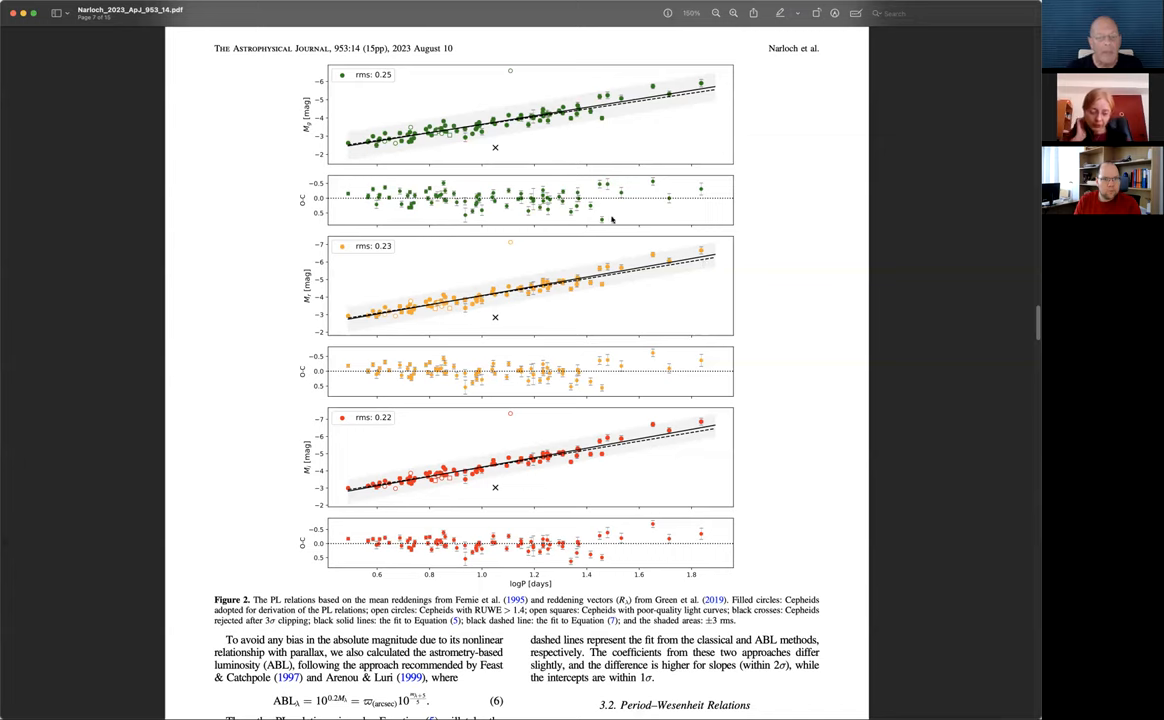
{"action": "mouse_move", "coordinate": [630, 296]}
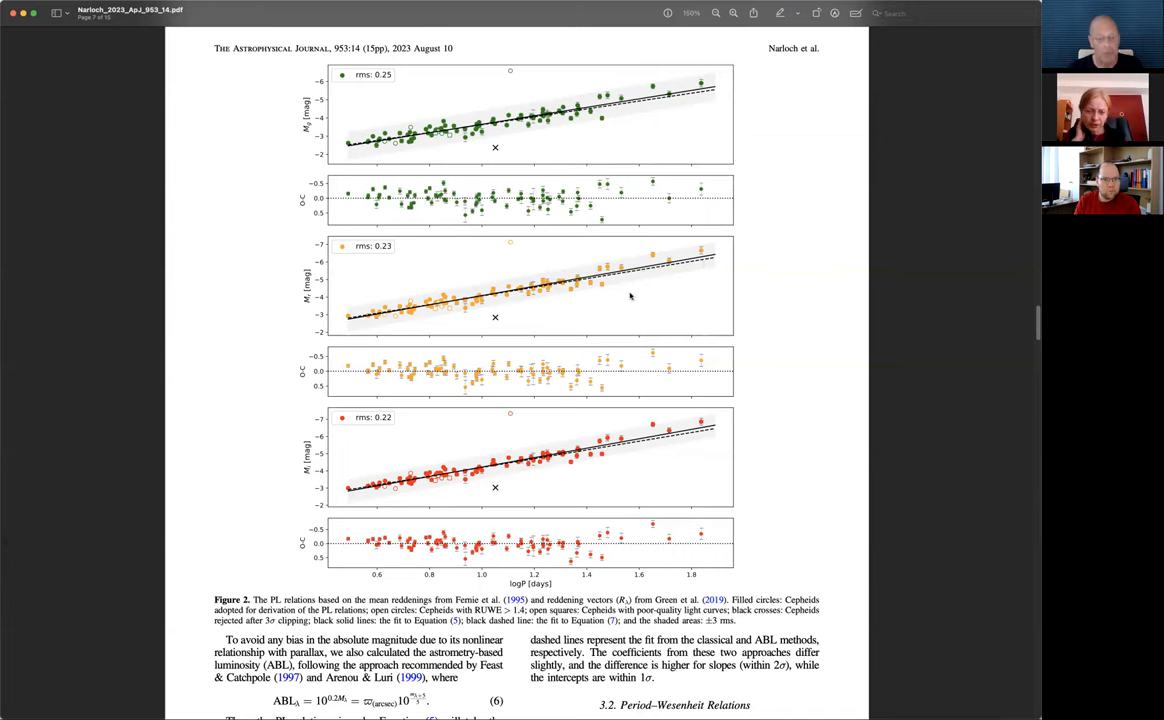
{"action": "scroll", "scroll_direction": "down", "scroll_amount": 3}
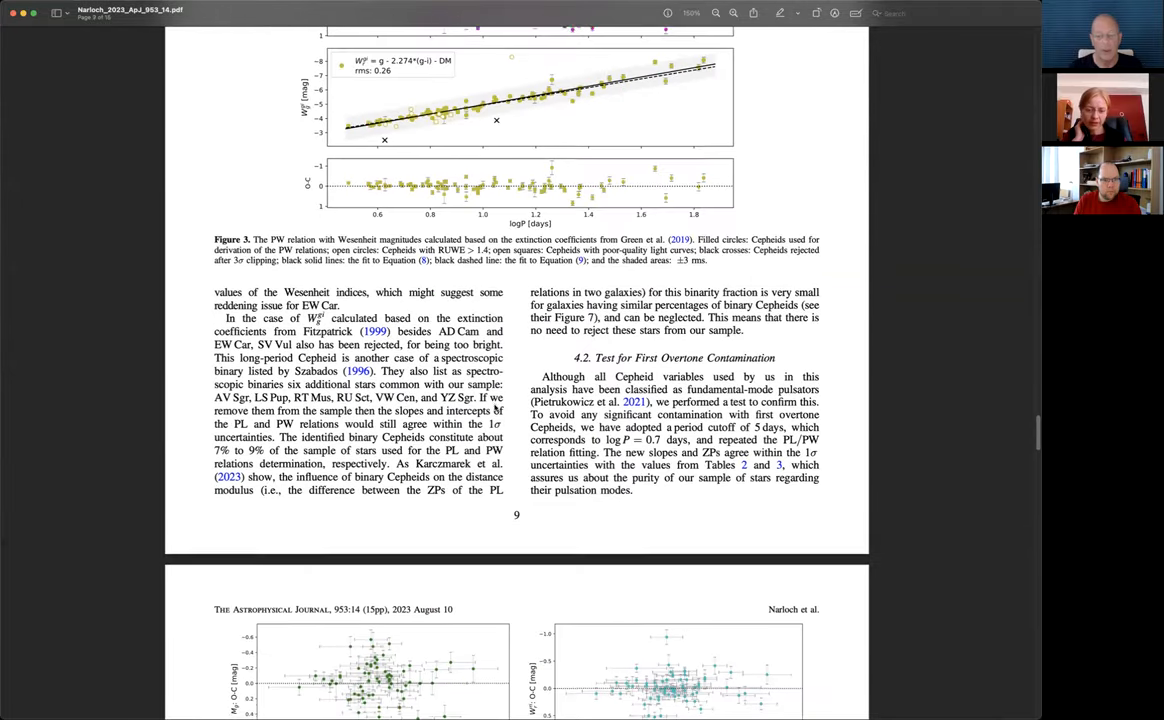
Step: Select the first-overtone contamination sentence, then scroll to page 10's sections 4.3 and 4.4
{"action": "scroll", "scroll_direction": "down", "scroll_amount": 3}
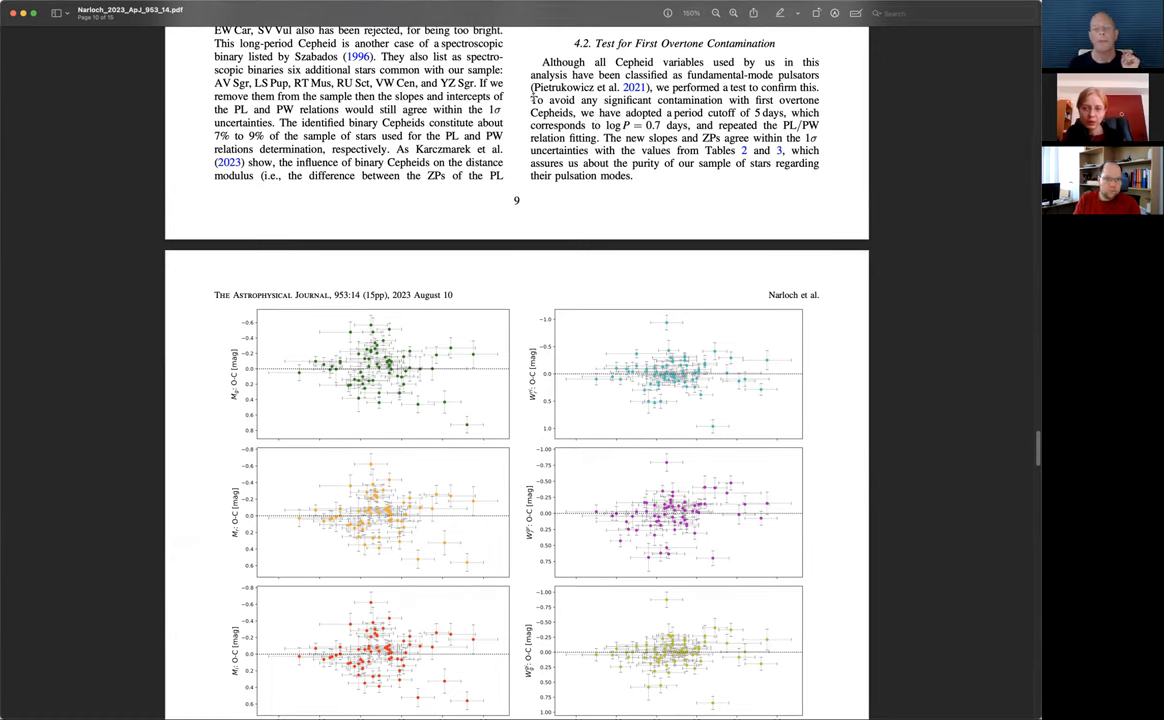
{"action": "left_click_drag", "start_coordinate": [533, 100], "coordinate": [575, 113]}
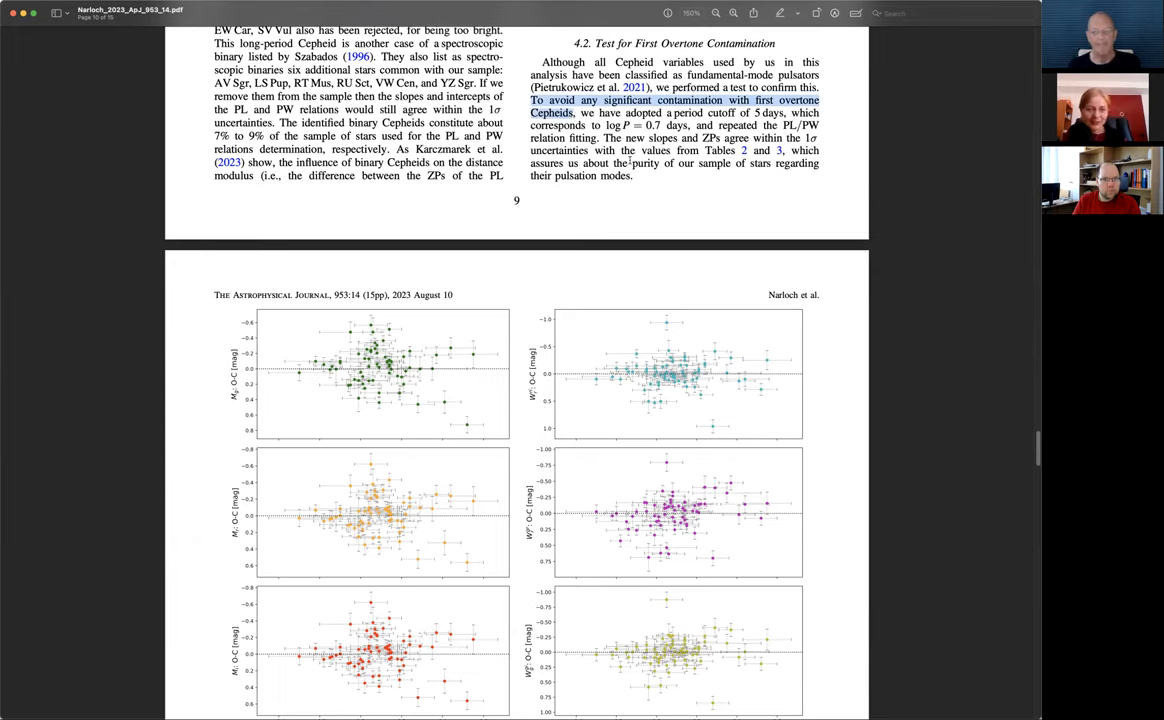
{"action": "scroll", "scroll_direction": "down", "scroll_amount": 3}
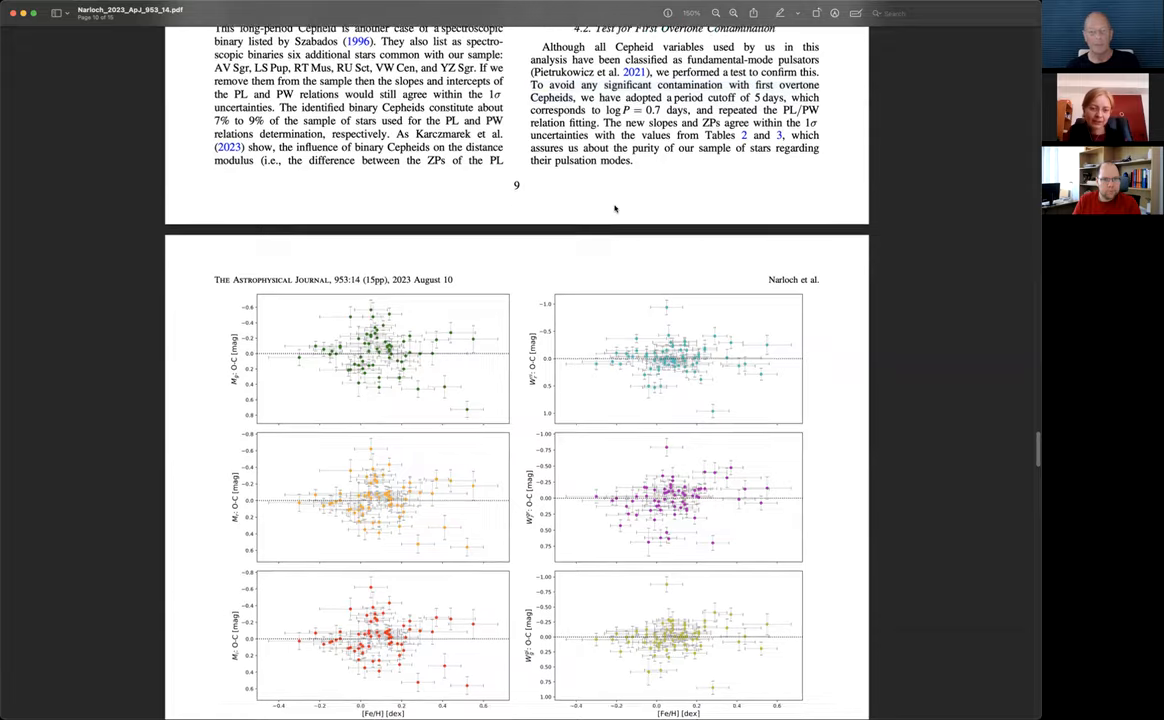
{"action": "scroll", "scroll_direction": "down", "scroll_amount": 3}
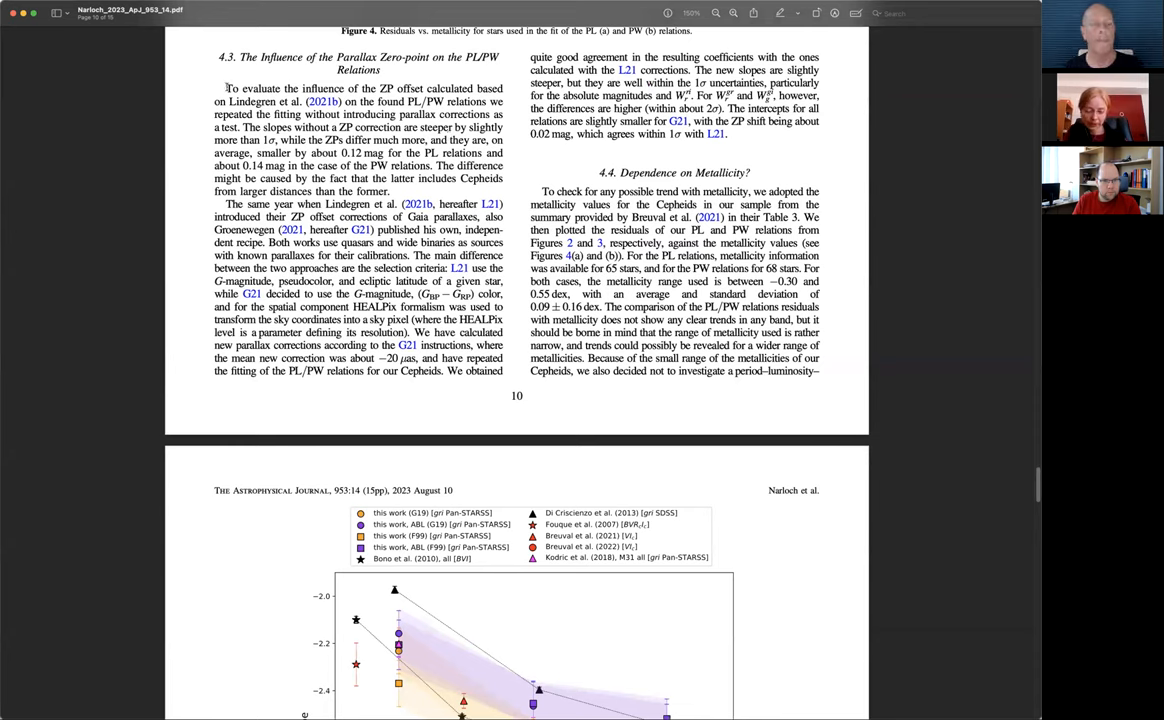
Step: Mark the Groenewegen (2021) citation and scroll to Figure 4's residuals-versus-metallicity plots
{"action": "left_click_drag", "start_coordinate": [226, 88], "coordinate": [302, 101]}
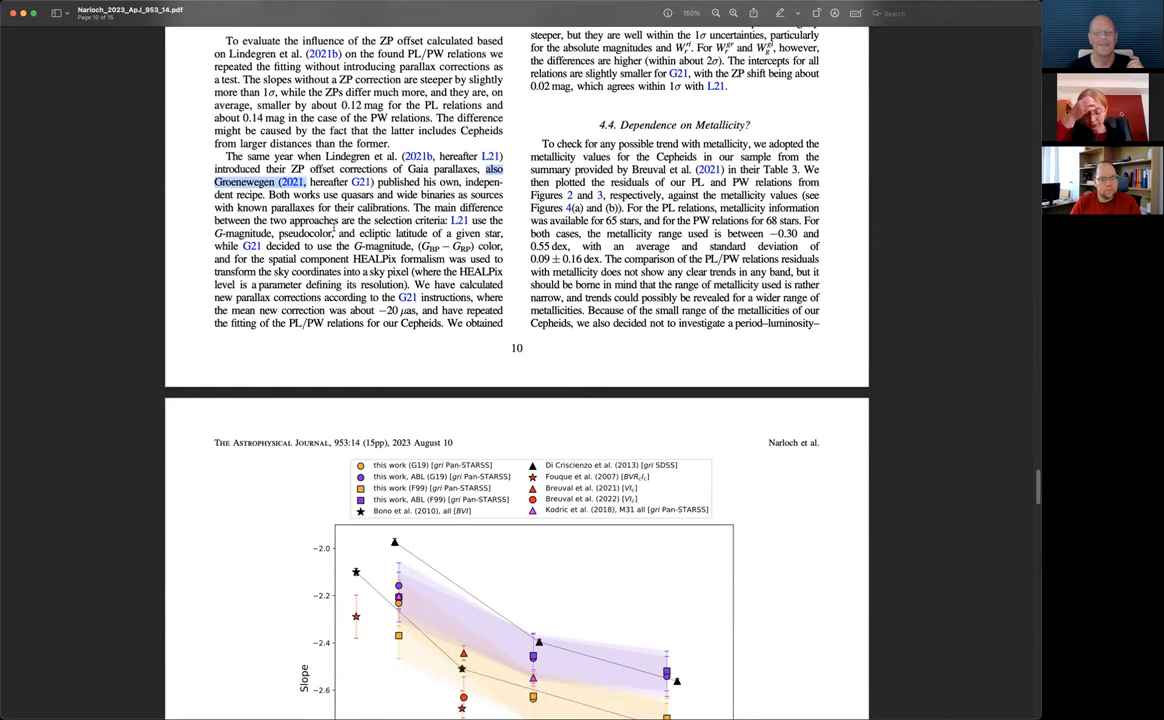
{"action": "scroll", "scroll_direction": "down", "scroll_amount": 3}
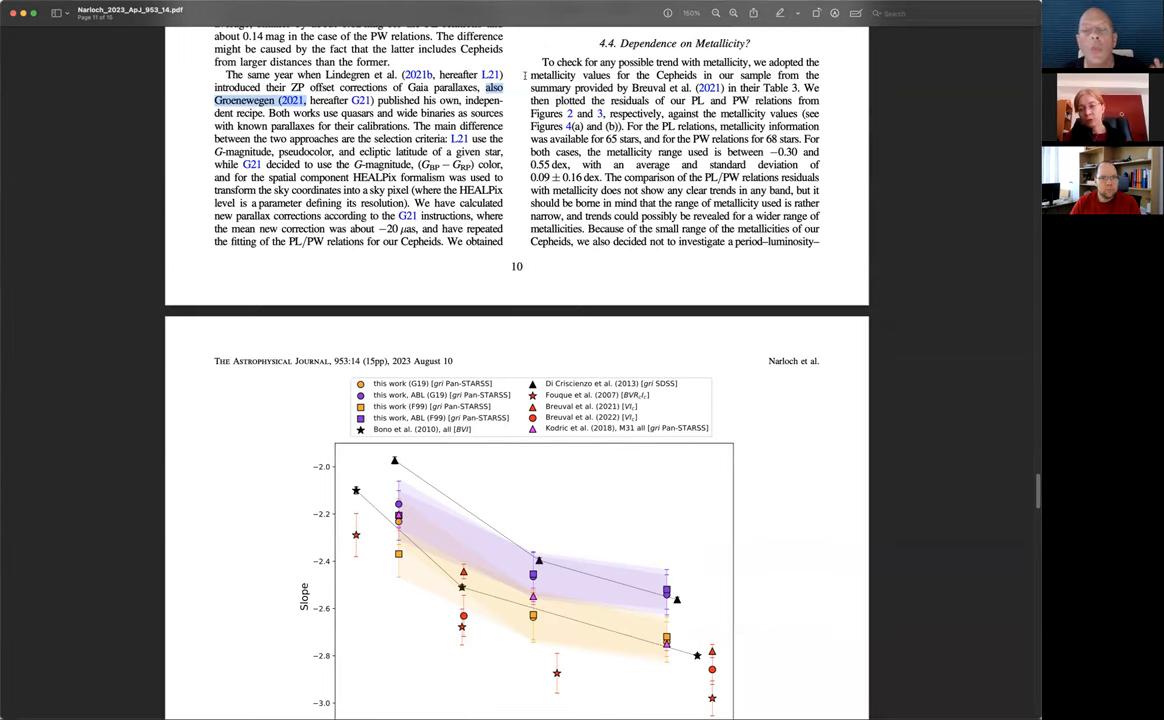
{"action": "left_click_drag", "start_coordinate": [537, 62], "coordinate": [800, 87]}
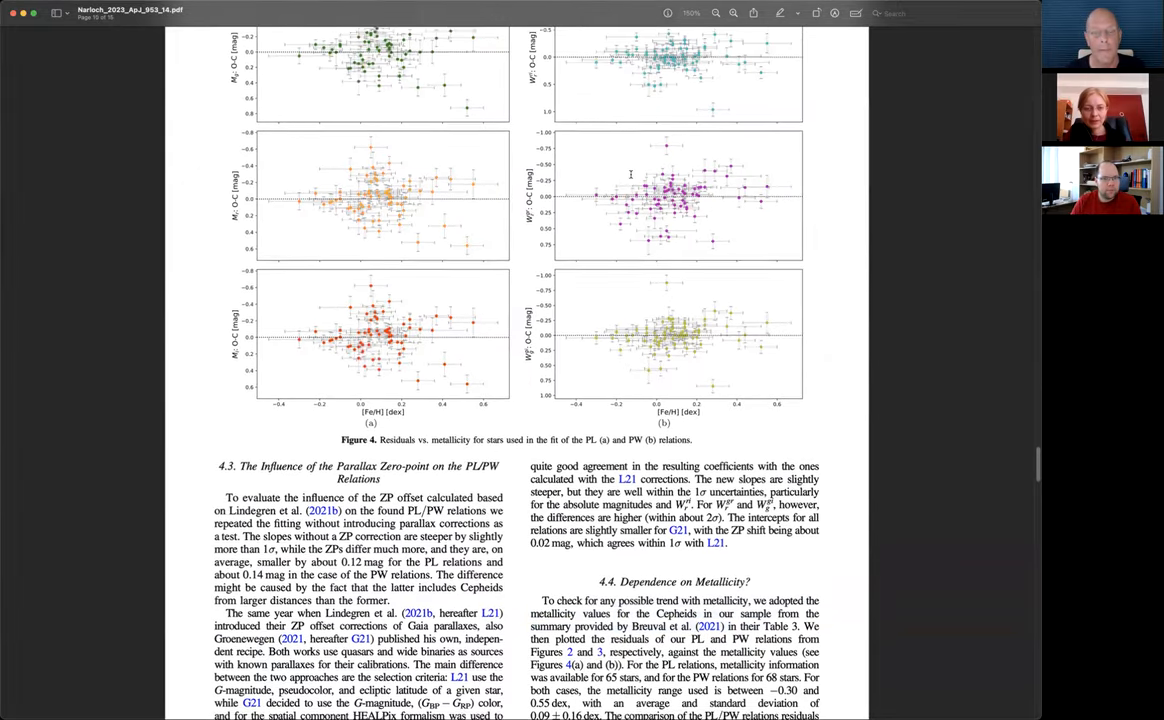
Step: Scroll to page 10's bottom, showing the G21 parallax corrections and metallicity dependence text
{"action": "scroll", "scroll_direction": "down", "scroll_amount": 3}
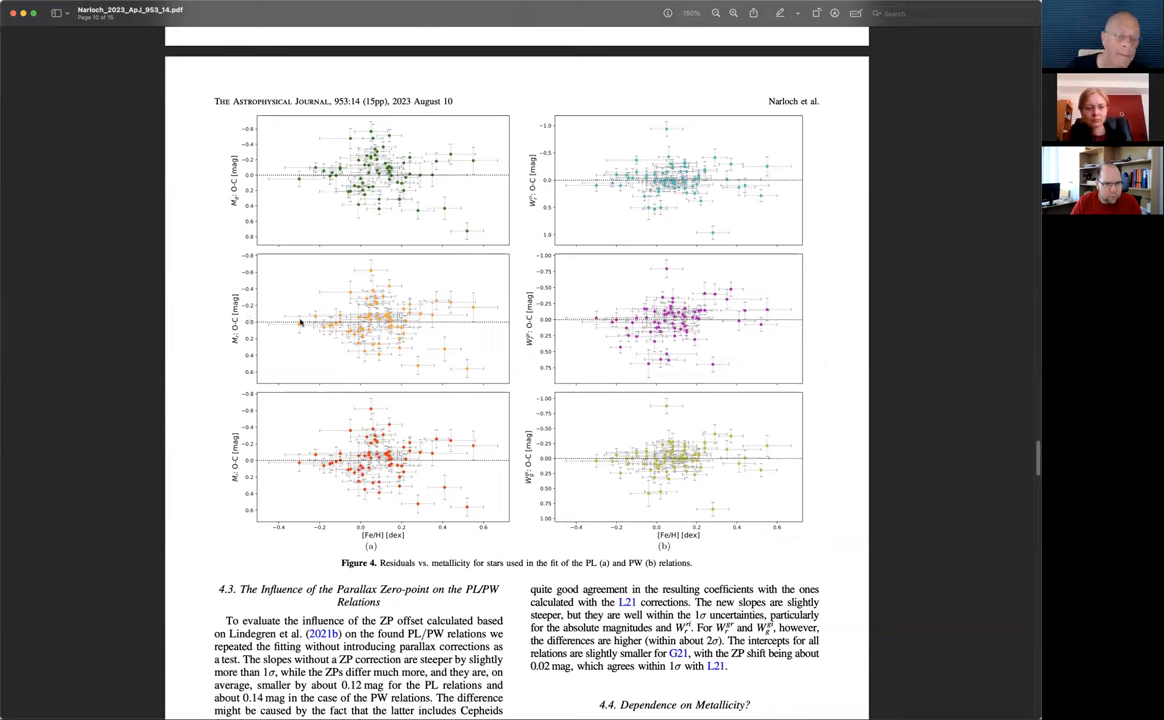
{"action": "mouse_move", "coordinate": [588, 316]}
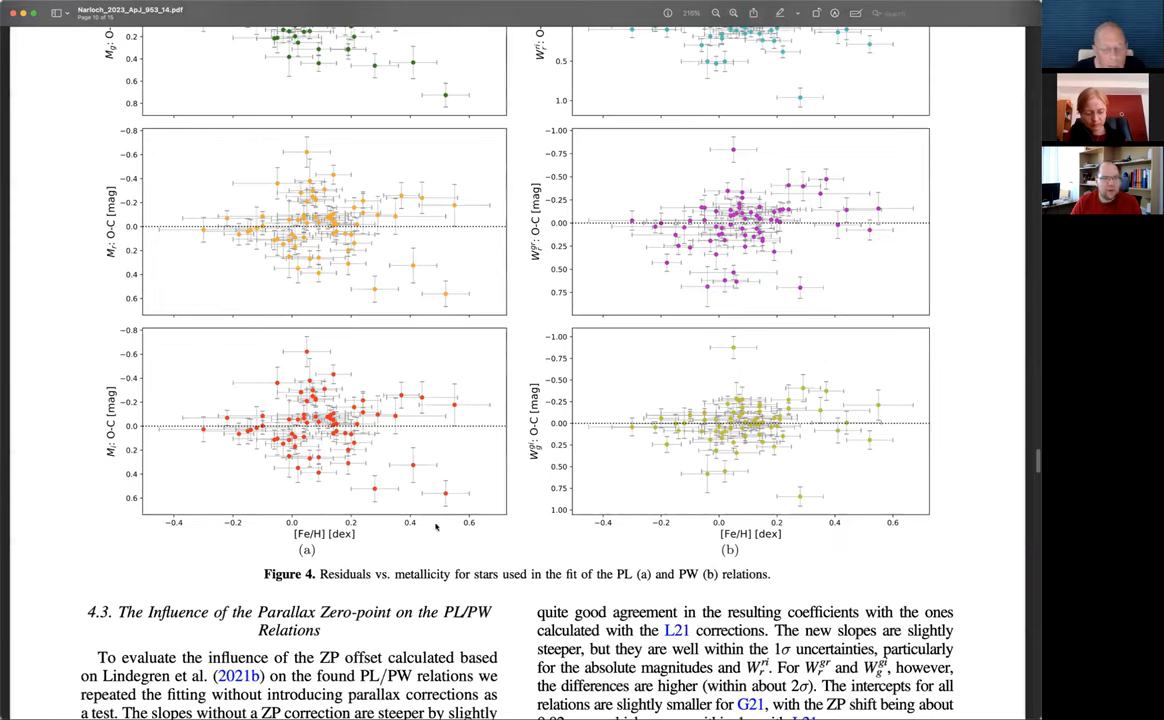
{"action": "mouse_move", "coordinate": [199, 539]}
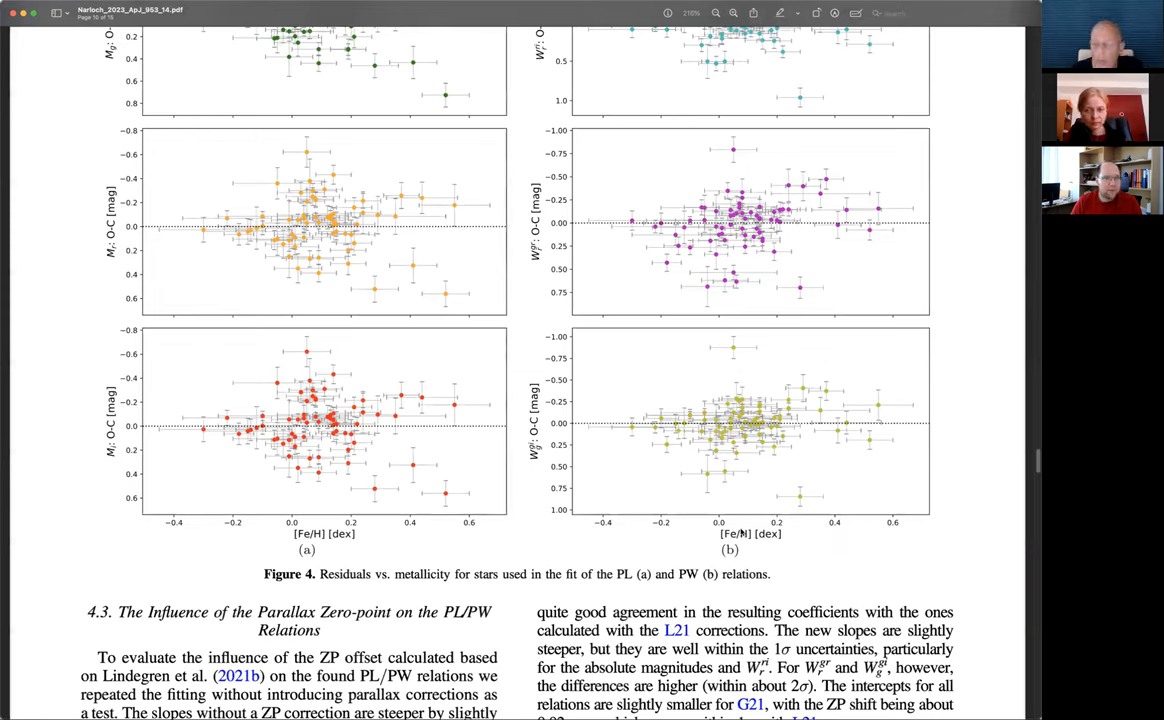
{"action": "mouse_move", "coordinate": [714, 368]}
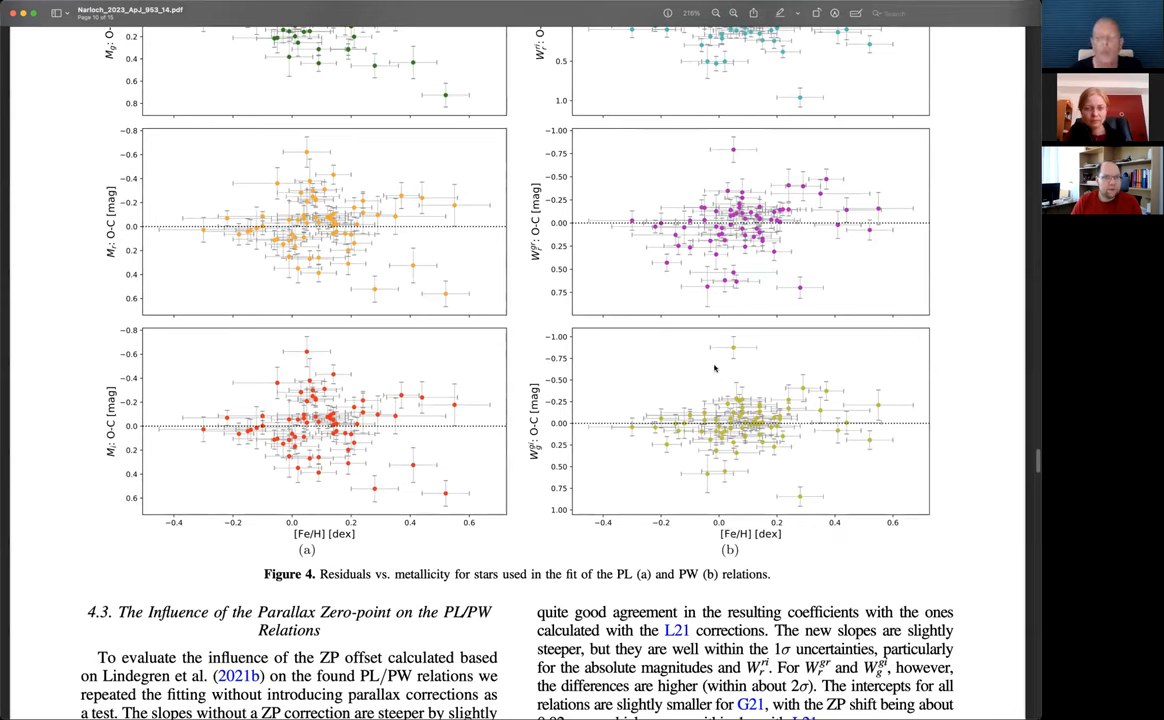
{"action": "mouse_move", "coordinate": [706, 426]}
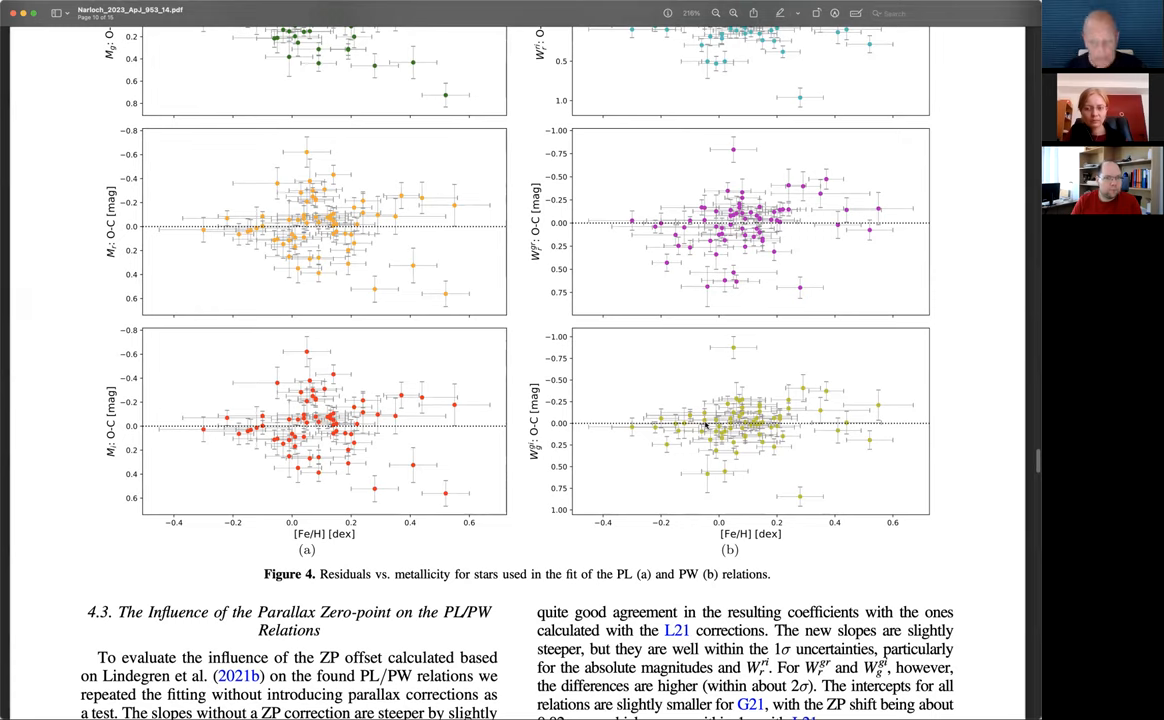
{"action": "mouse_move", "coordinate": [773, 466]}
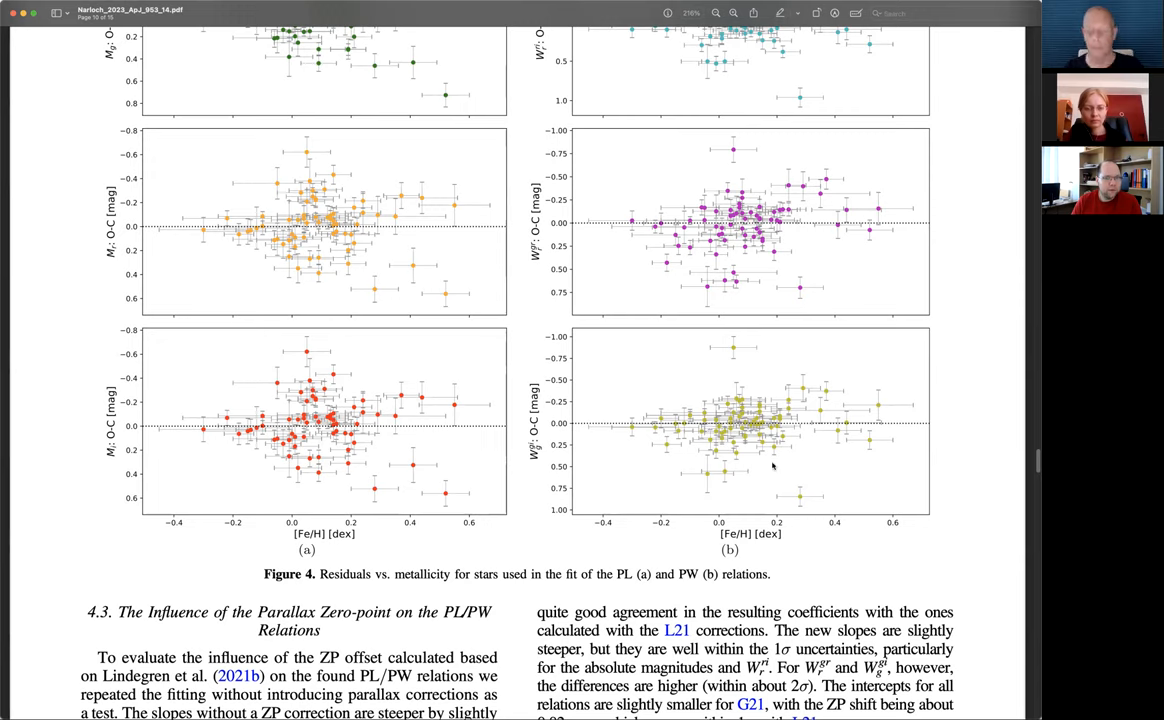
{"action": "mouse_move", "coordinate": [694, 447]}
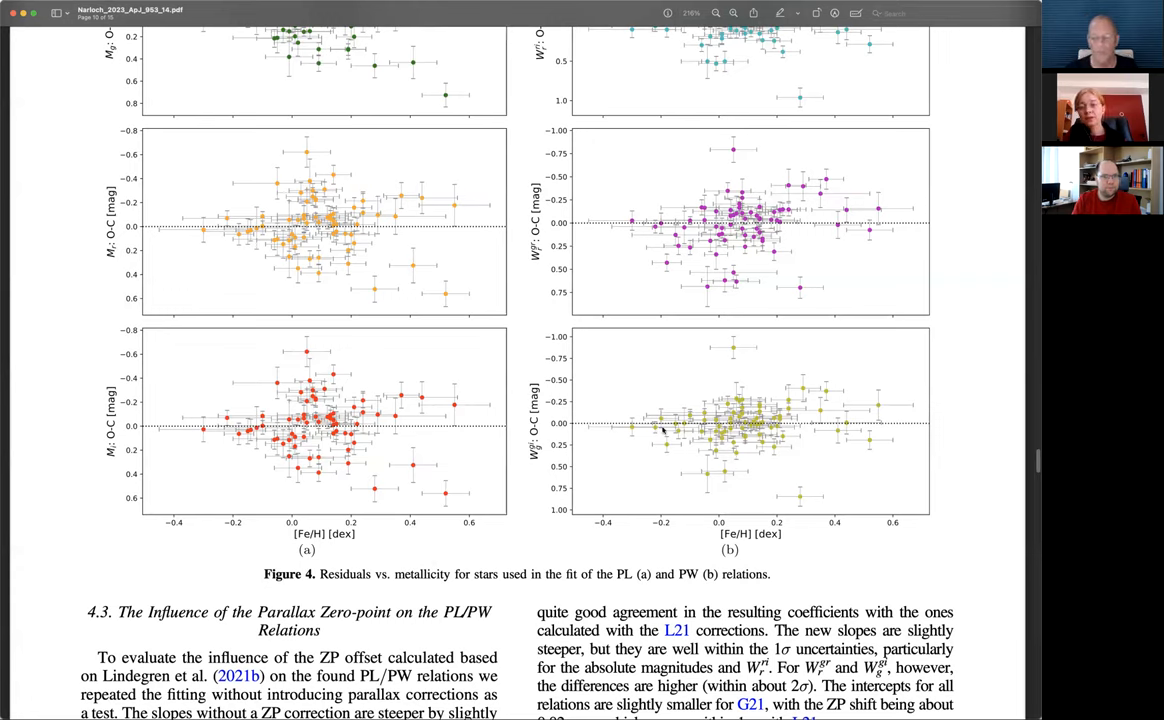
{"action": "mouse_move", "coordinate": [225, 415]}
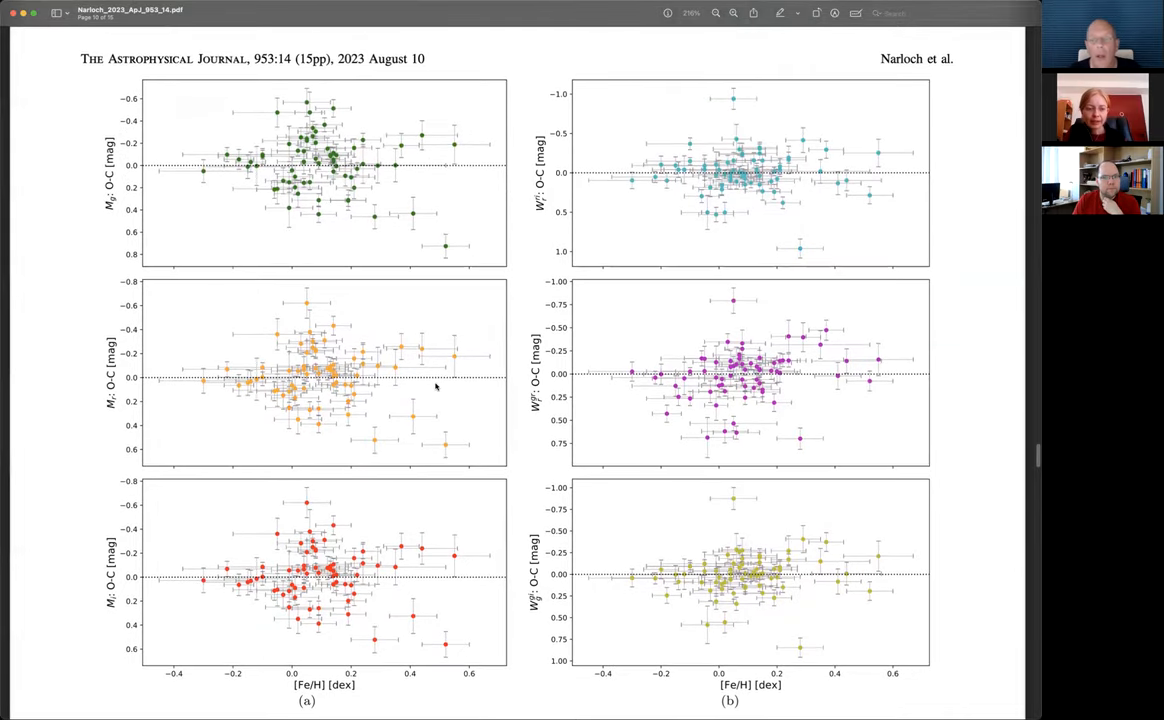
{"action": "scroll", "scroll_direction": "down", "scroll_amount": 3}
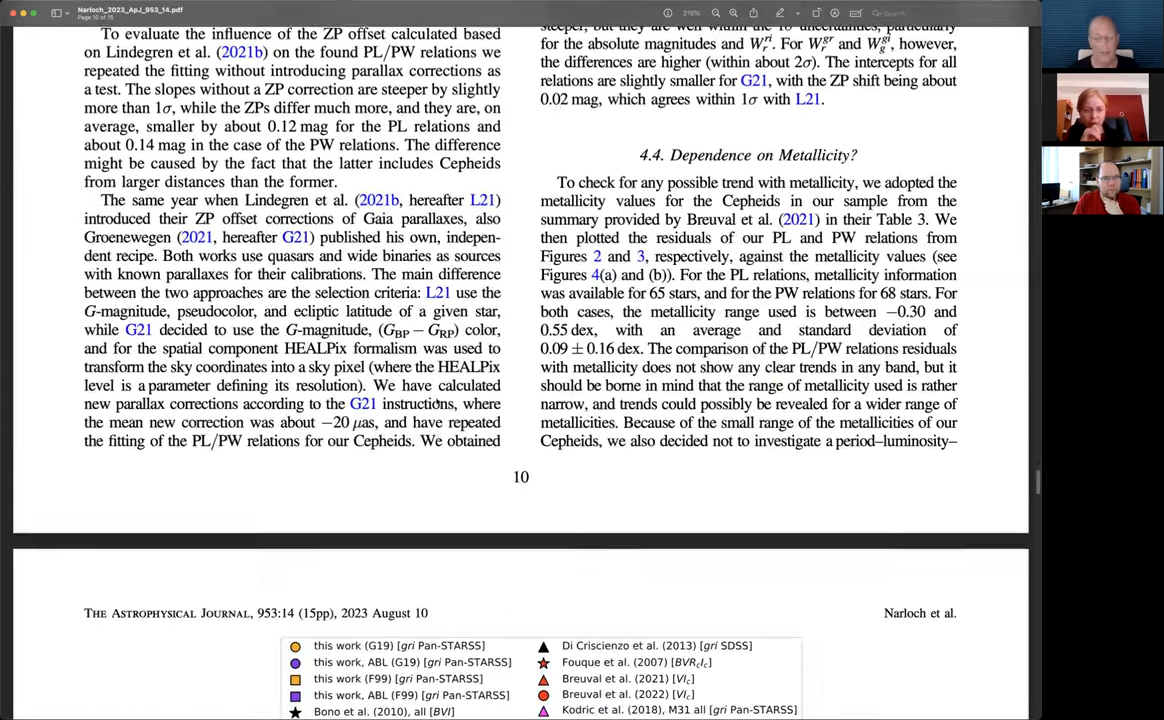
Step: Scroll to page 11's Figure 5 slope-versus-wavelength plot and its caption
{"action": "scroll", "scroll_direction": "down", "scroll_amount": 3}
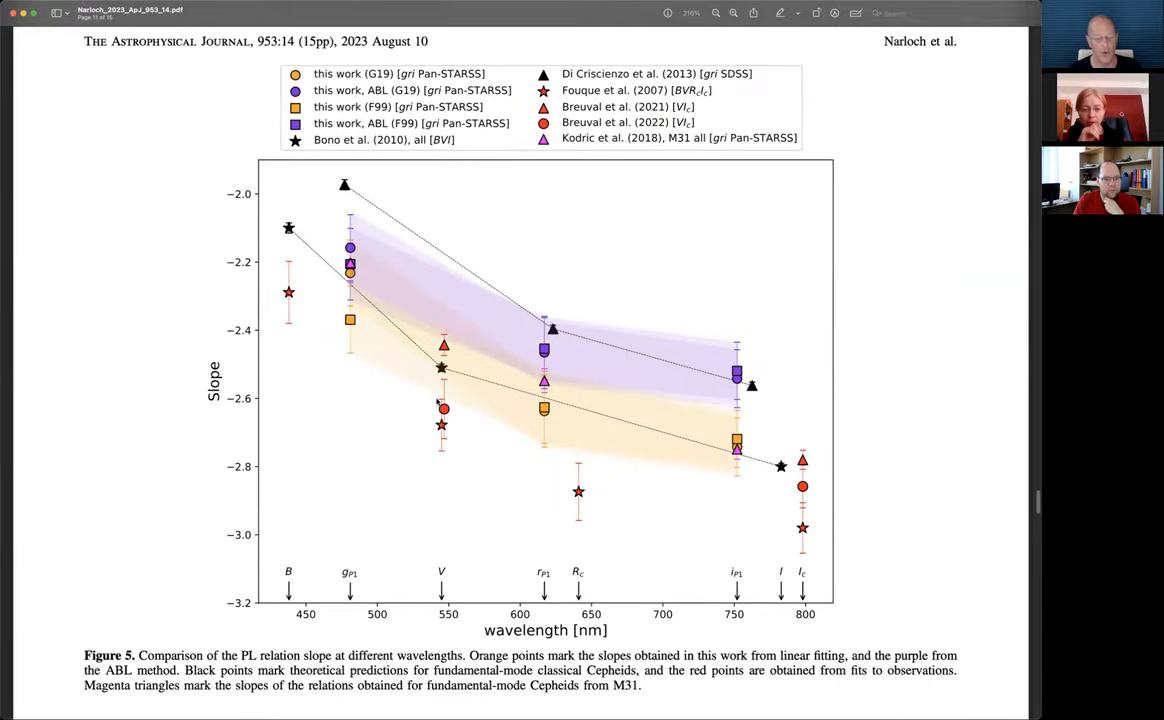
{"action": "scroll", "scroll_direction": "down", "scroll_amount": 3}
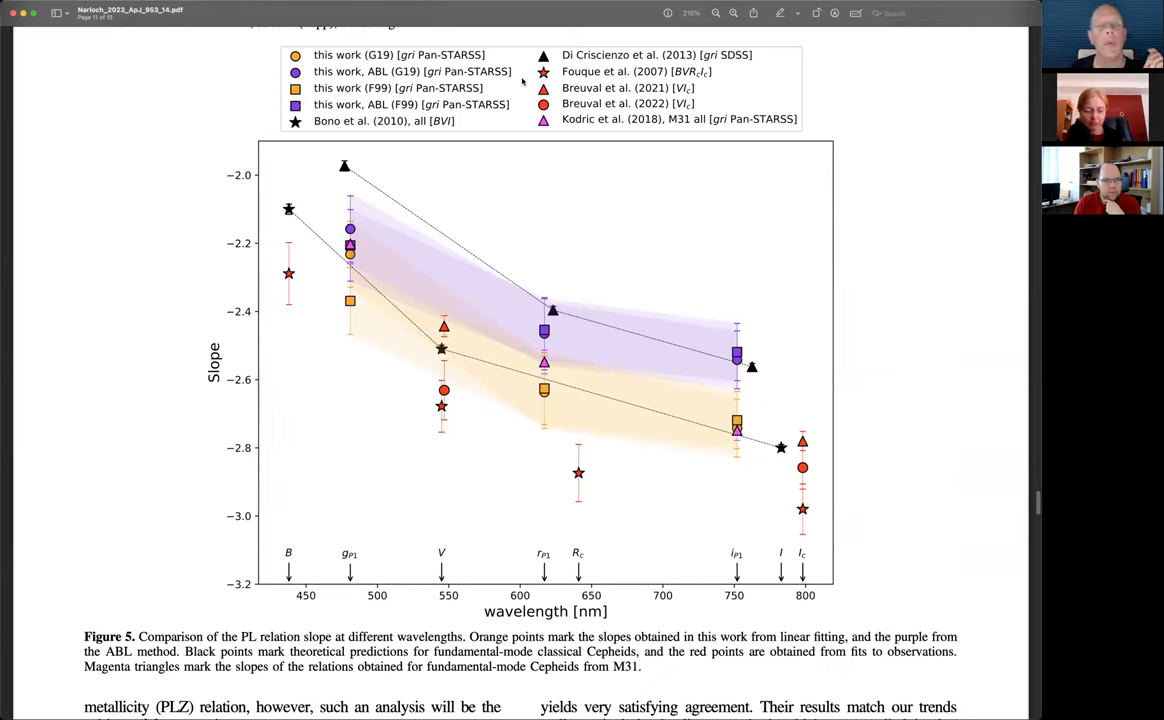
{"action": "mouse_move", "coordinate": [400, 285]}
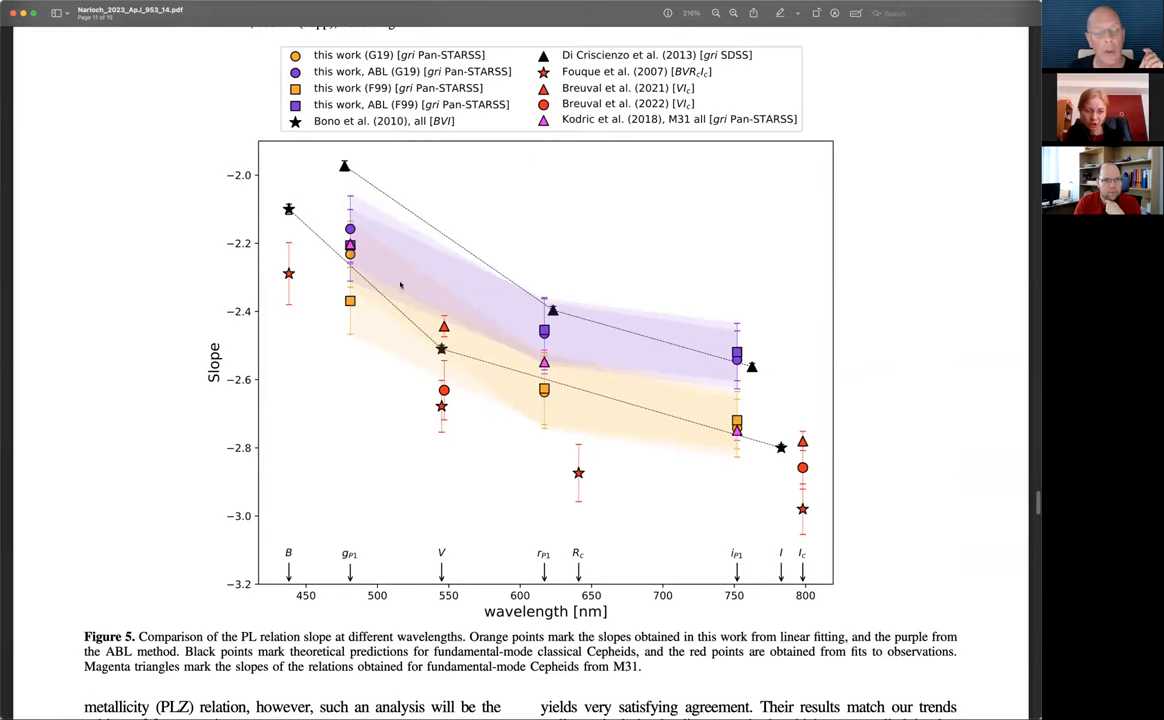
{"action": "mouse_move", "coordinate": [365, 322]}
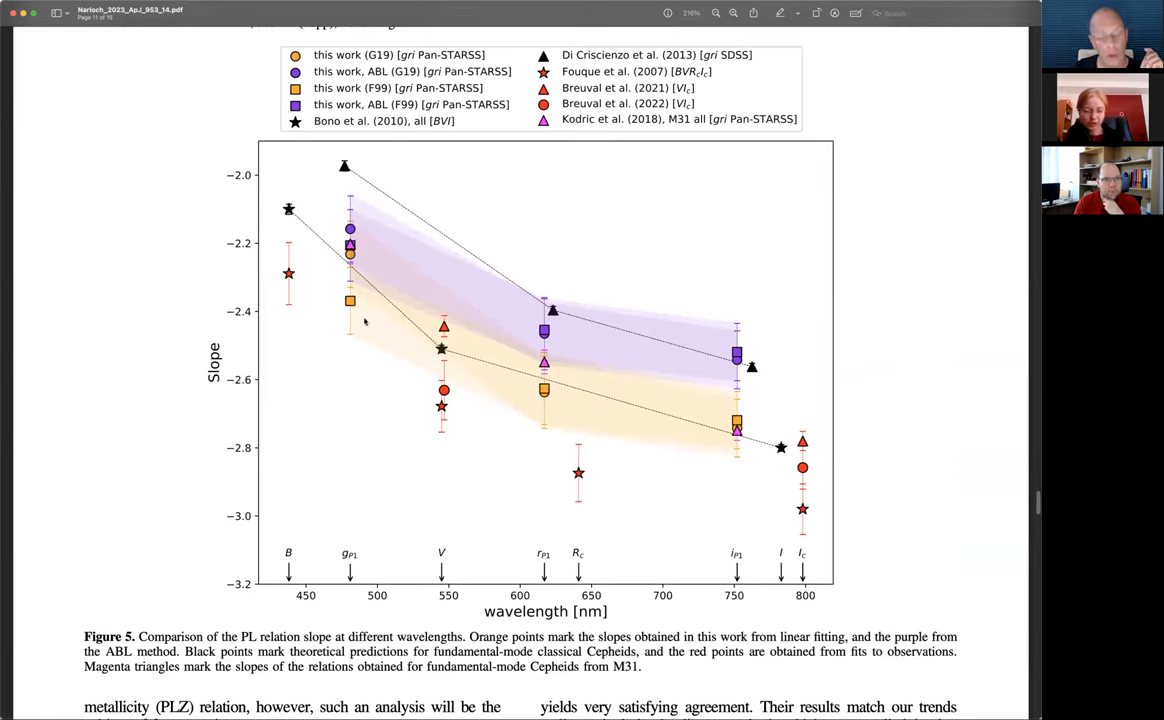
{"action": "mouse_move", "coordinate": [456, 276]}
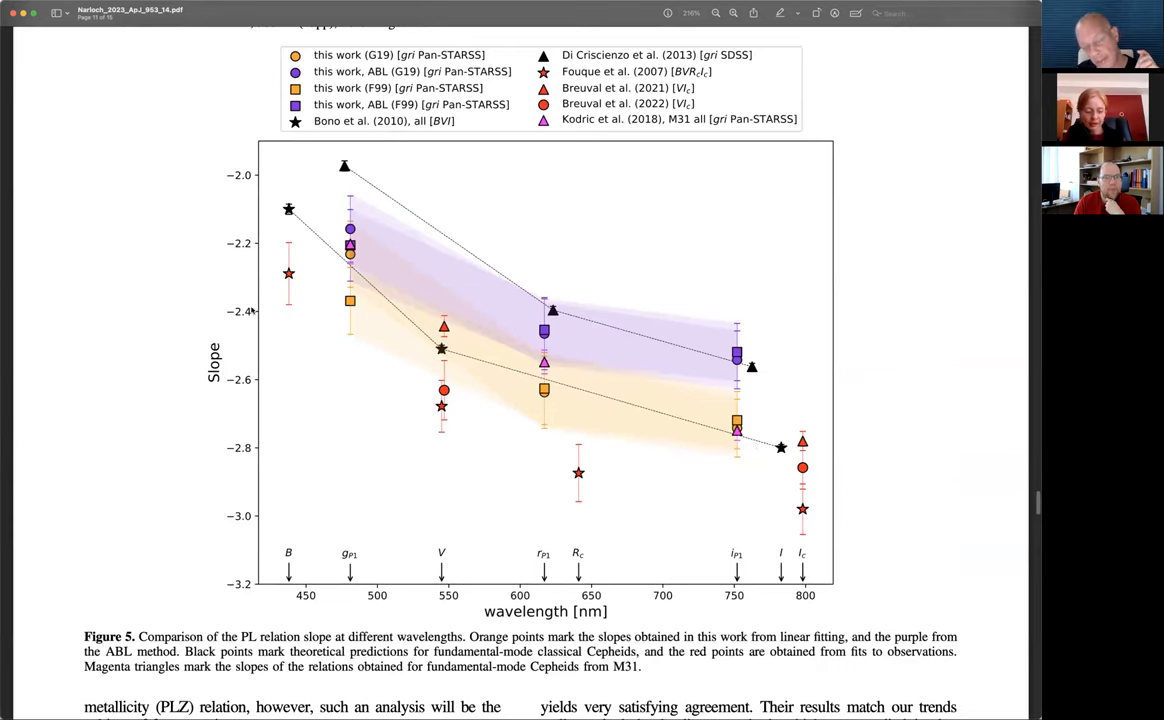
{"action": "mouse_move", "coordinate": [687, 435]}
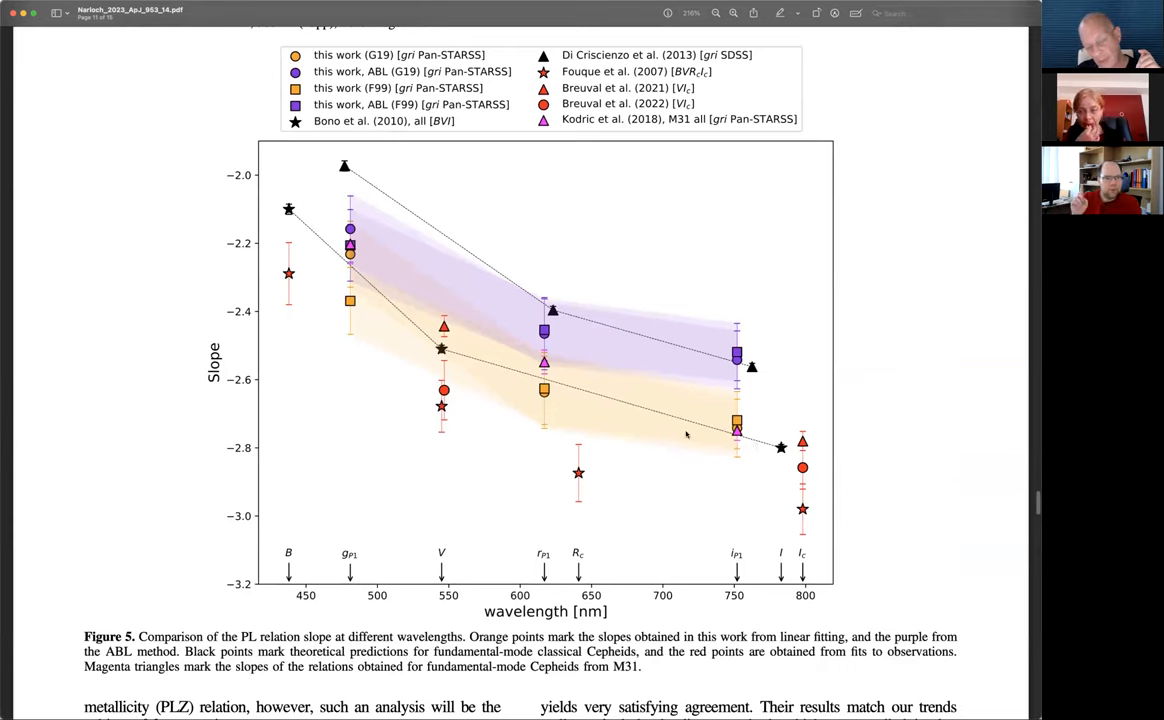
{"action": "mouse_move", "coordinate": [641, 402]}
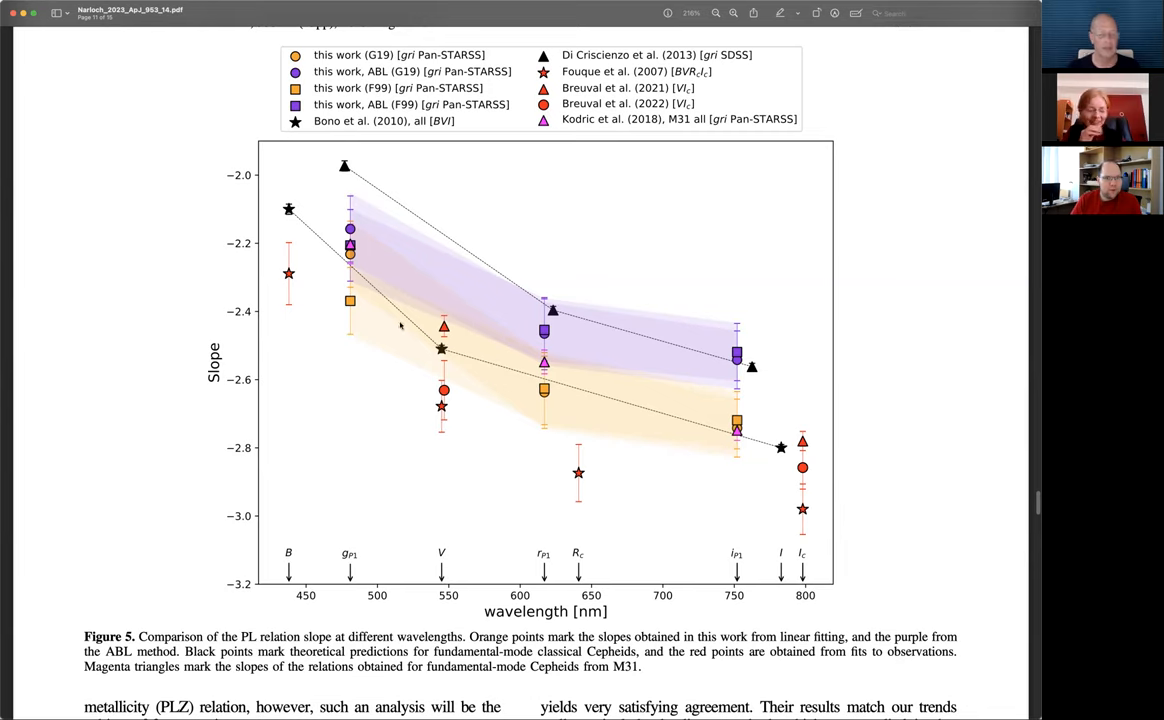
{"action": "mouse_move", "coordinate": [412, 222]}
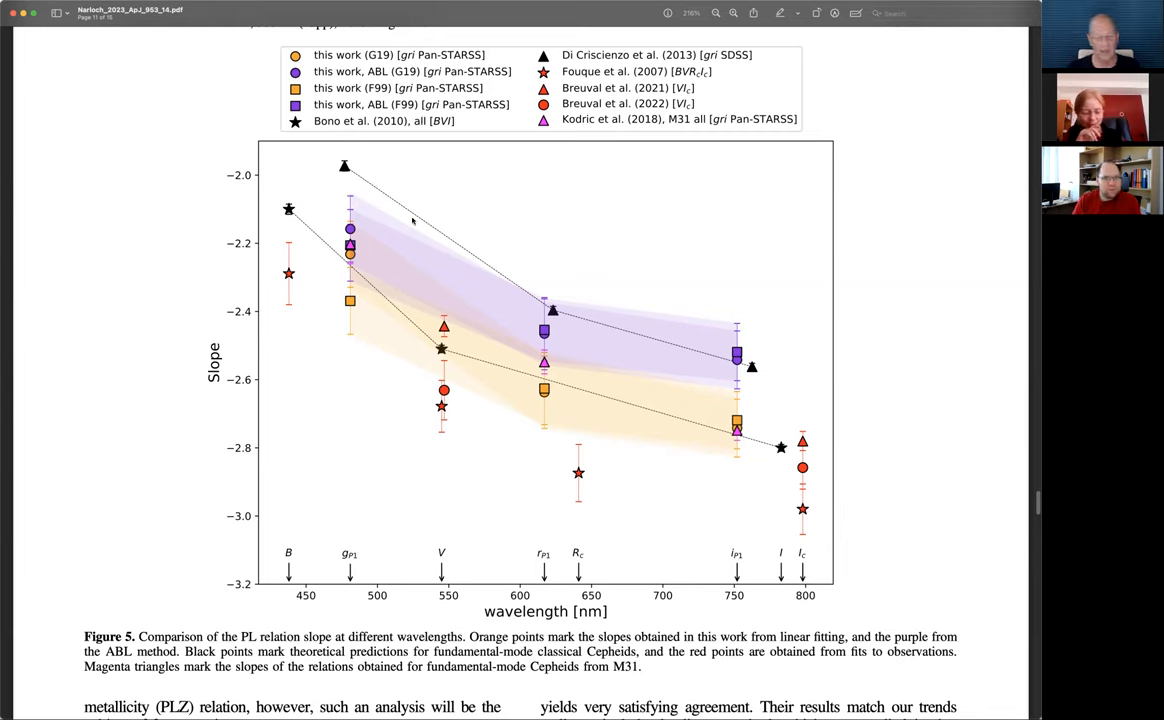
{"action": "mouse_move", "coordinate": [456, 238]}
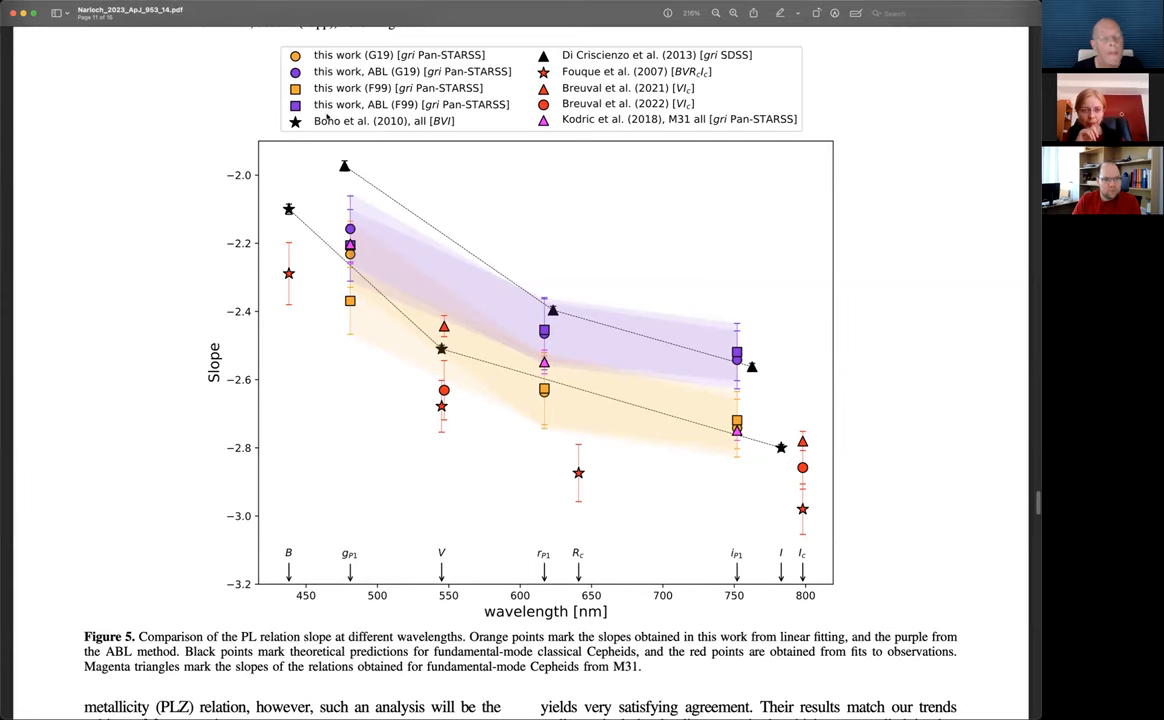
{"action": "mouse_move", "coordinate": [413, 268]}
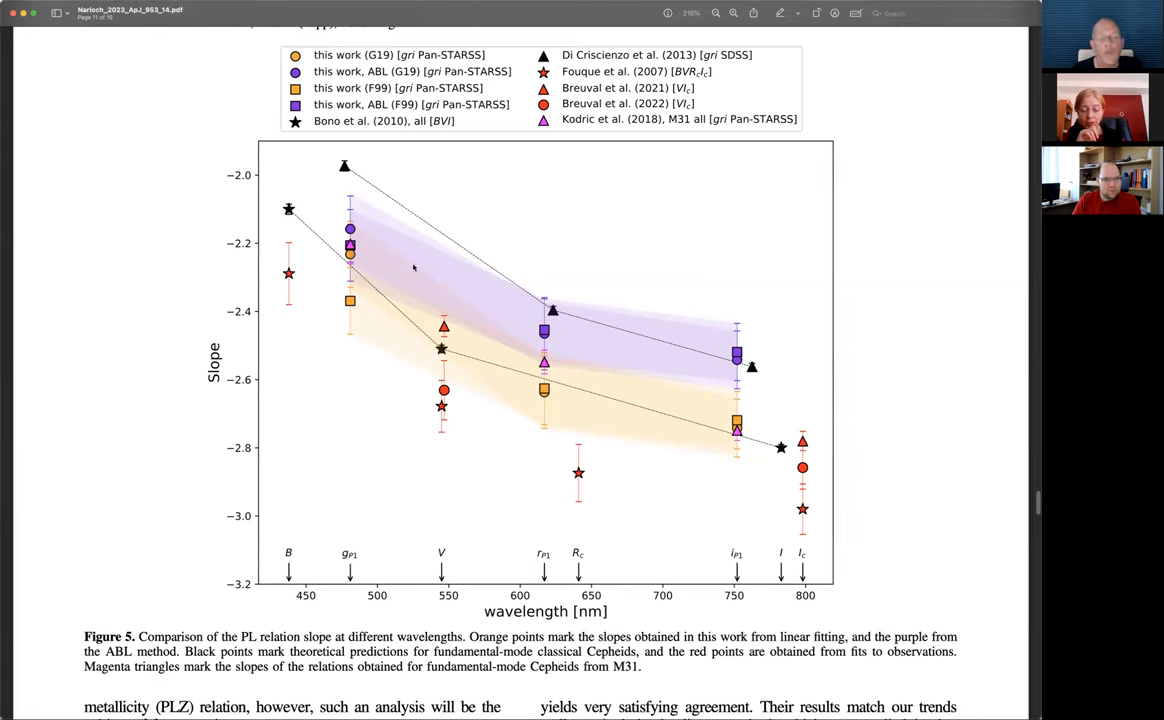
{"action": "mouse_move", "coordinate": [510, 360]}
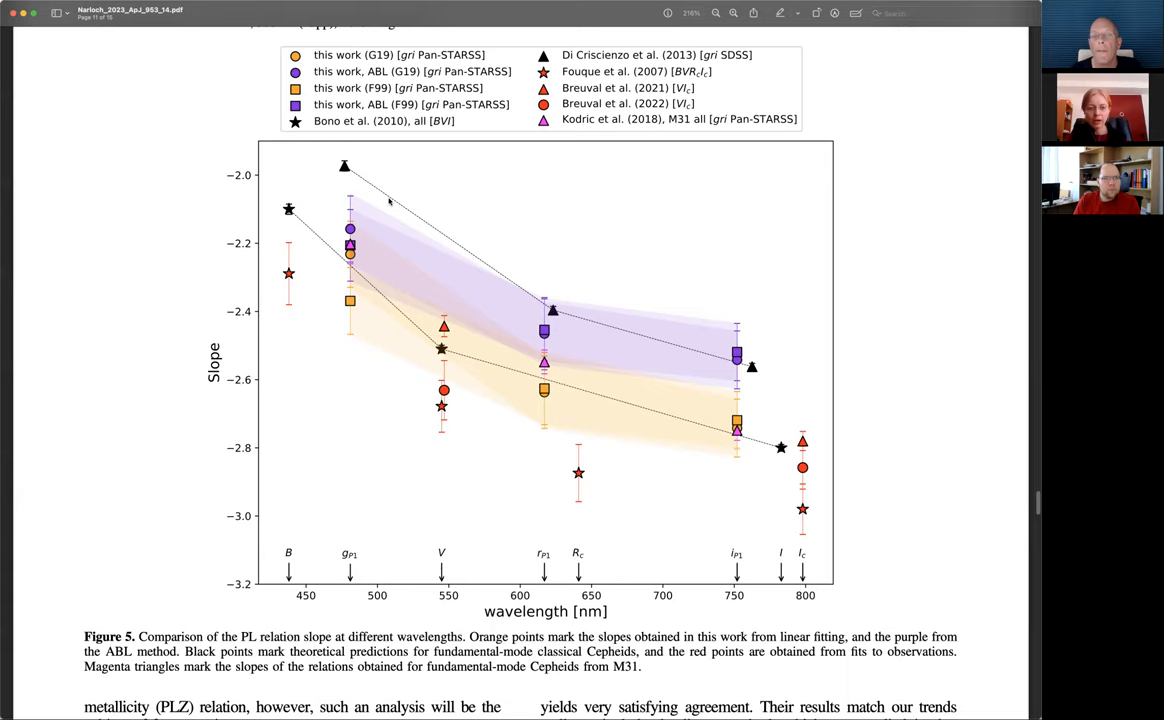
{"action": "mouse_move", "coordinate": [384, 207]}
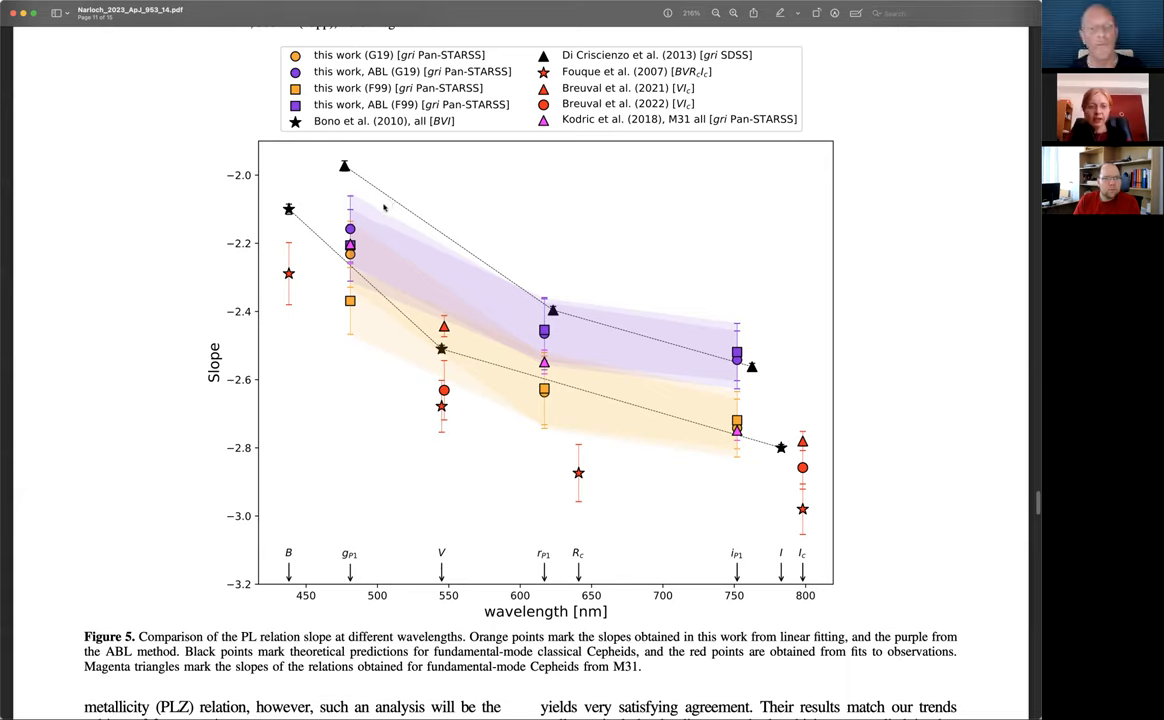
{"action": "mouse_move", "coordinate": [380, 226]}
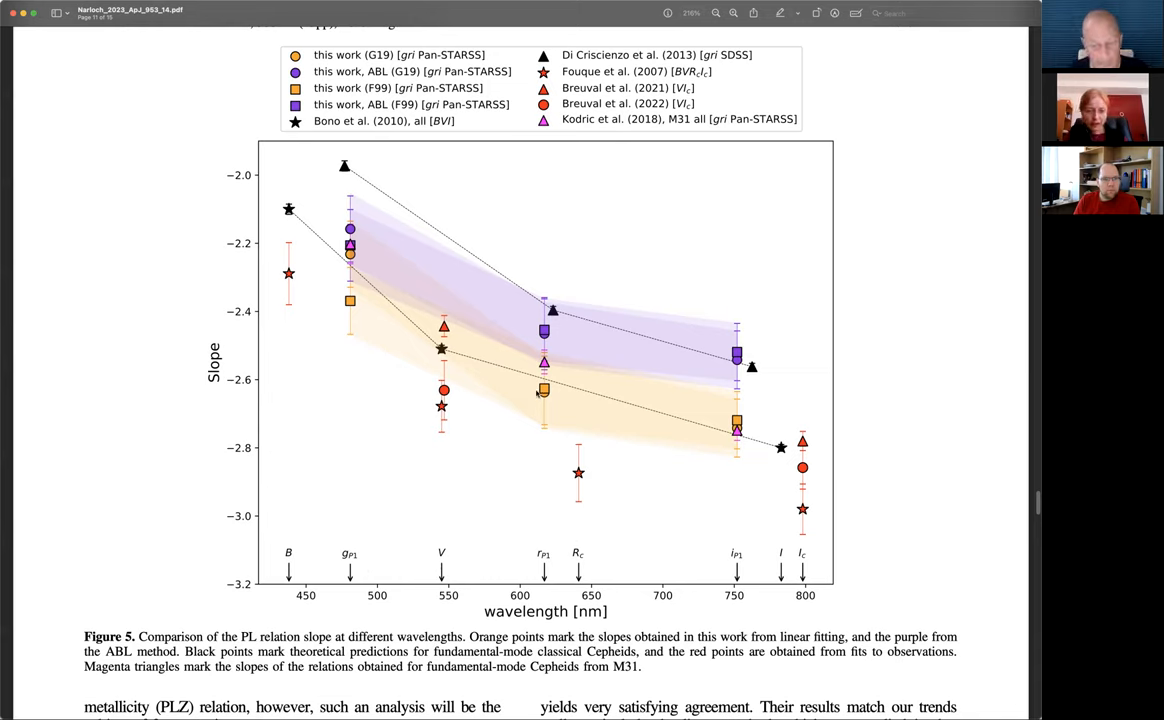
{"action": "mouse_move", "coordinate": [542, 438]}
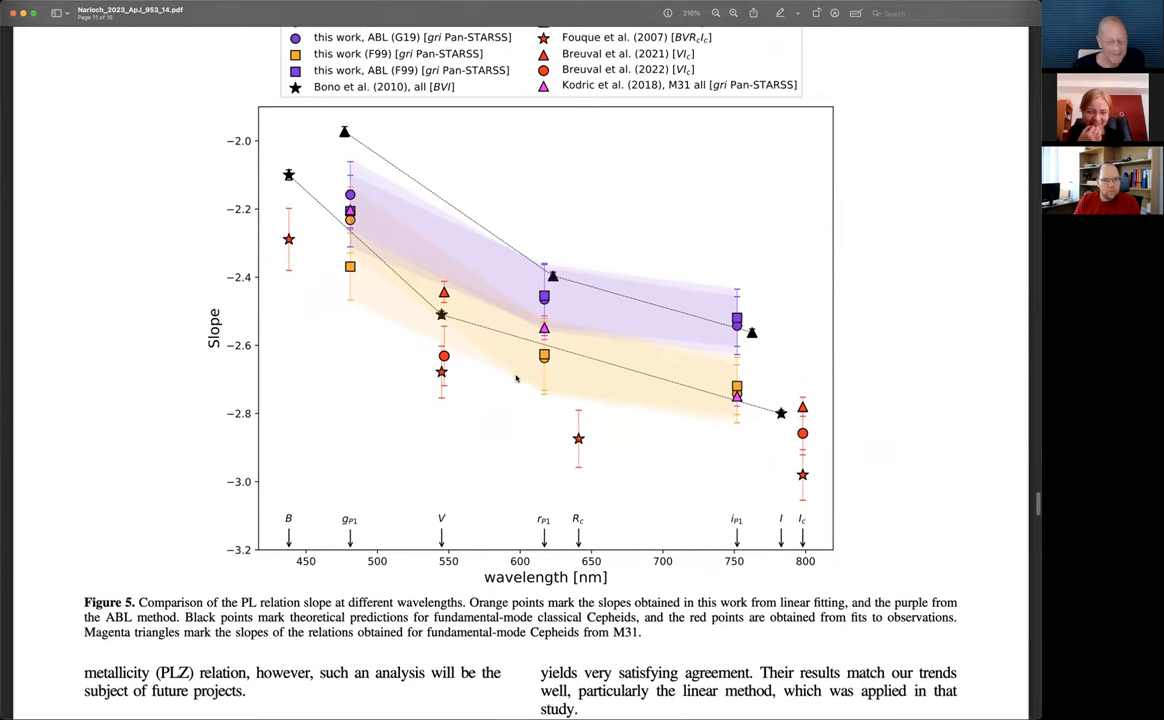
Step: Scroll through Section 4.5 to page 12's Figure 6 g, r and i panels
{"action": "scroll", "scroll_direction": "down", "scroll_amount": 3}
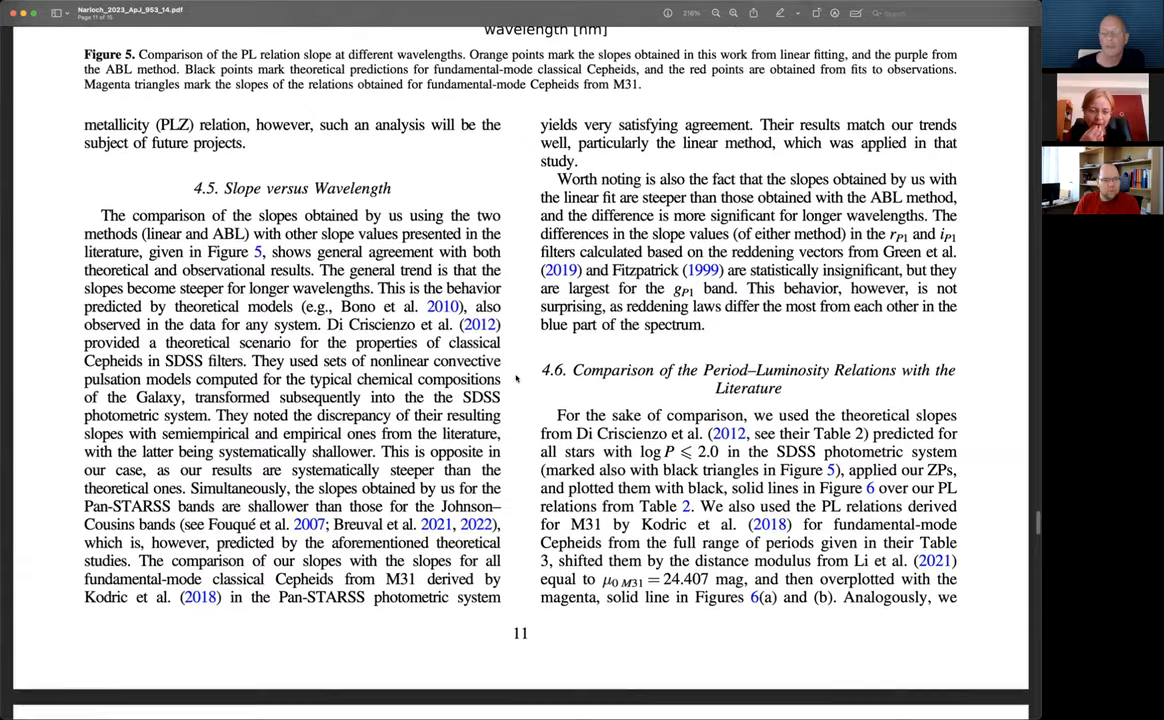
{"action": "scroll", "scroll_direction": "down", "scroll_amount": 3}
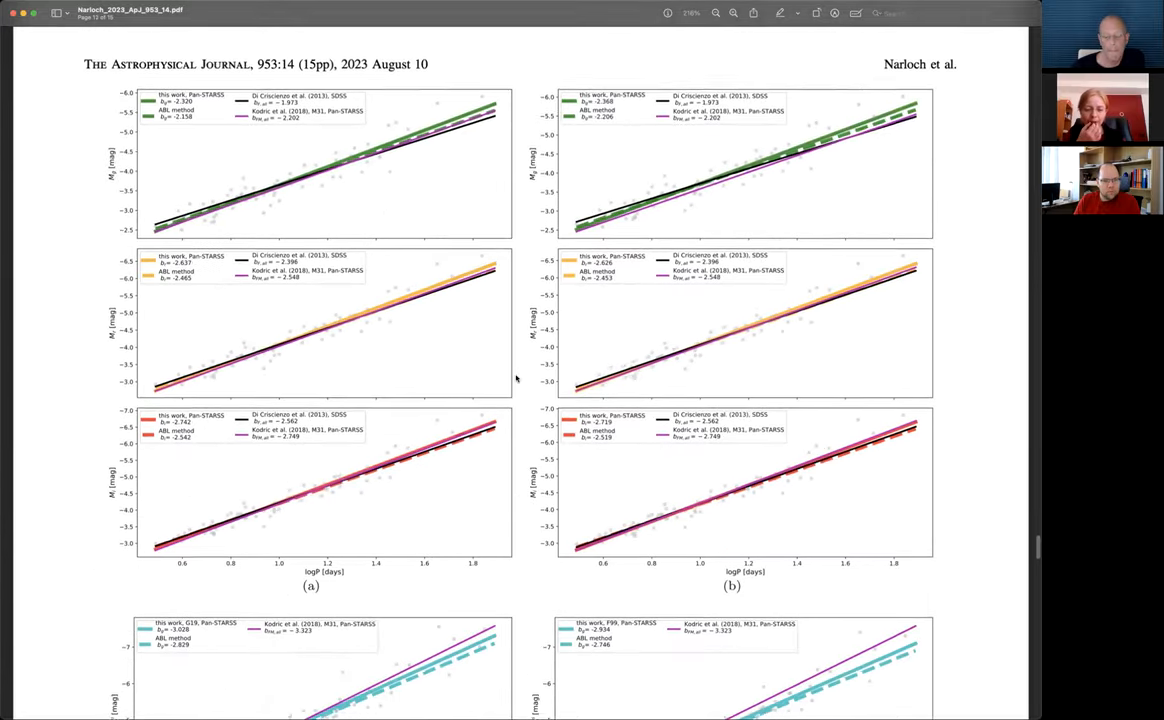
{"action": "scroll", "scroll_direction": "down", "scroll_amount": 3}
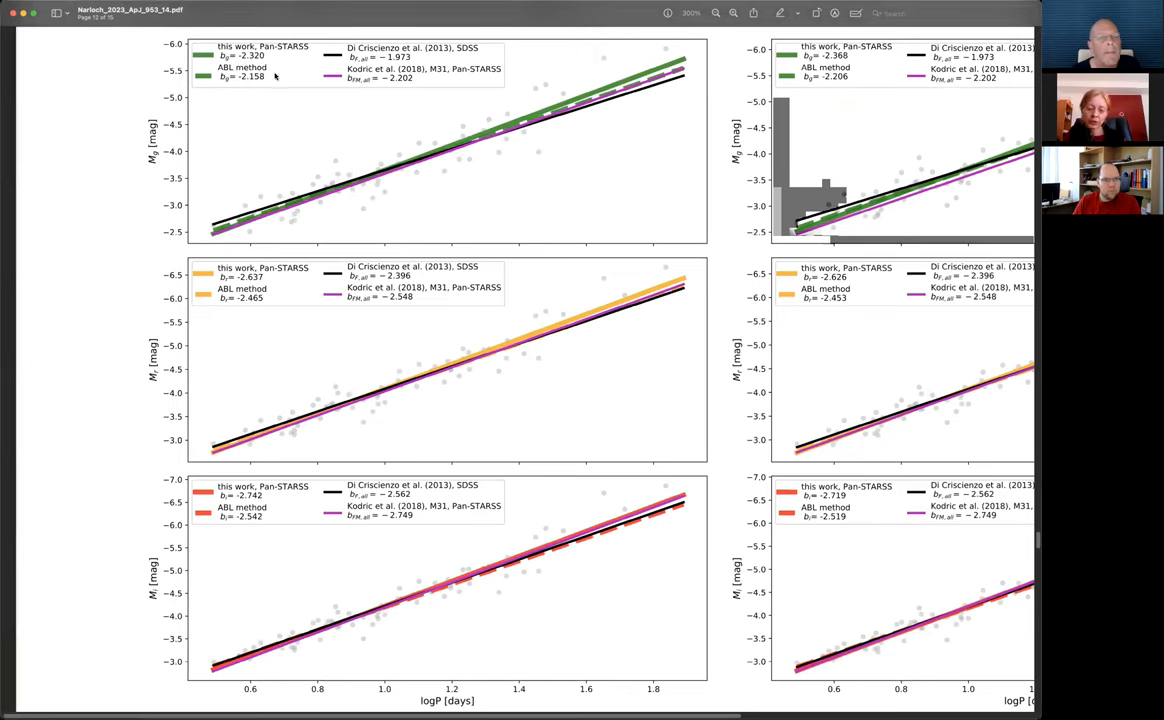
{"action": "mouse_move", "coordinate": [527, 140]}
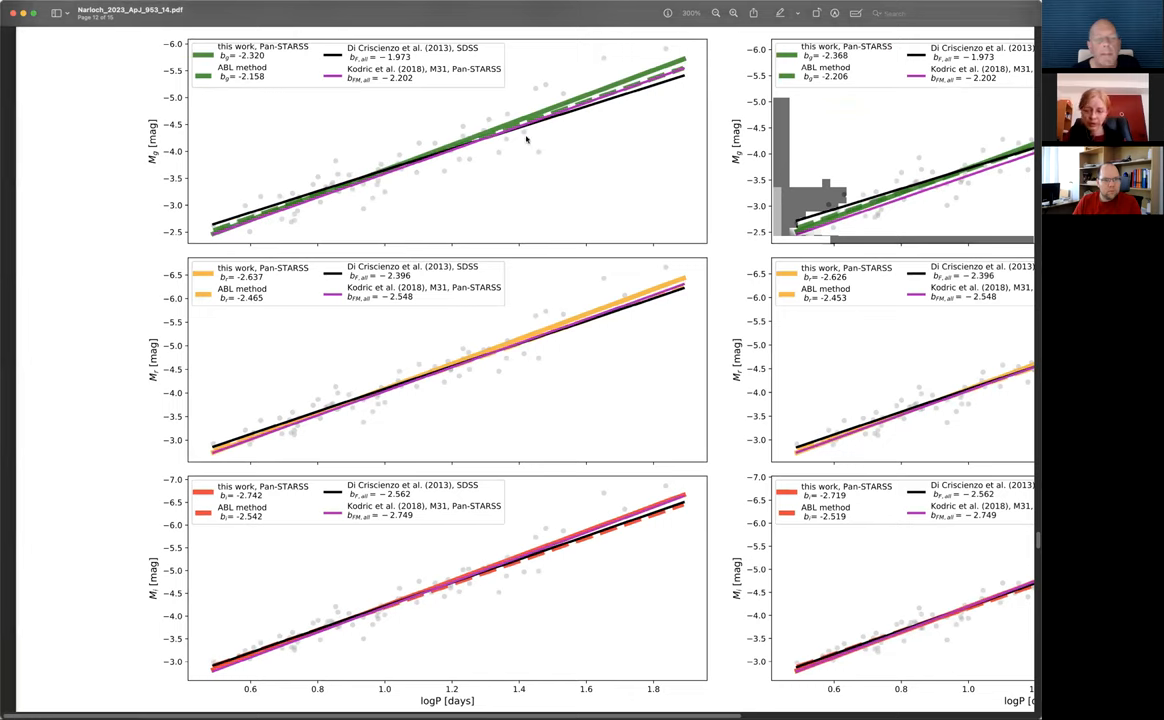
{"action": "mouse_move", "coordinate": [505, 152]}
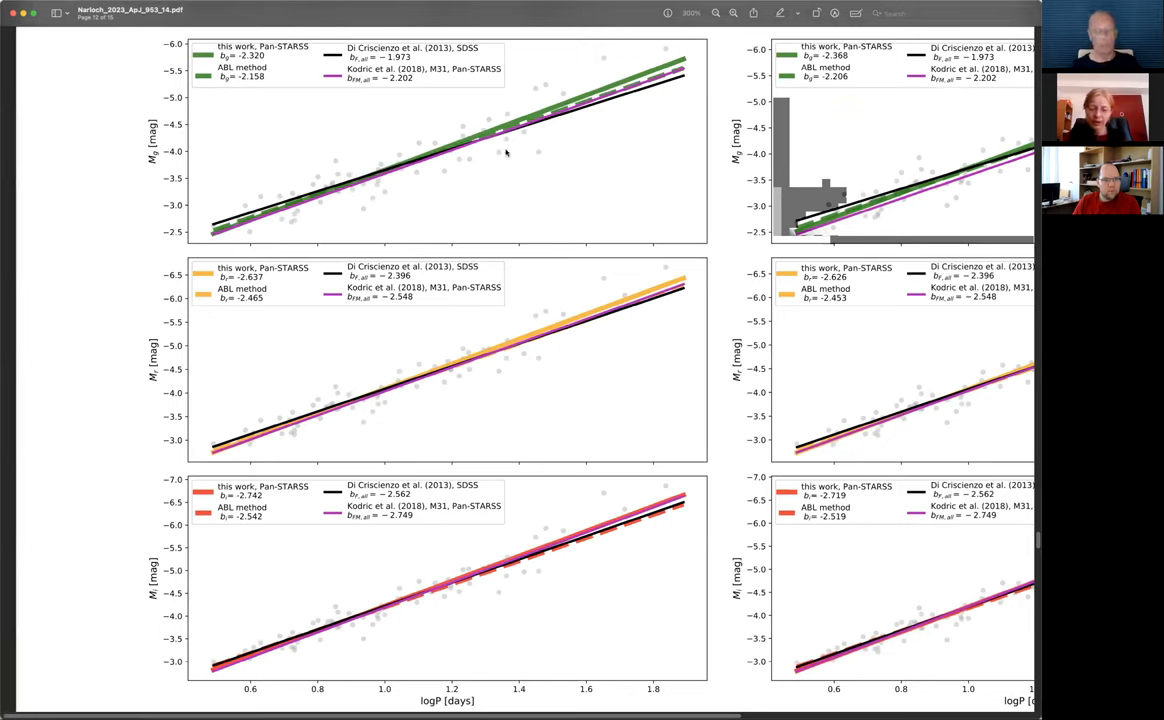
{"action": "mouse_move", "coordinate": [460, 160]}
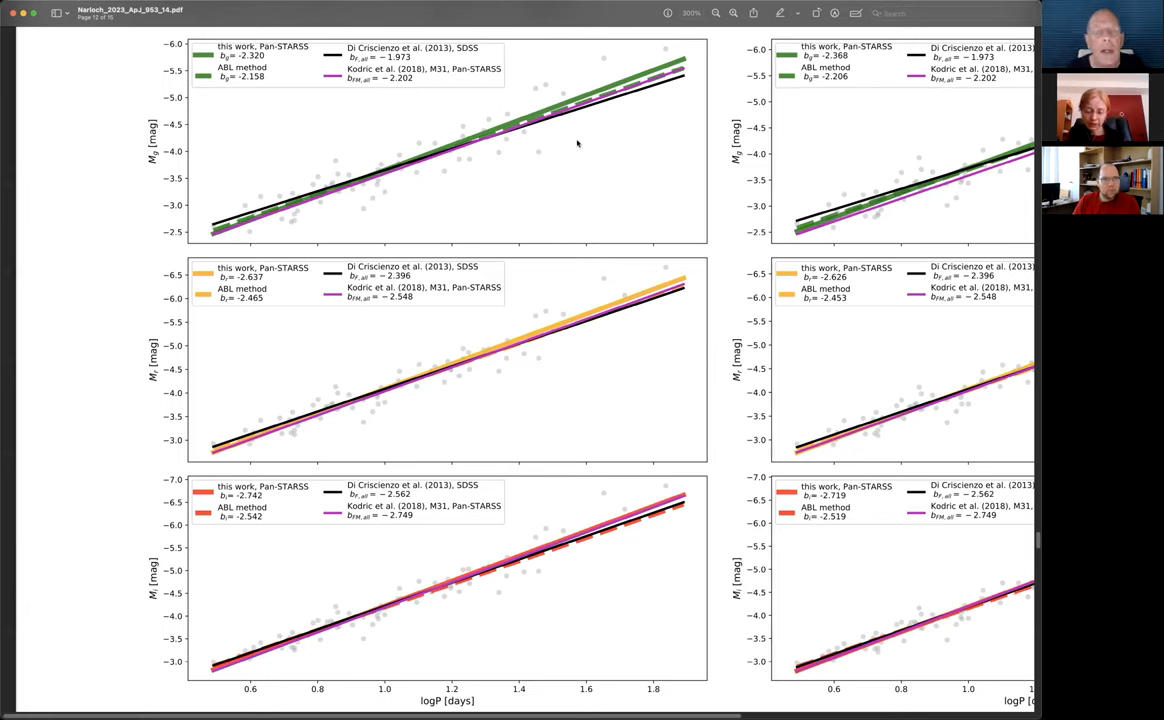
{"action": "mouse_move", "coordinate": [281, 88]}
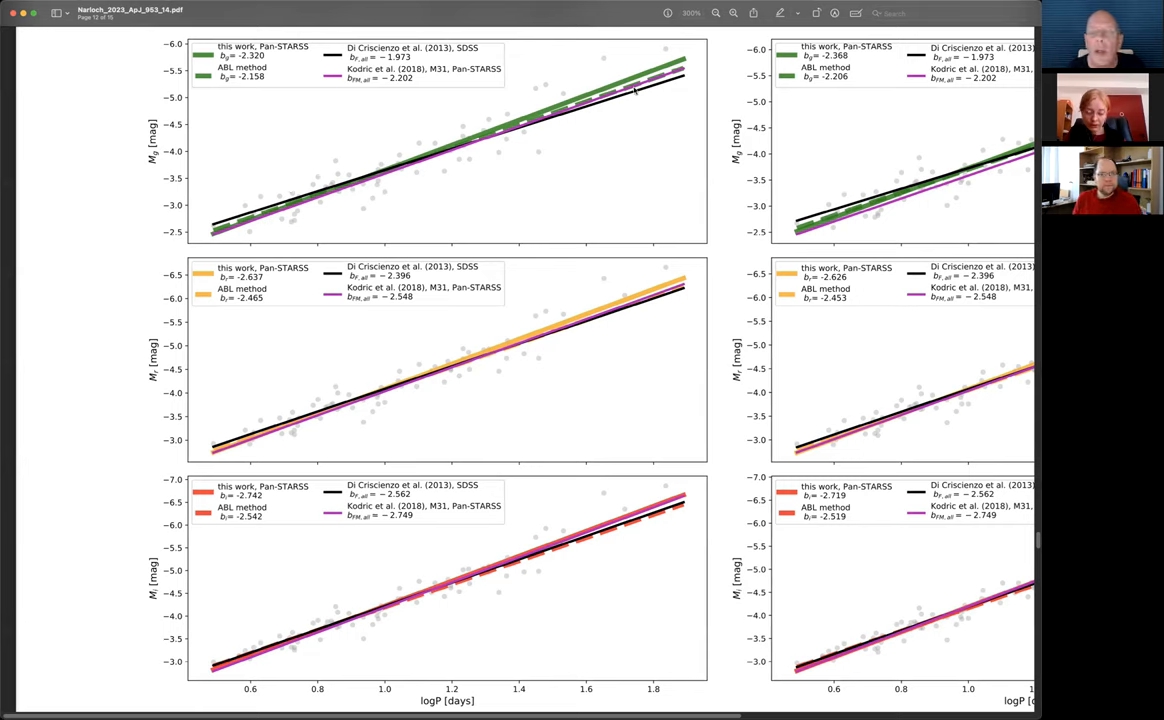
{"action": "mouse_move", "coordinate": [421, 375]}
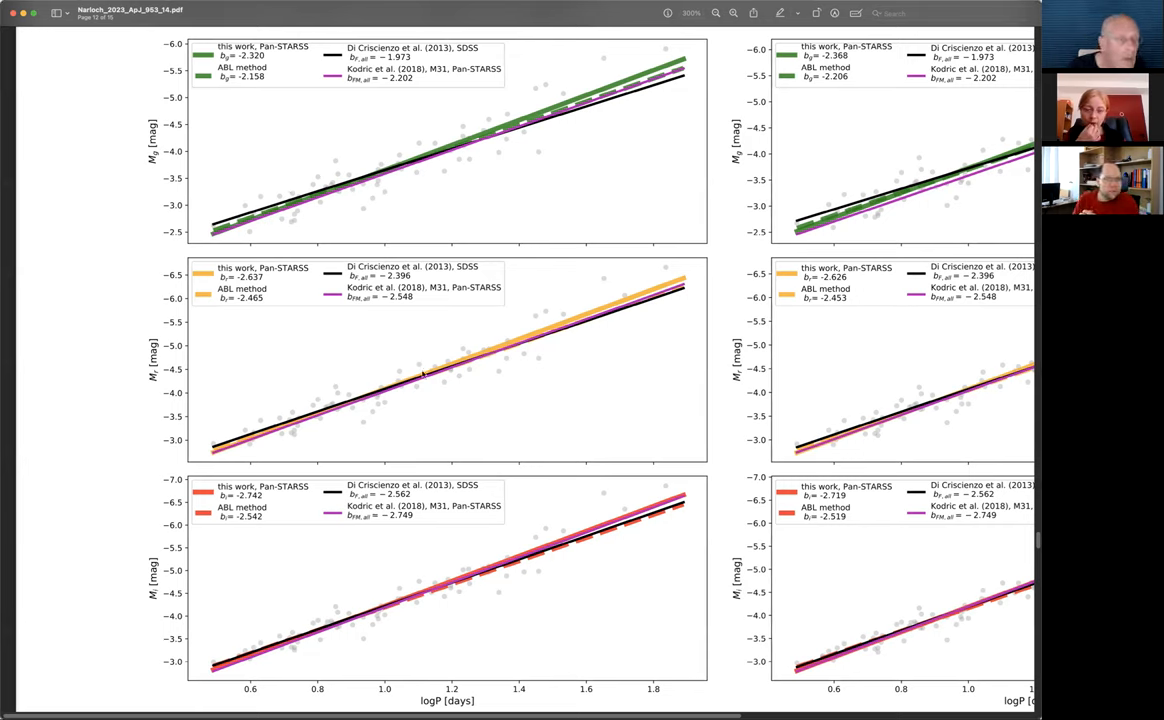
{"action": "mouse_move", "coordinate": [342, 600]}
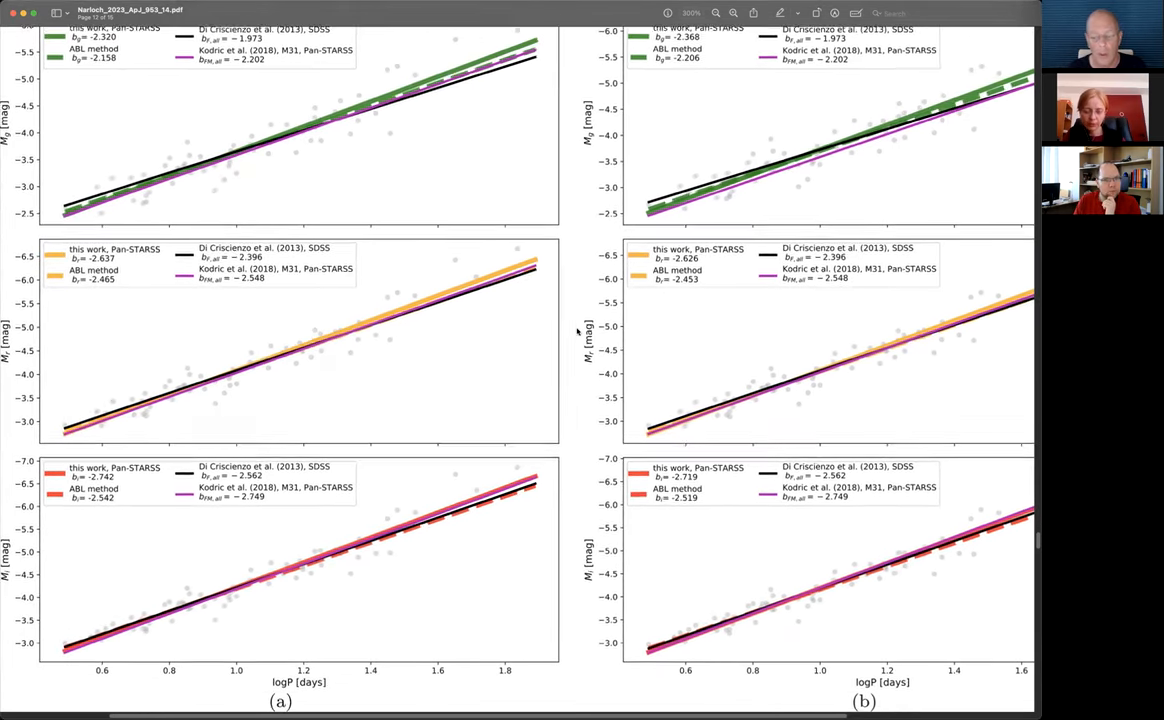
Step: Scroll to Figure 6's Wesenheit panels (c) and (d) and the caption start
{"action": "scroll", "scroll_direction": "down", "scroll_amount": 3}
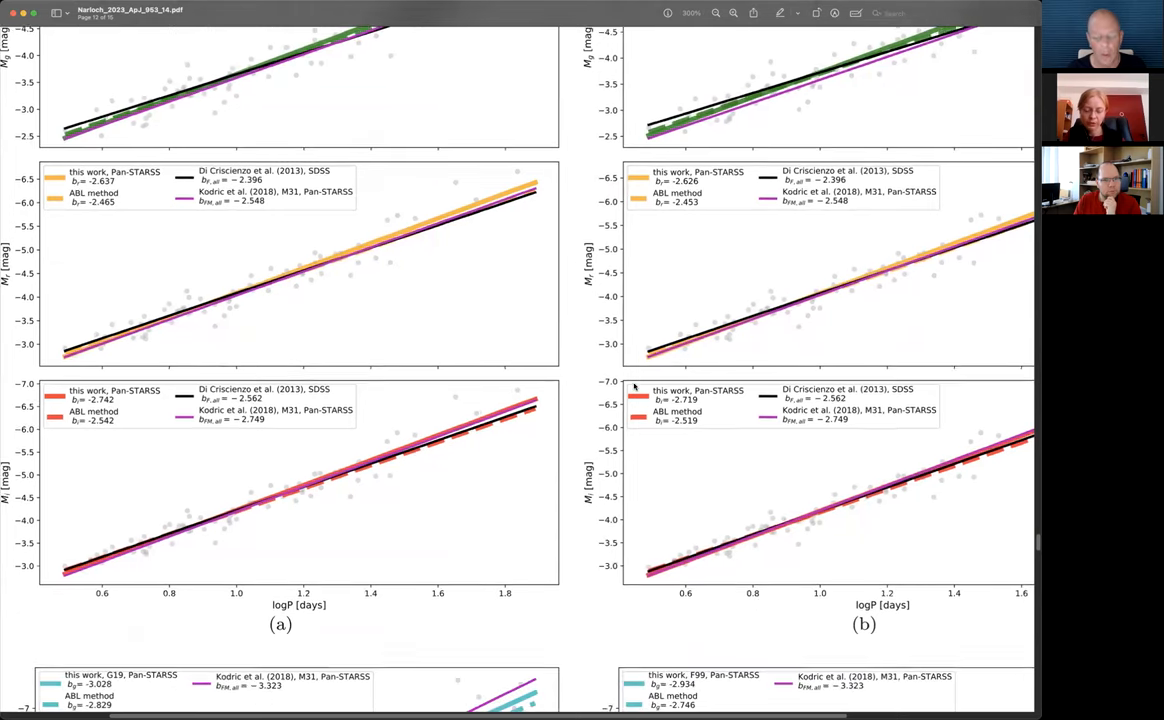
{"action": "scroll", "scroll_direction": "down", "scroll_amount": 3}
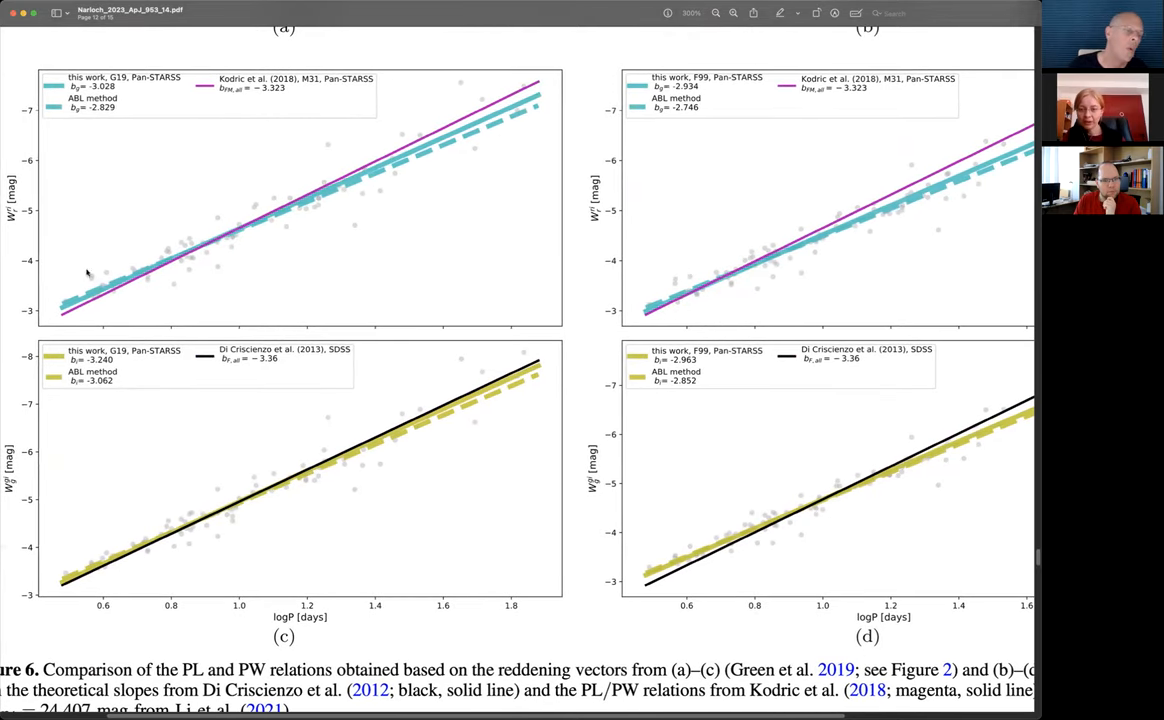
{"action": "mouse_move", "coordinate": [293, 261]}
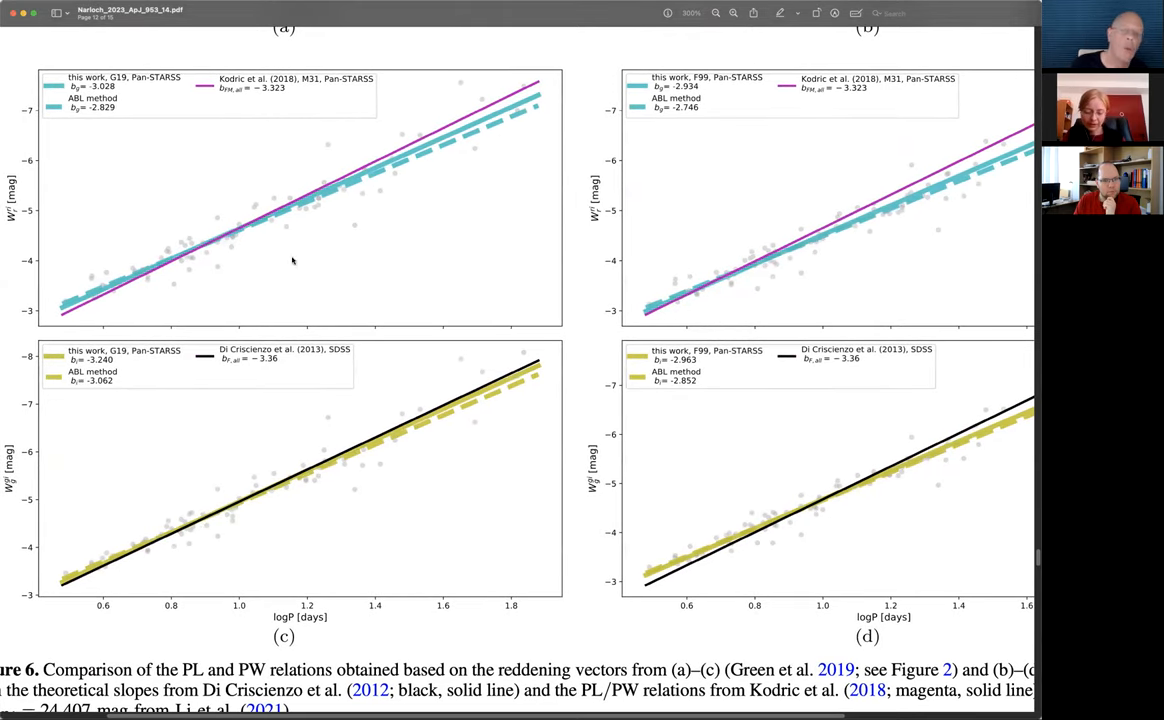
{"action": "mouse_move", "coordinate": [360, 349]}
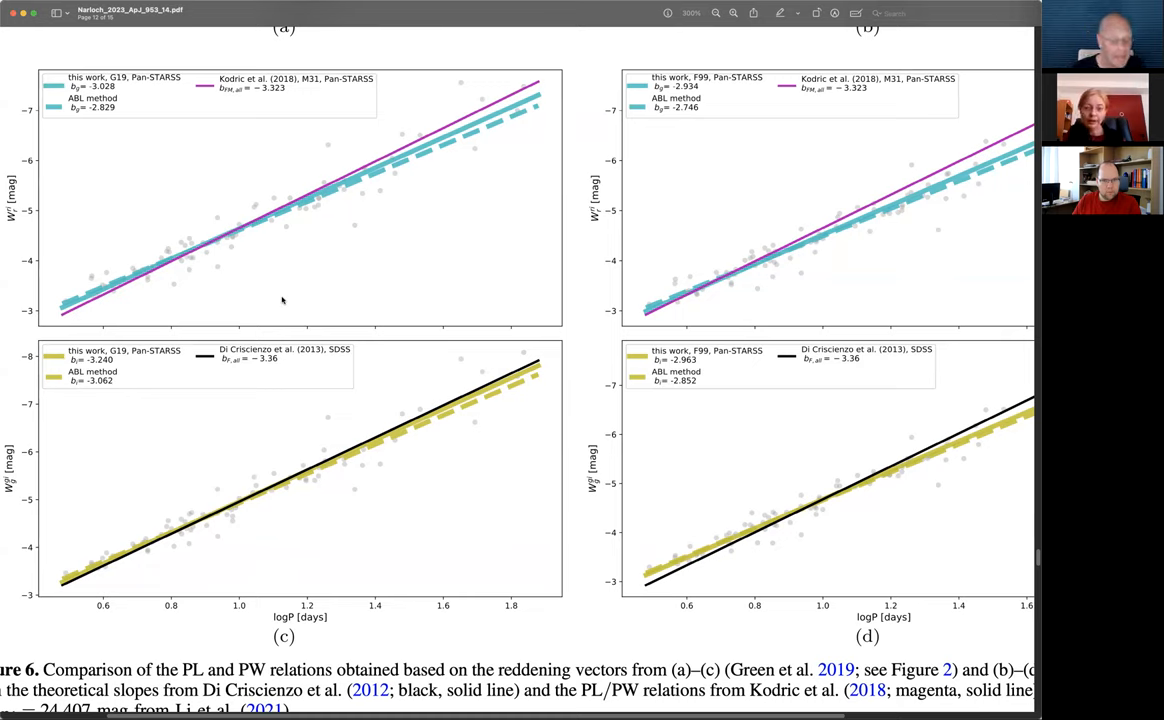
Step: Scroll past Figure 6 to page 13's Section 5 Summary and Acknowledgments
{"action": "scroll", "scroll_direction": "down", "scroll_amount": 3}
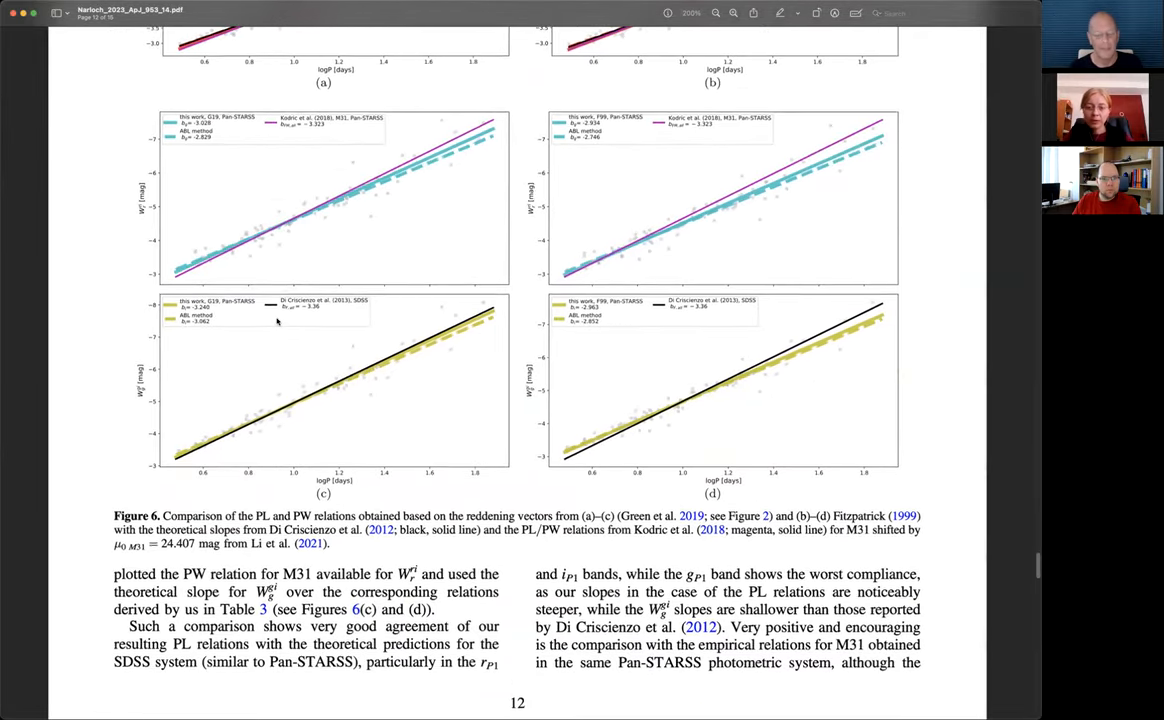
{"action": "scroll", "scroll_direction": "down", "scroll_amount": 3}
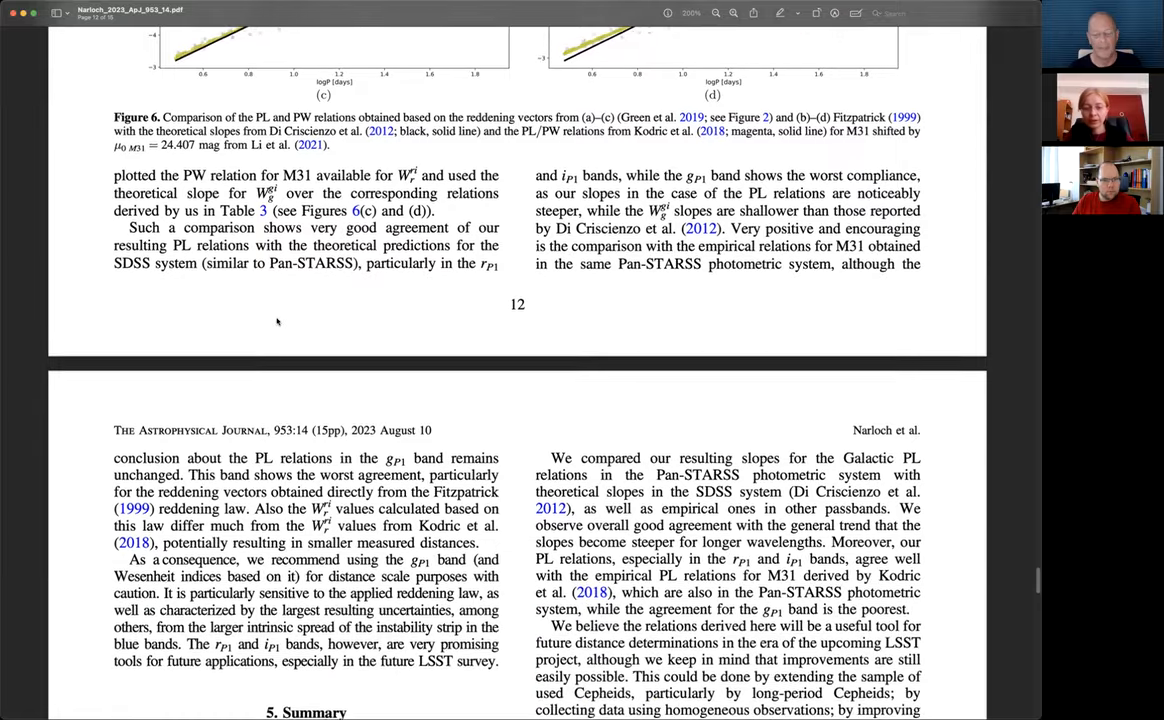
{"action": "scroll", "scroll_direction": "down", "scroll_amount": 3}
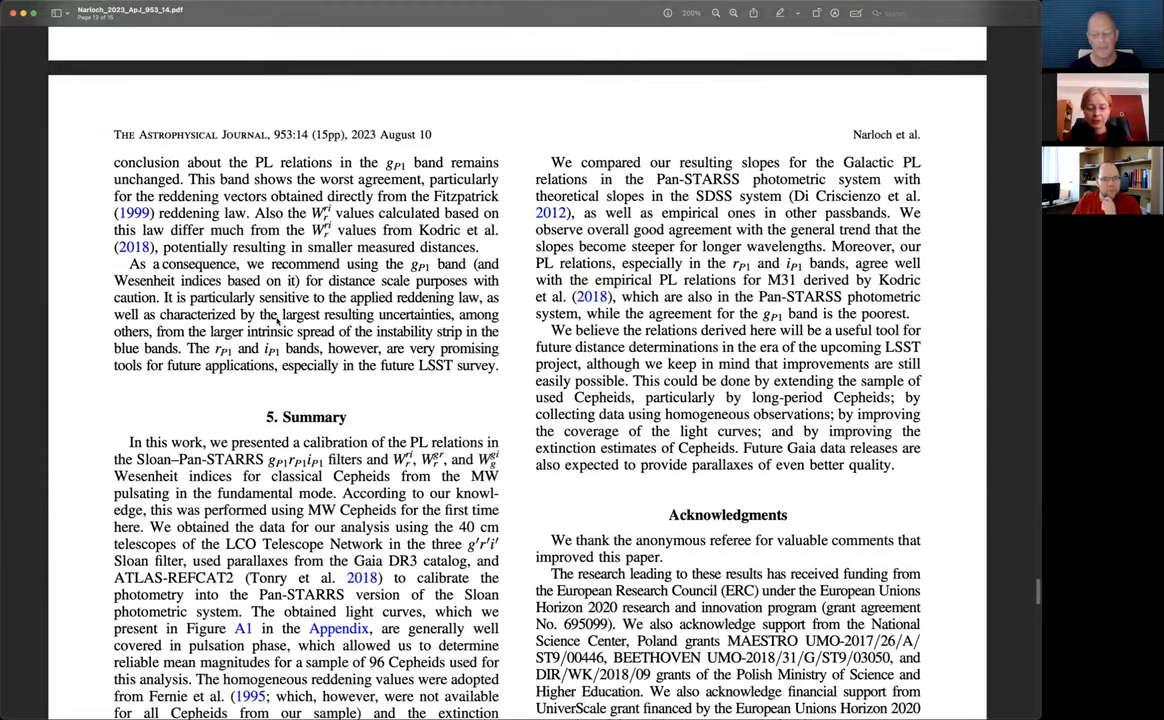